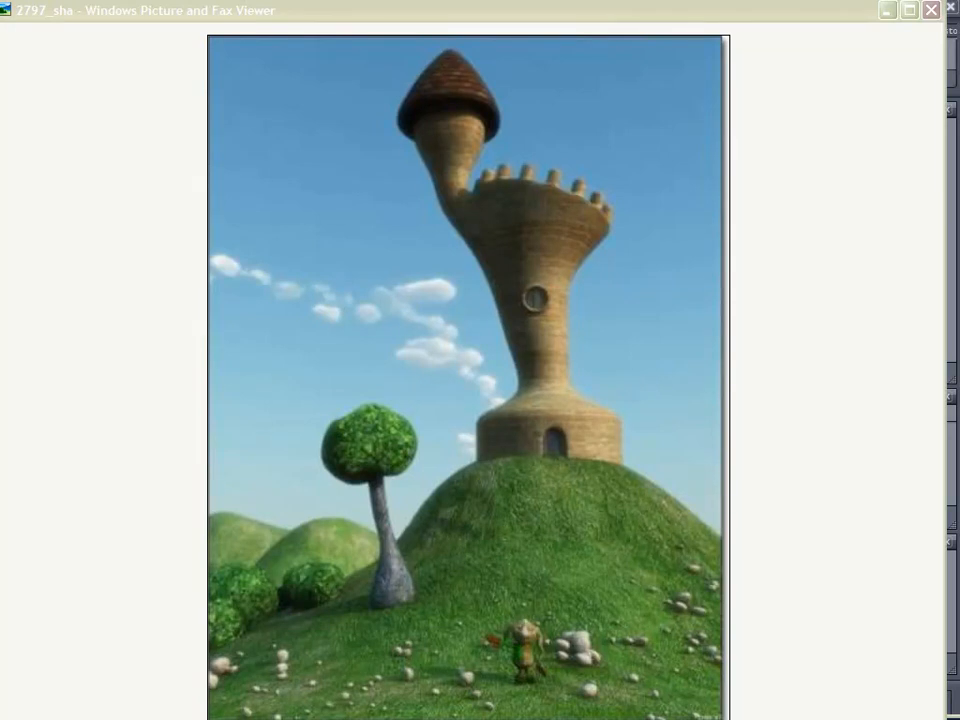
mouse_move(48, 344)
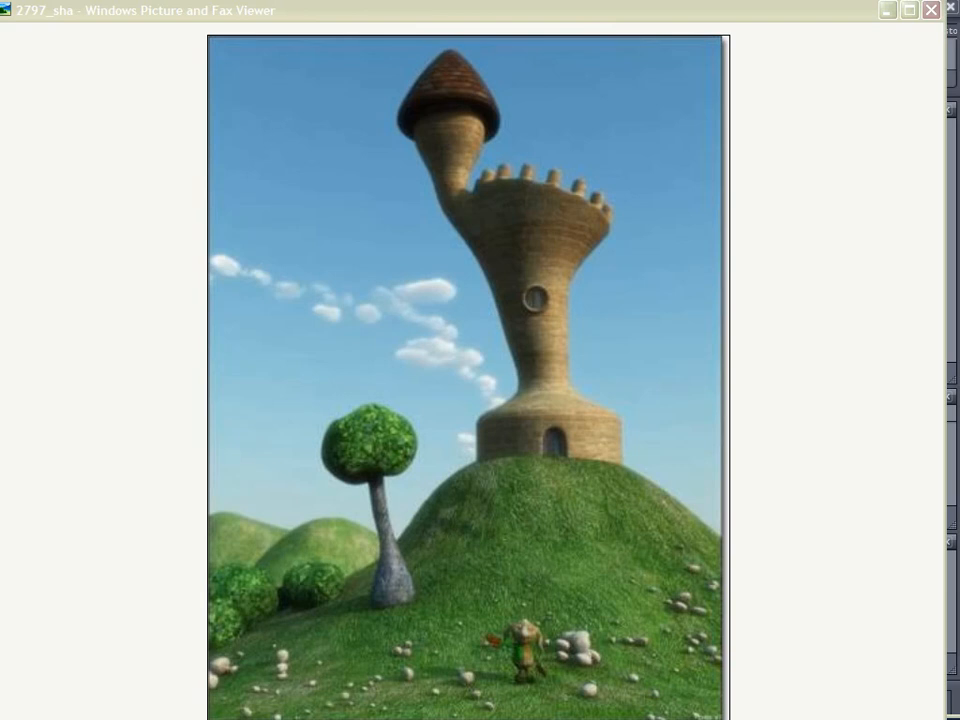
mouse_move(288, 170)
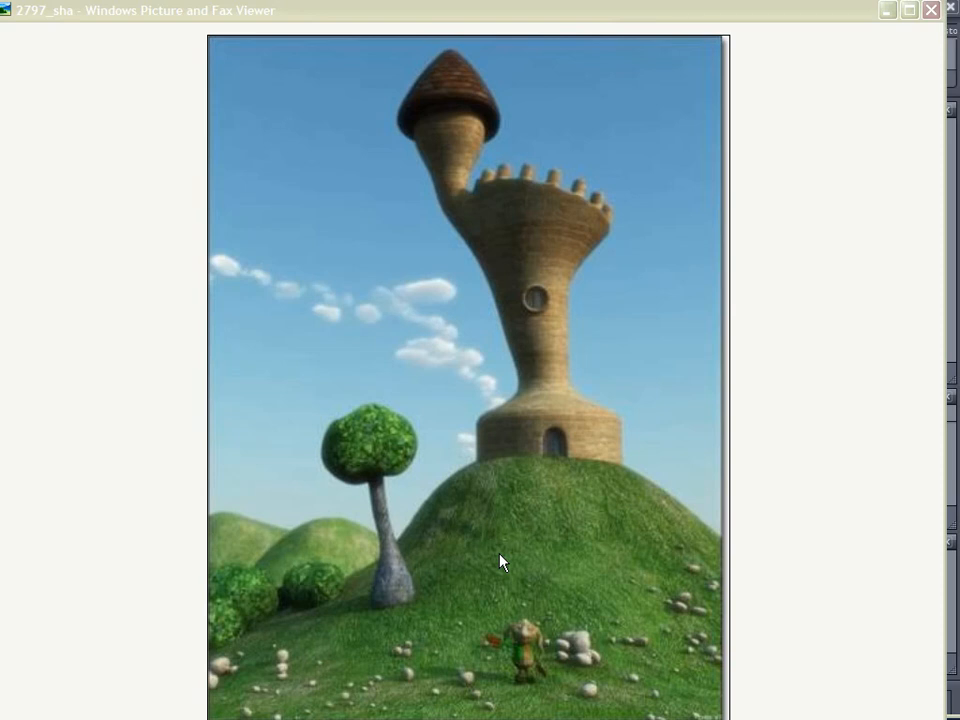
mouse_move(384, 420)
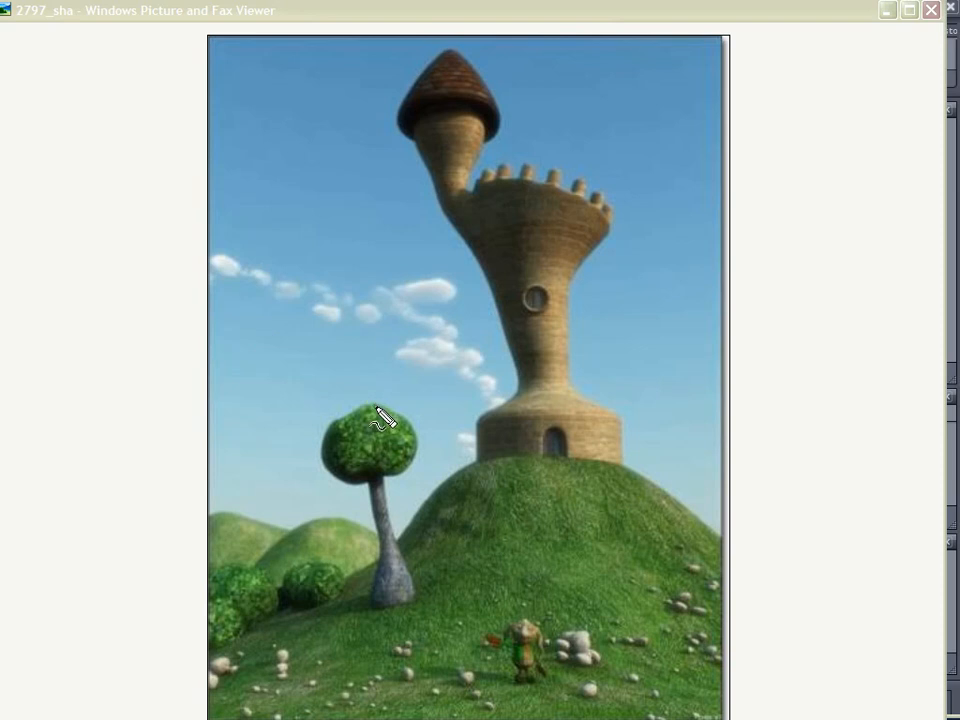
Switch the viewer from the tower image to the cartoon brick-house hillside scene
drag(380, 370, 376, 640)
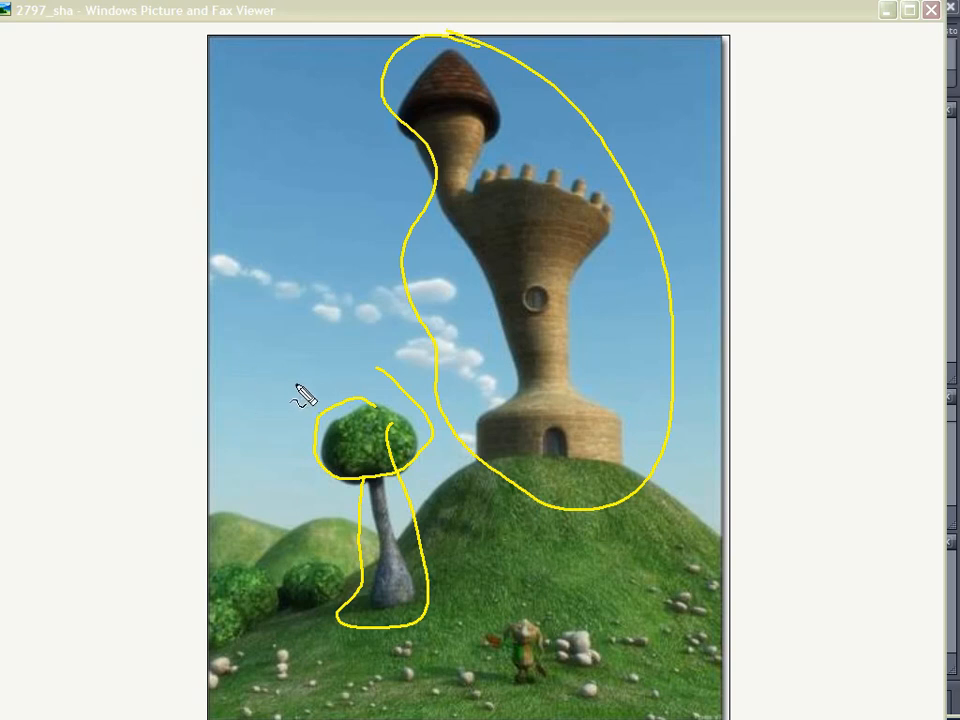
mouse_move(710, 584)
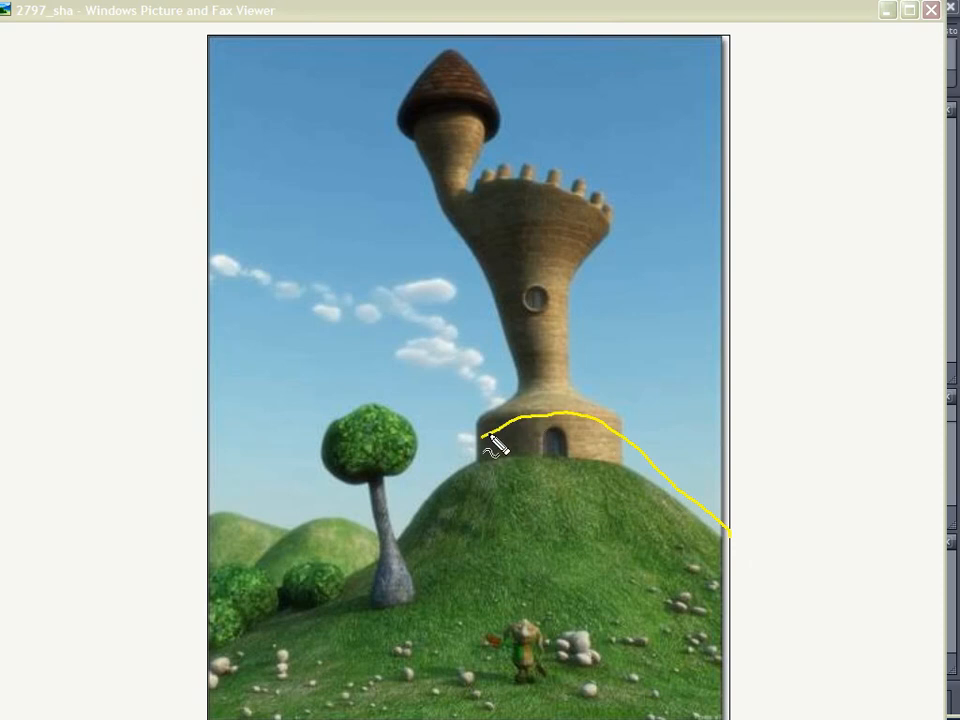
drag(500, 444, 220, 584)
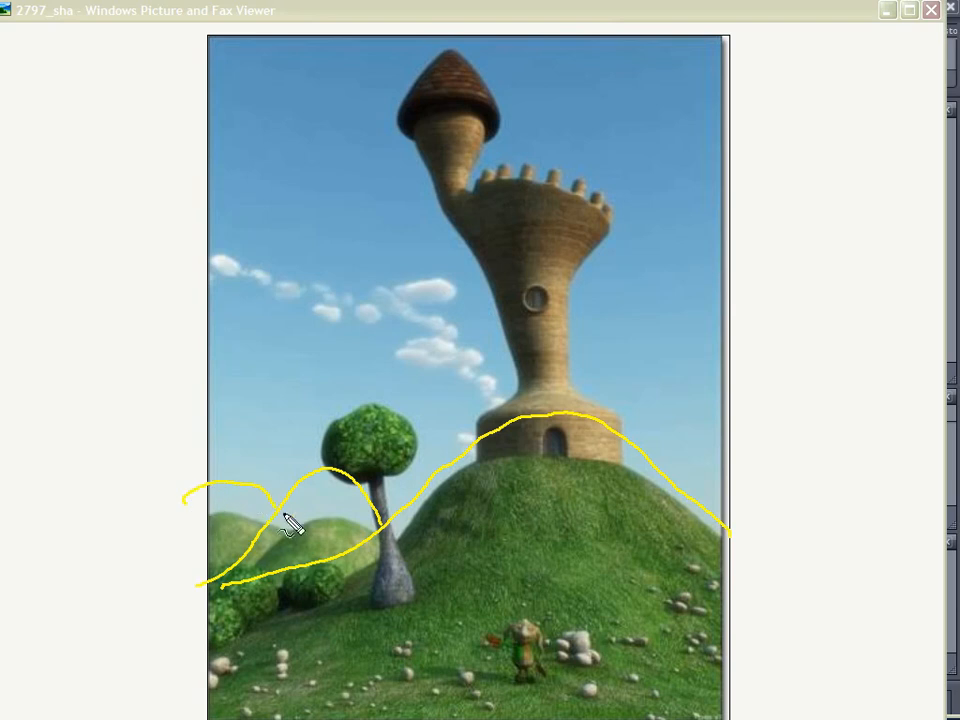
mouse_move(578, 676)
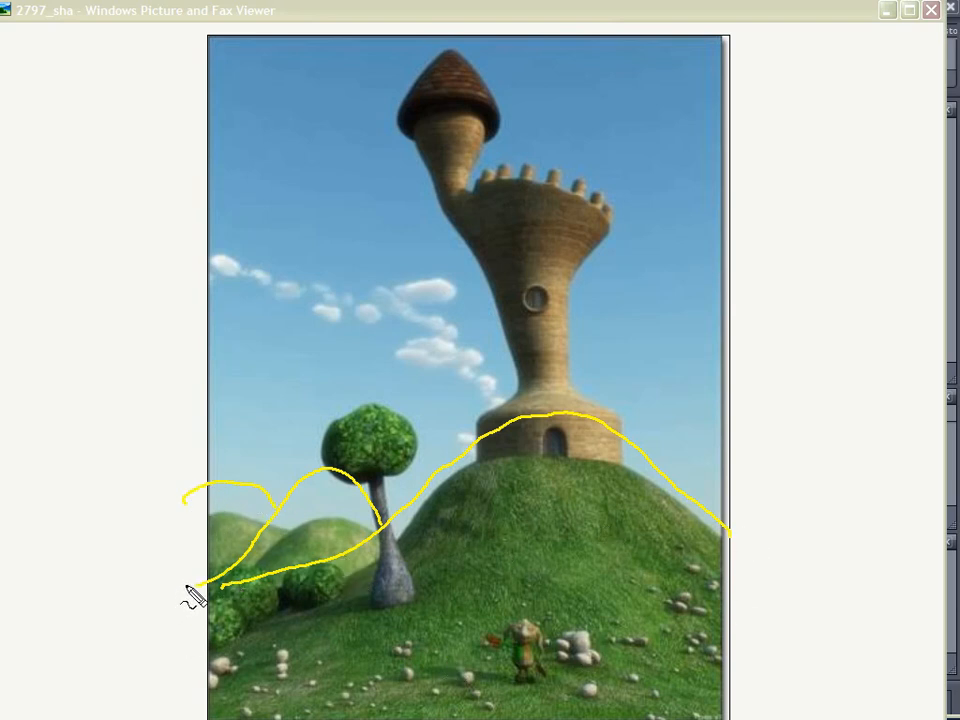
mouse_move(140, 576)
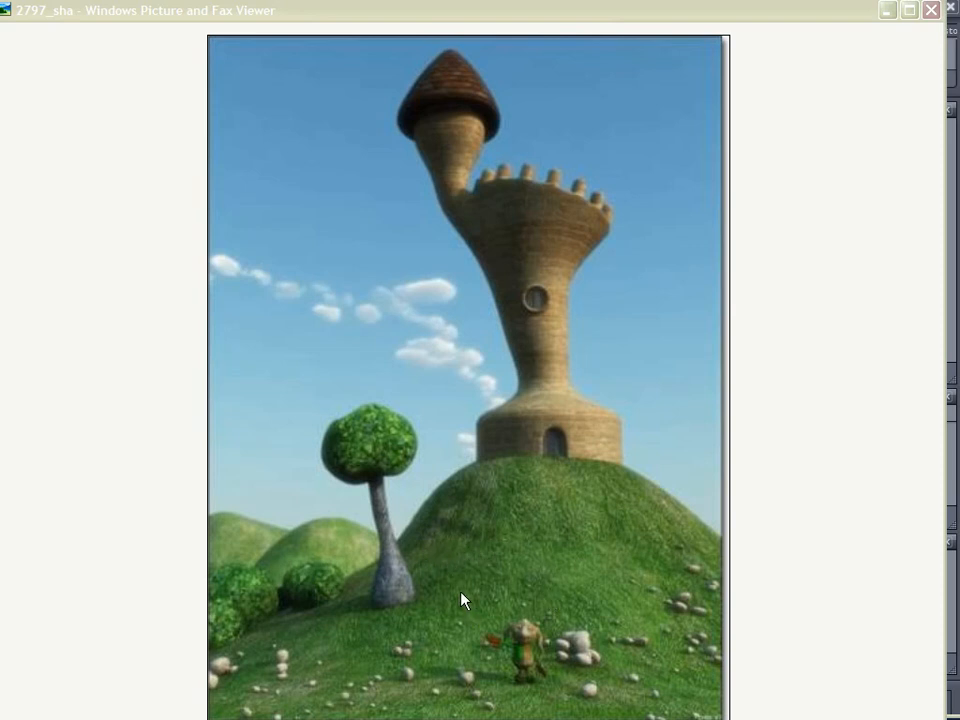
mouse_move(498, 588)
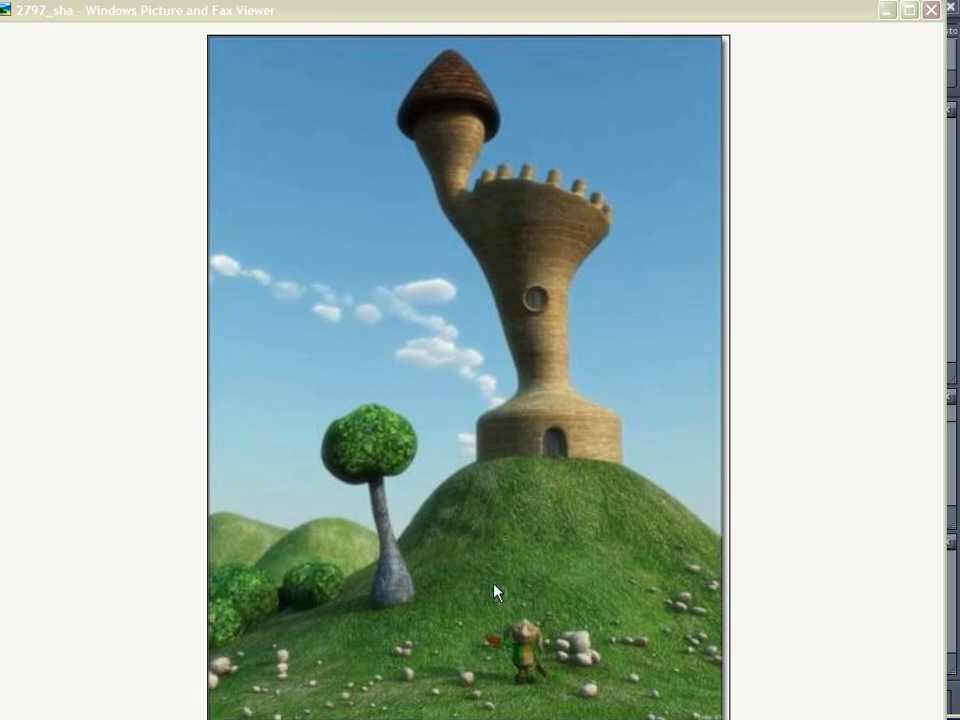
mouse_move(546, 528)
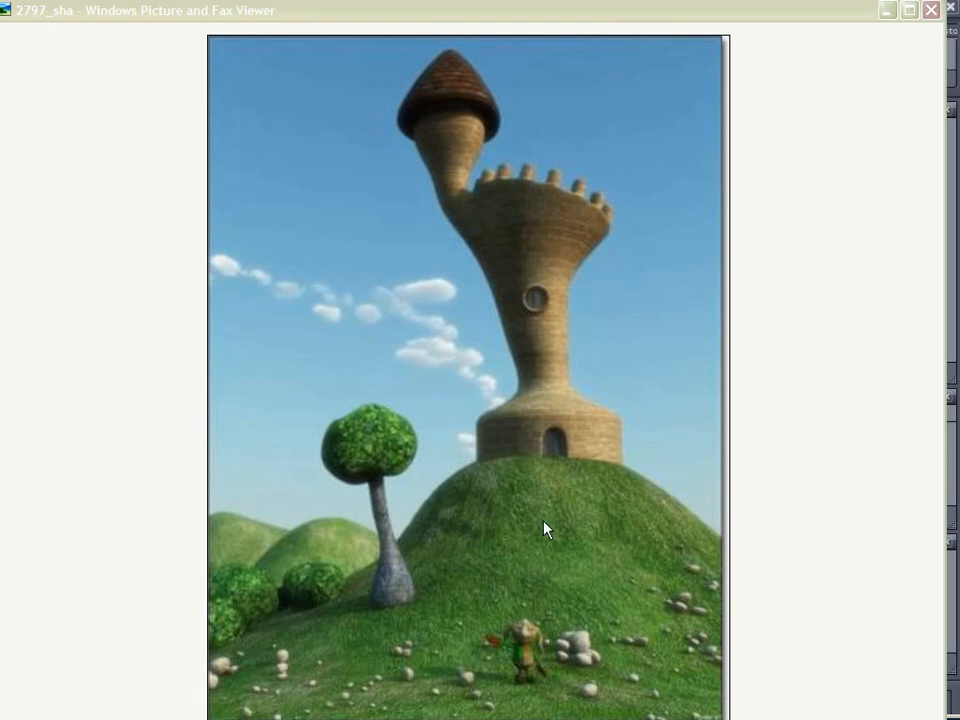
mouse_move(760, 260)
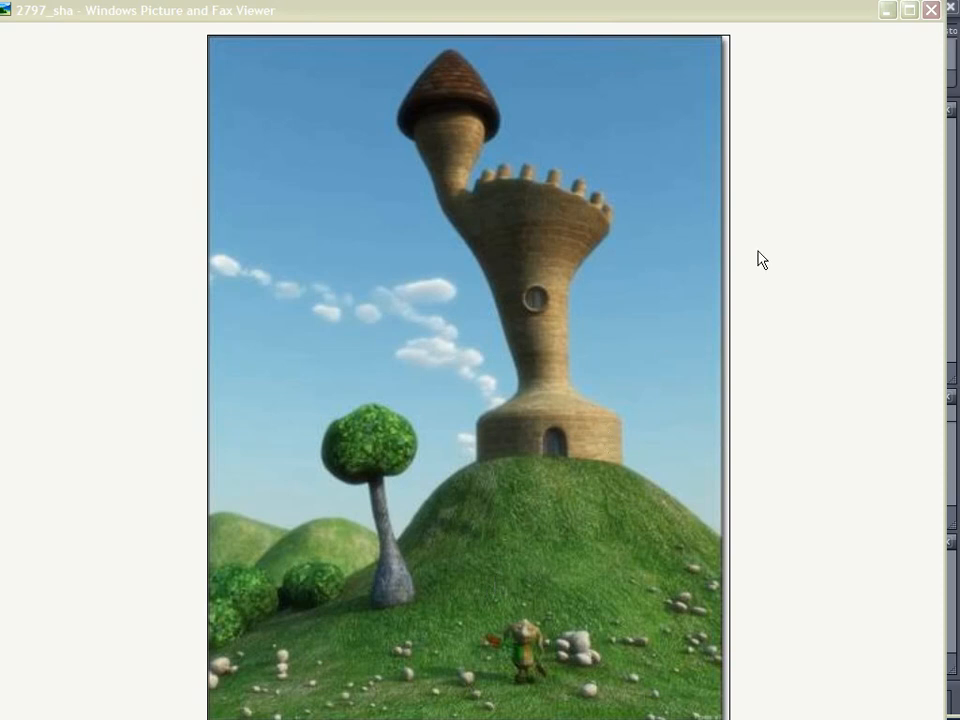
mouse_move(390, 452)
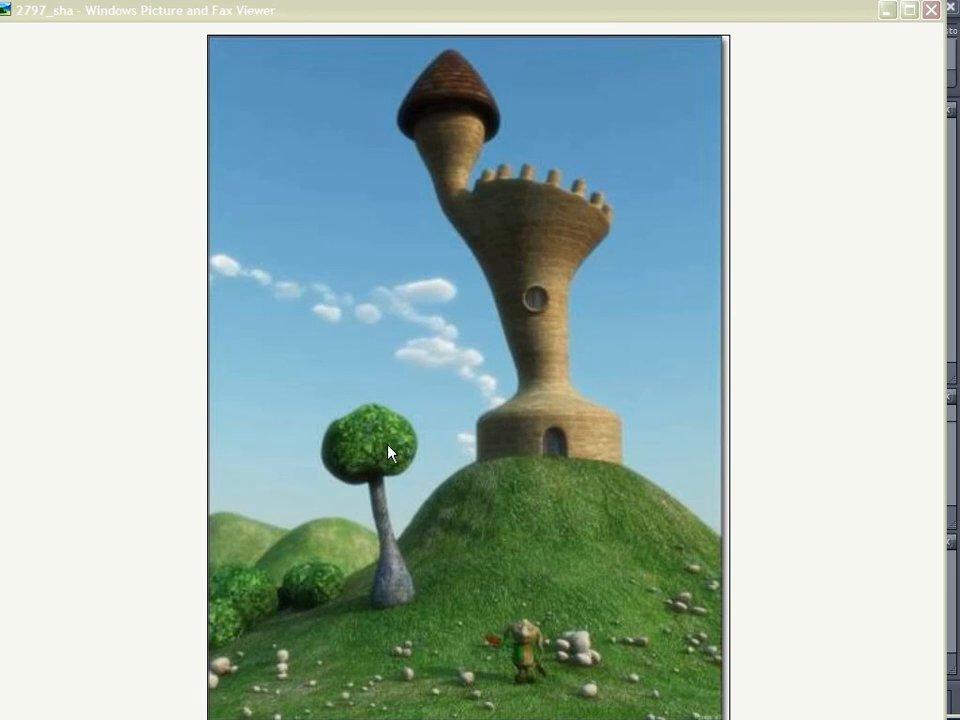
mouse_move(372, 520)
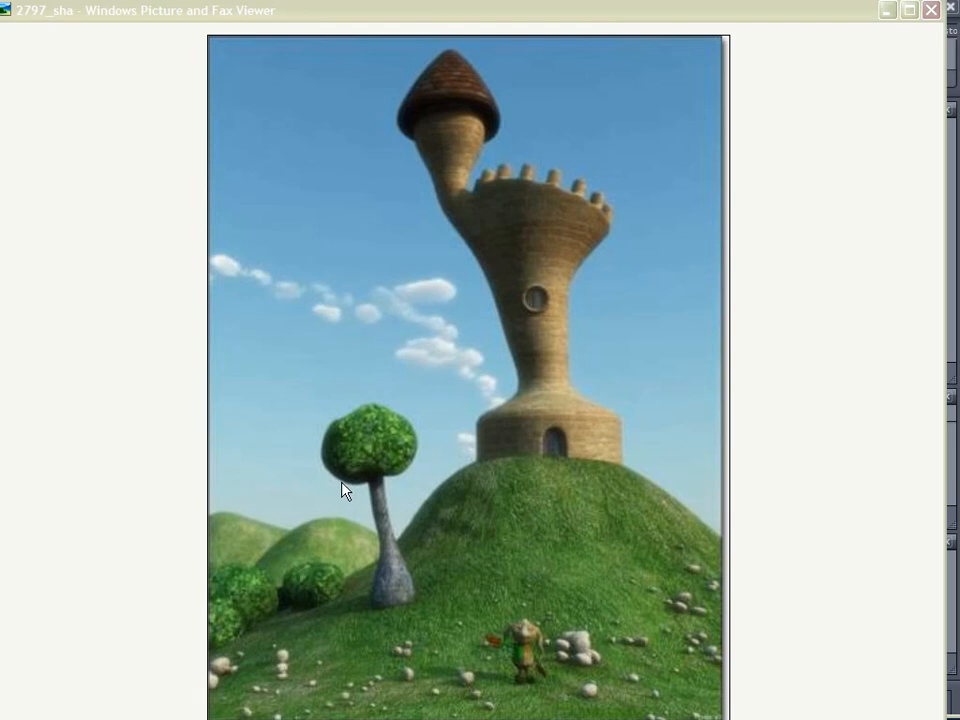
mouse_move(356, 490)
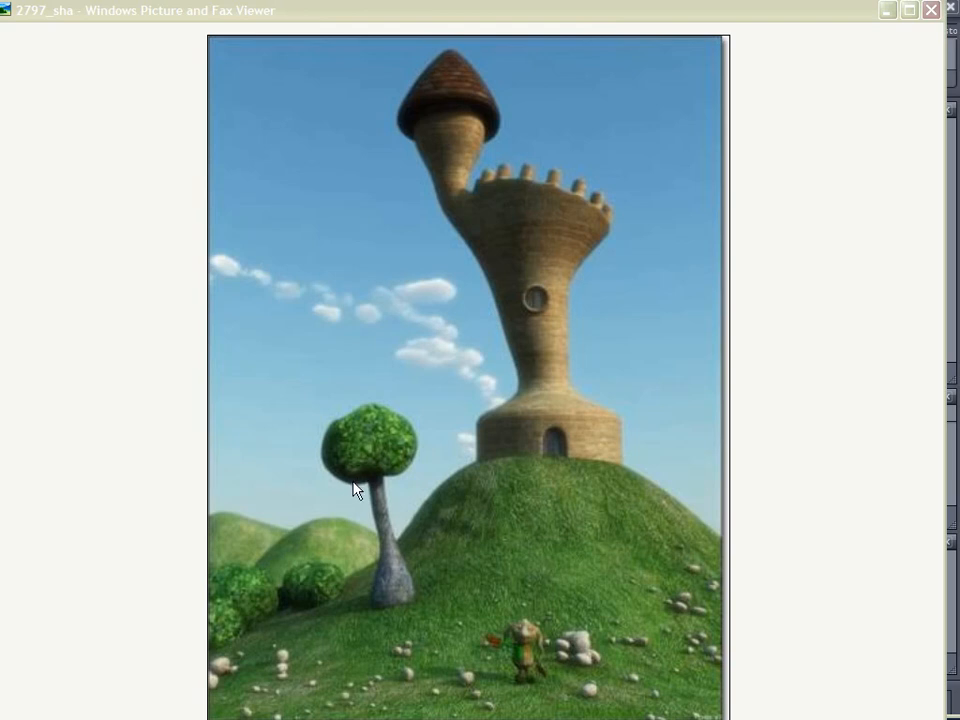
mouse_move(172, 470)
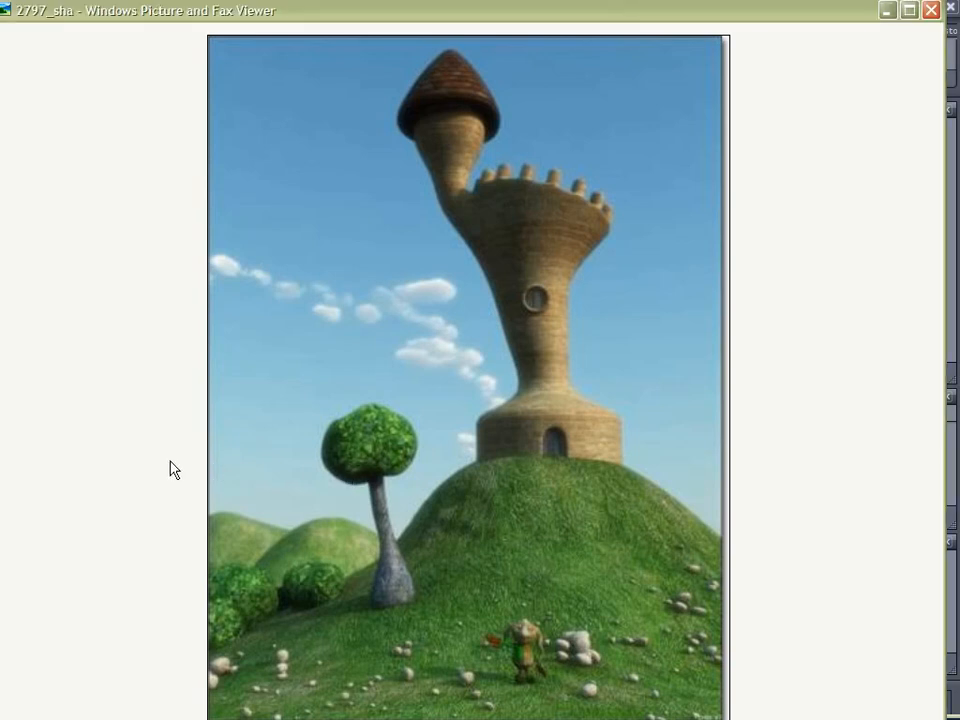
mouse_move(150, 464)
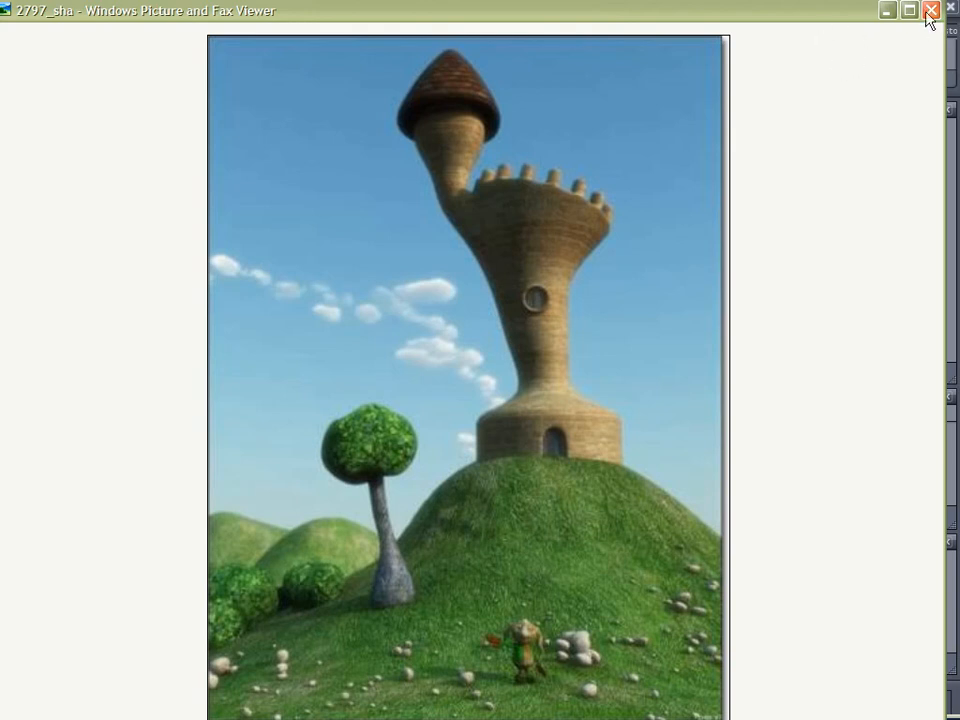
mouse_move(928, 12)
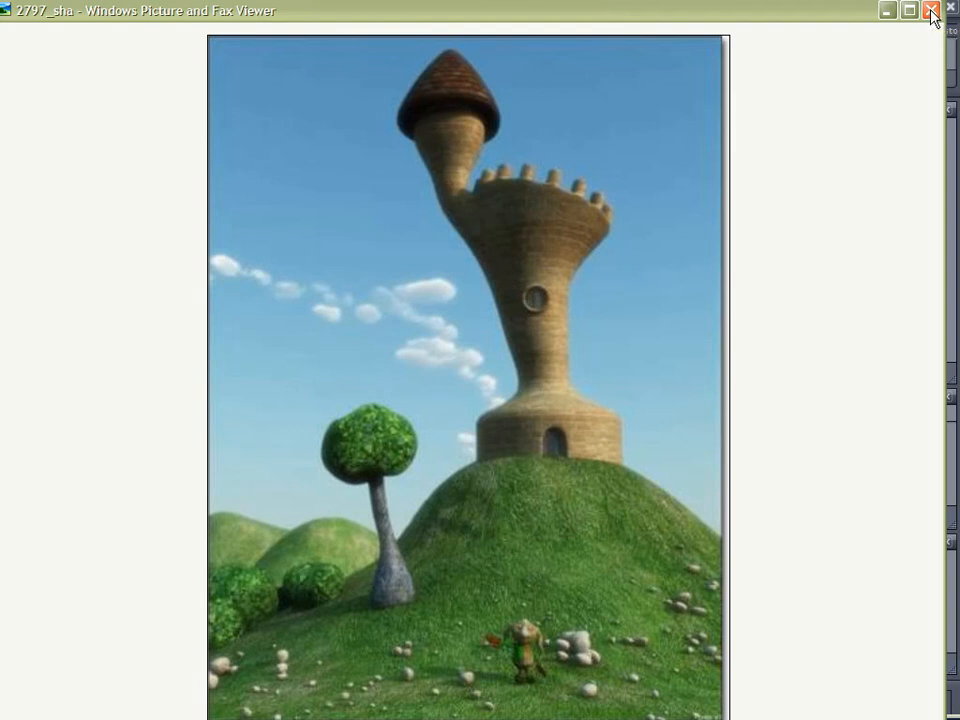
click(948, 8)
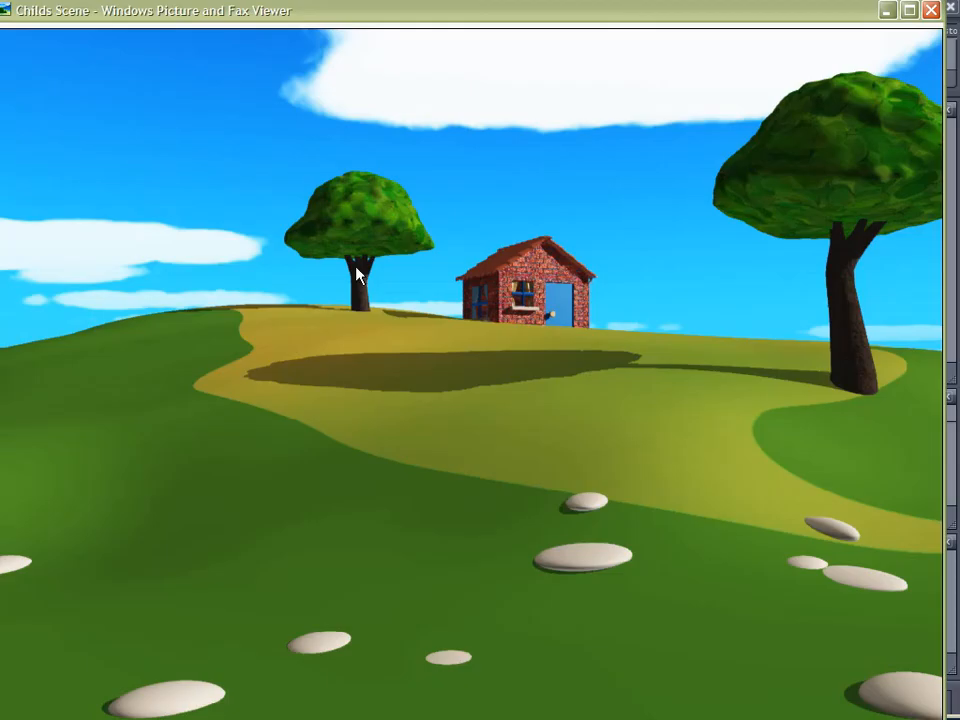
mouse_move(190, 362)
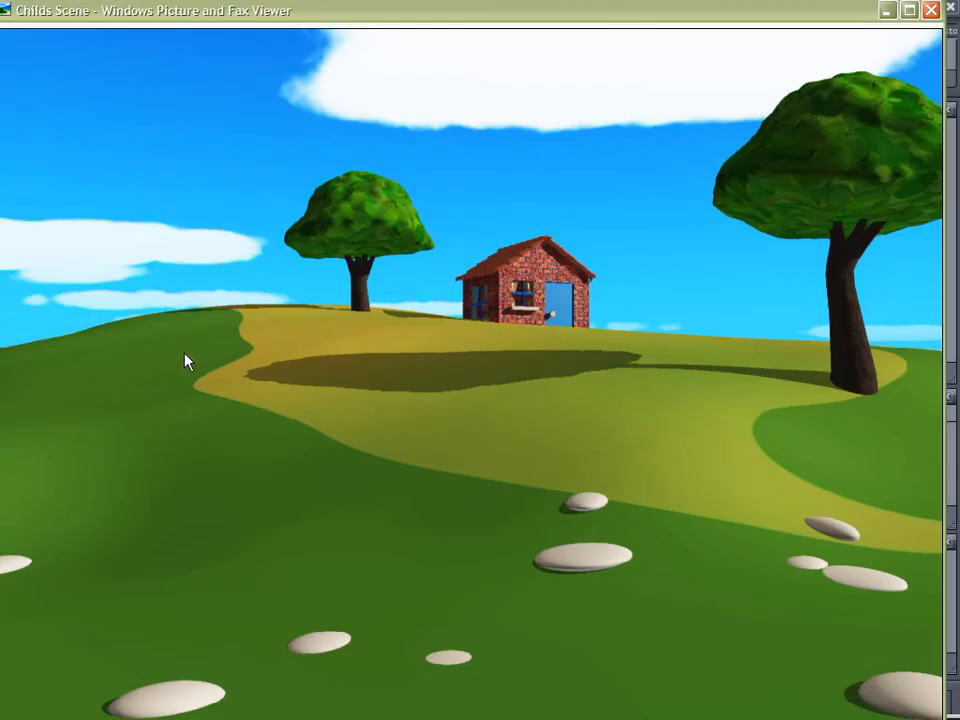
mouse_move(180, 328)
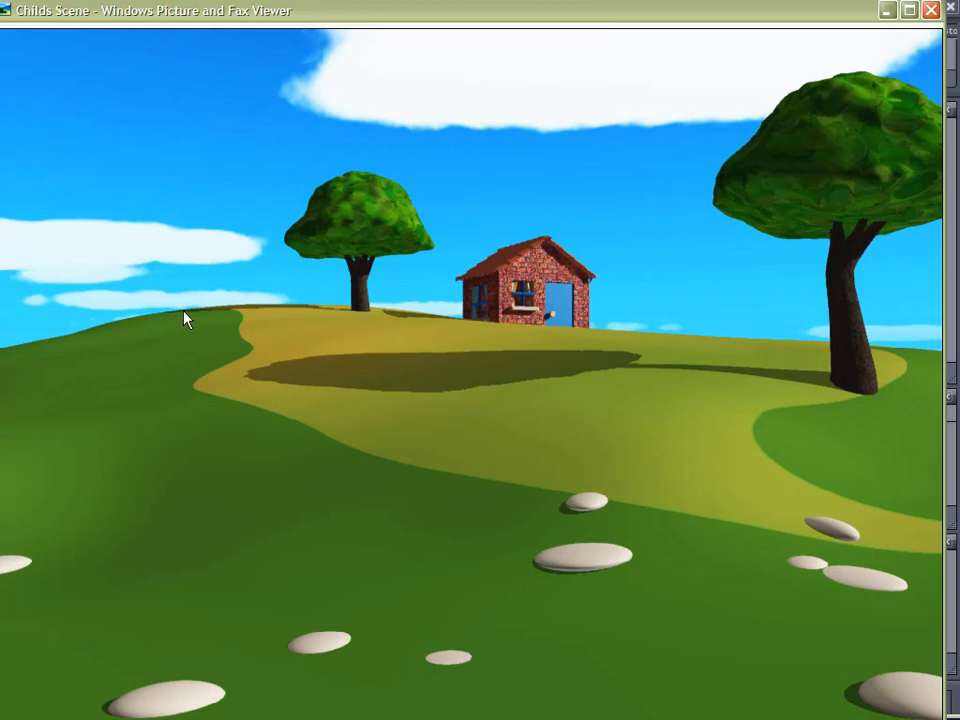
mouse_move(262, 468)
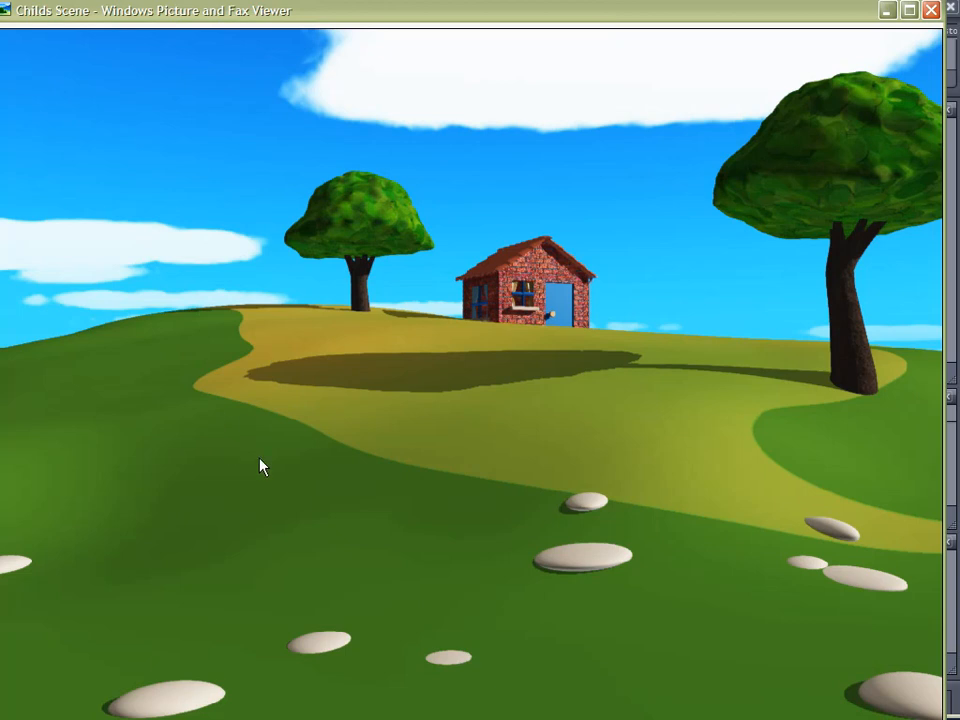
mouse_move(242, 504)
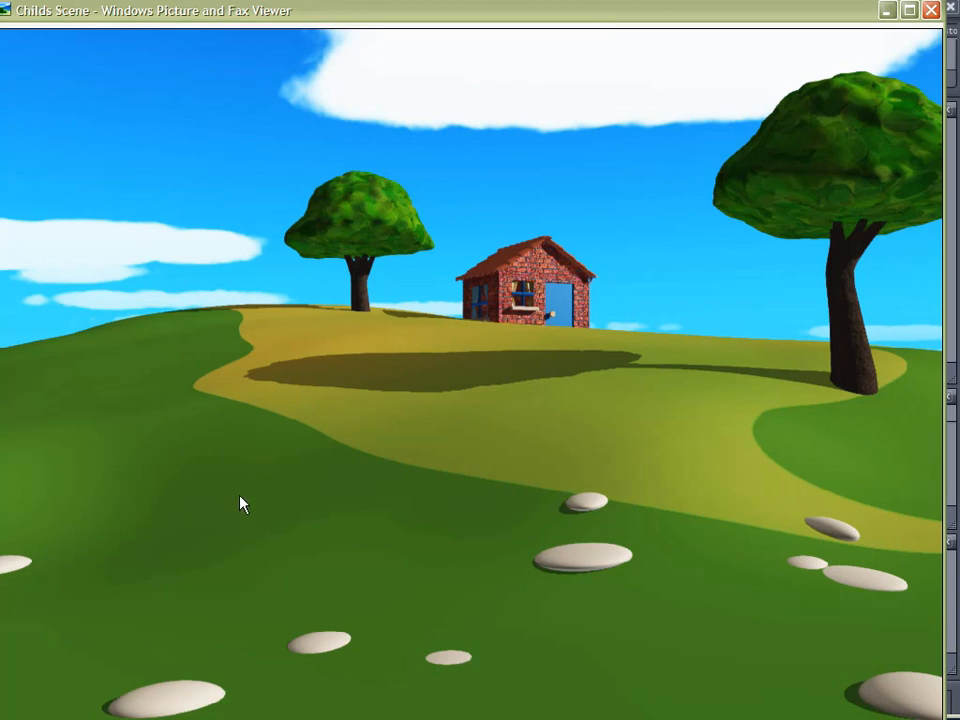
mouse_move(246, 496)
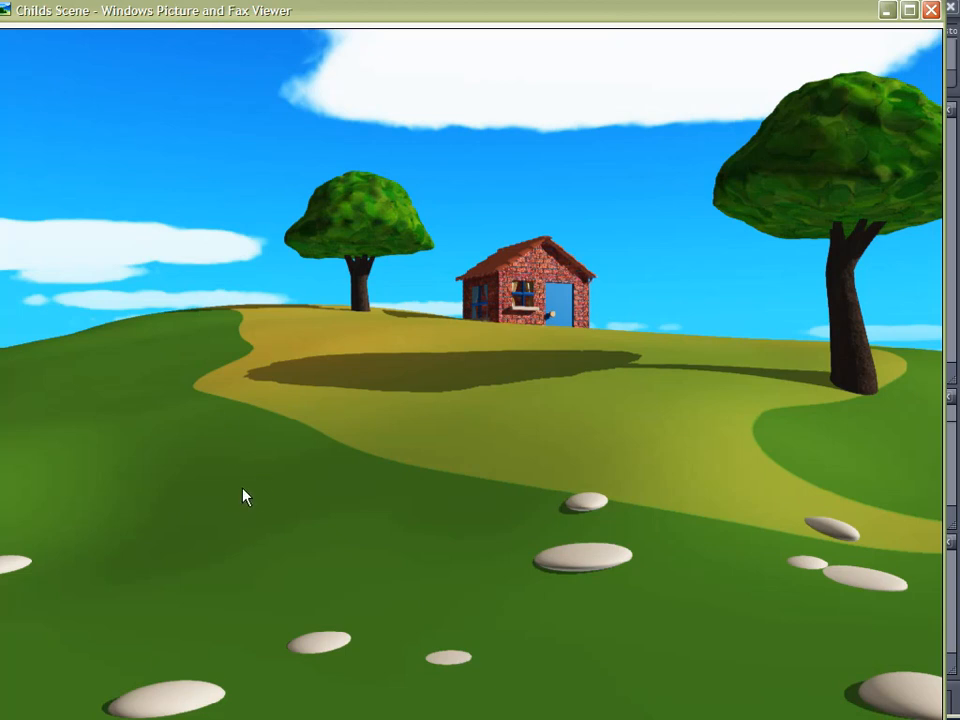
mouse_move(330, 332)
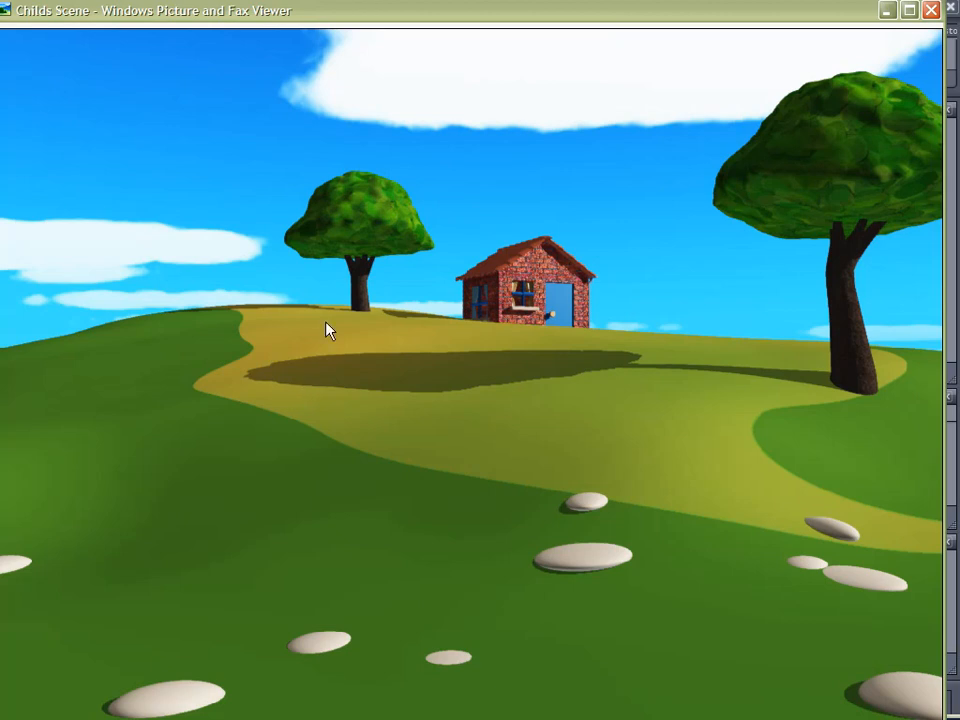
mouse_move(230, 340)
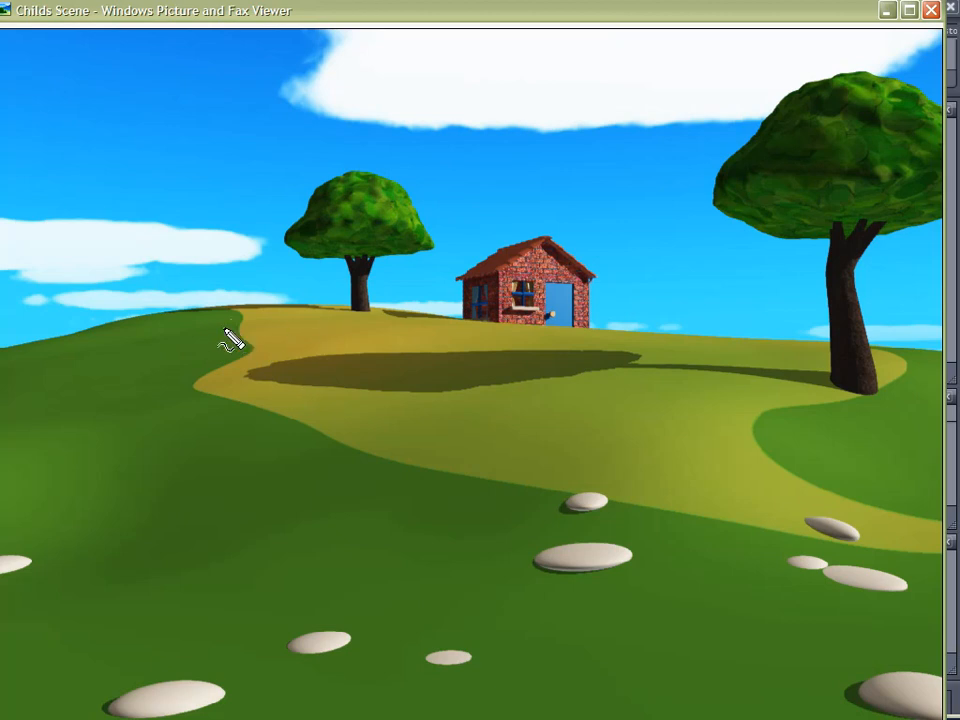
mouse_move(16, 364)
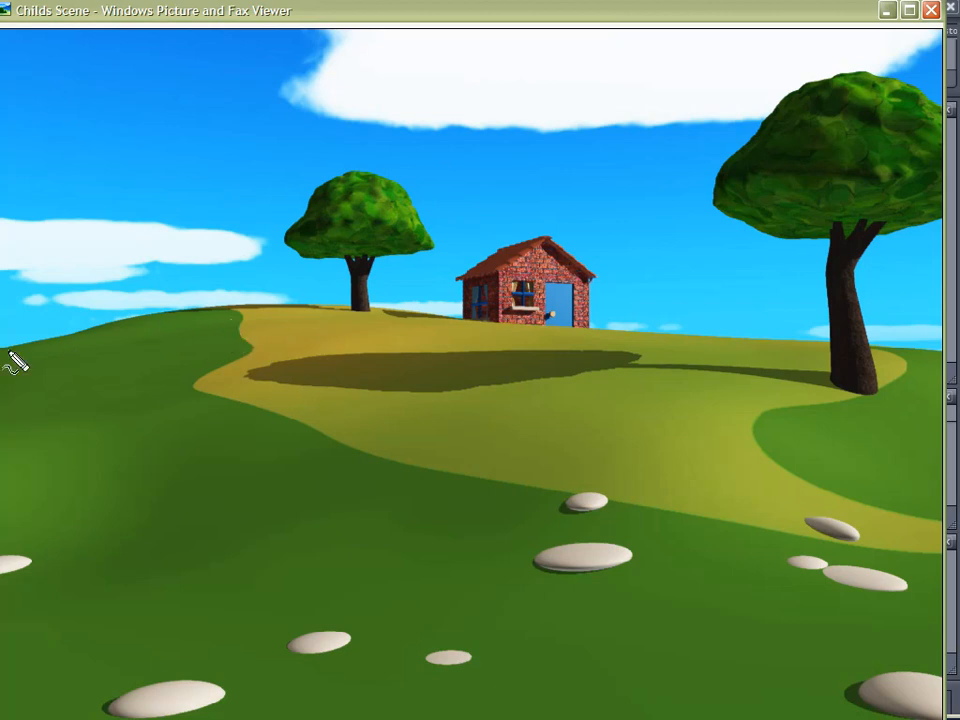
mouse_move(22, 360)
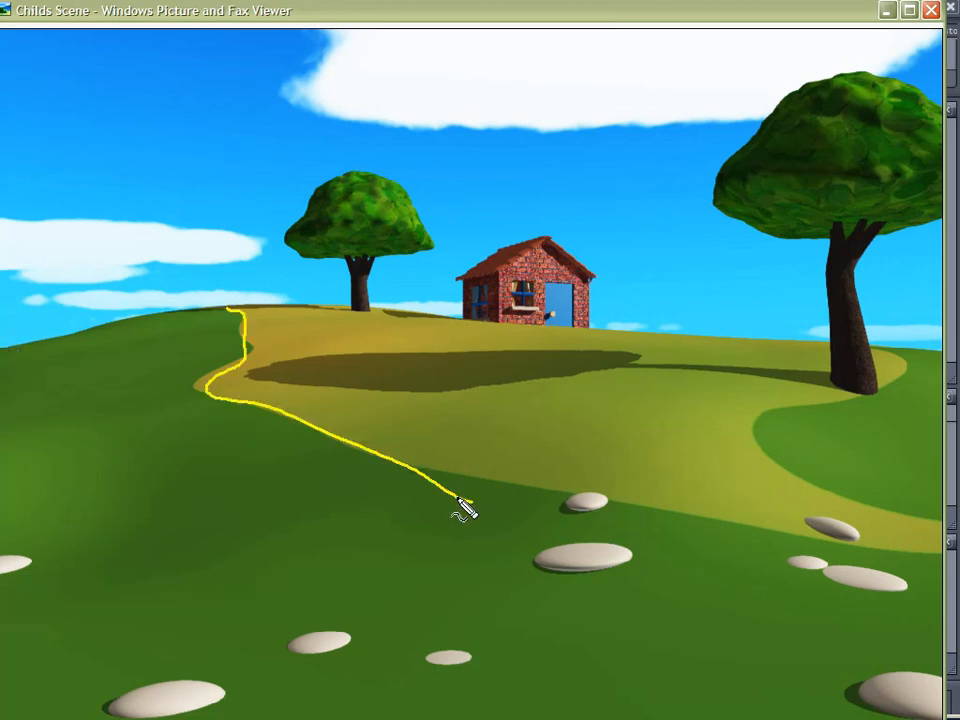
drag(460, 510, 916, 524)
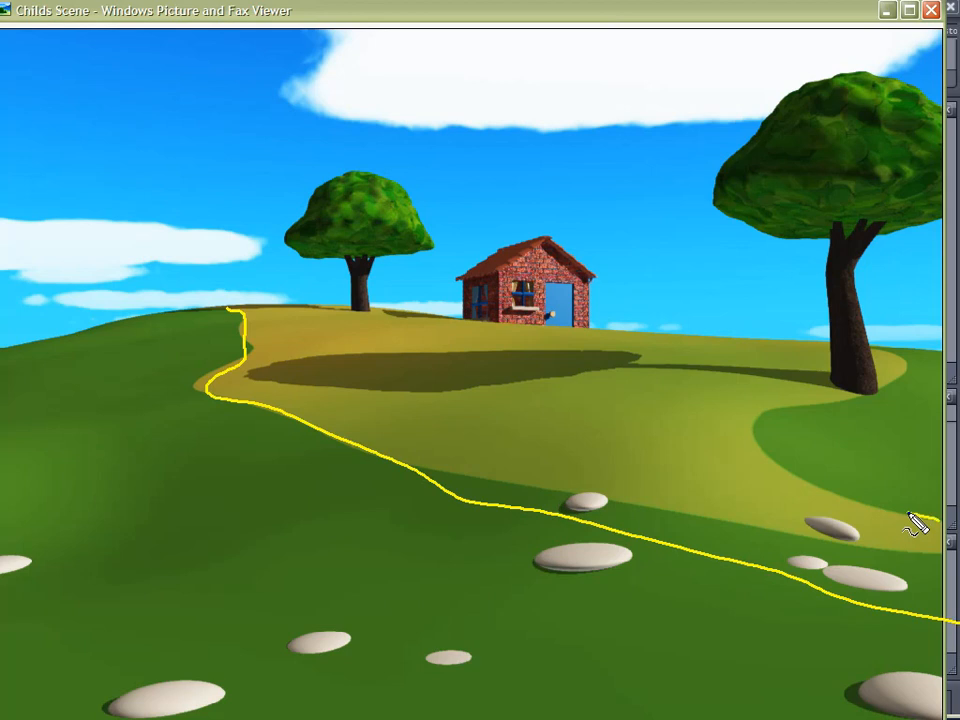
drag(910, 524, 918, 140)
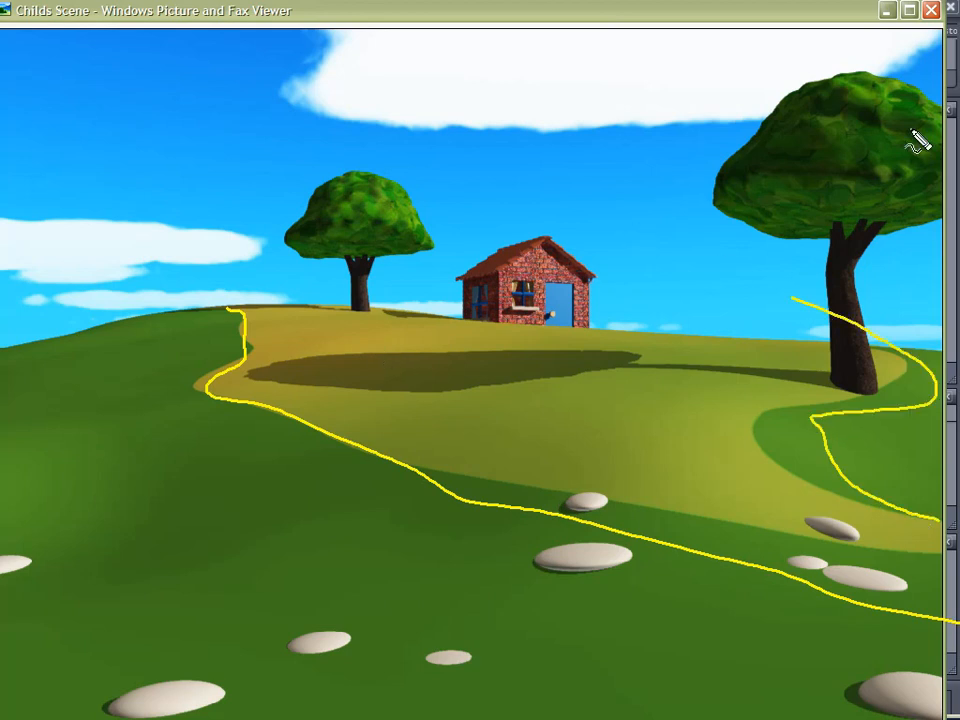
drag(920, 140, 760, 240)
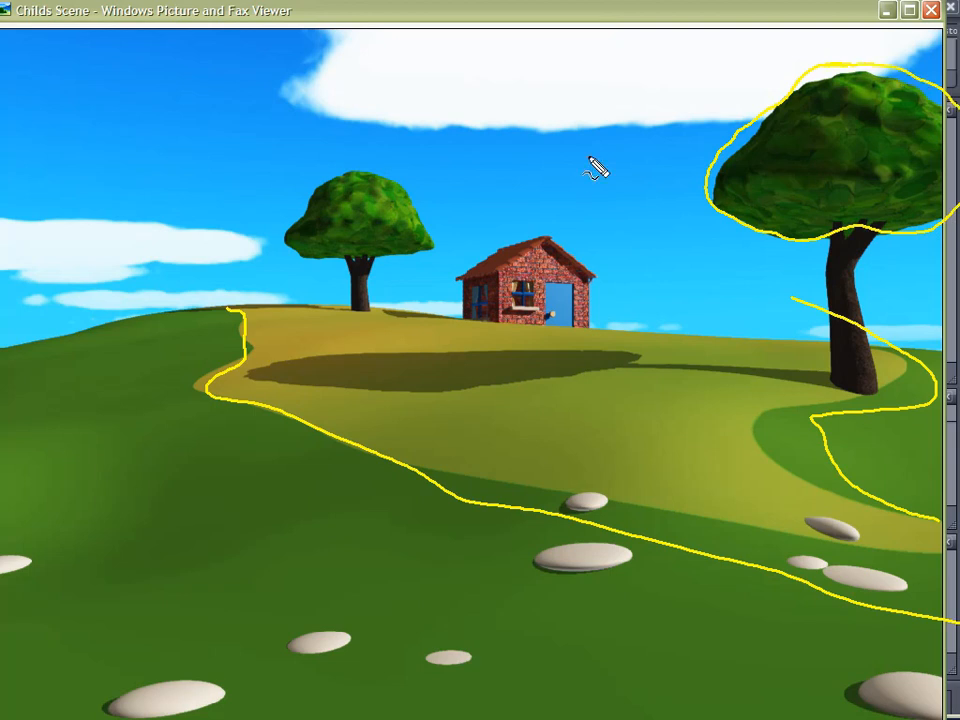
mouse_move(350, 244)
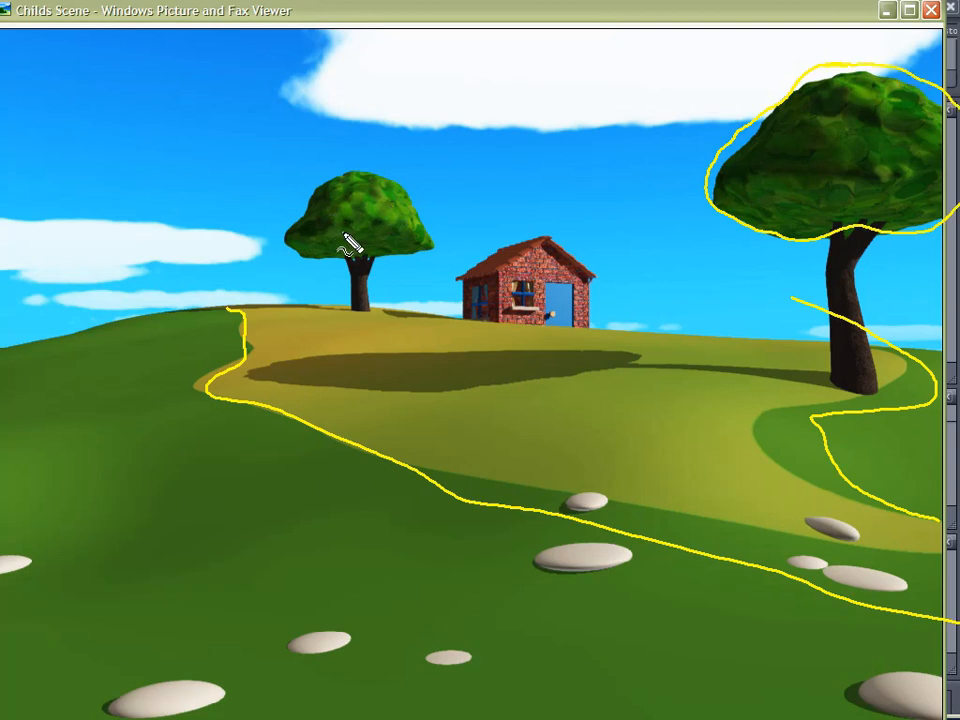
mouse_move(308, 224)
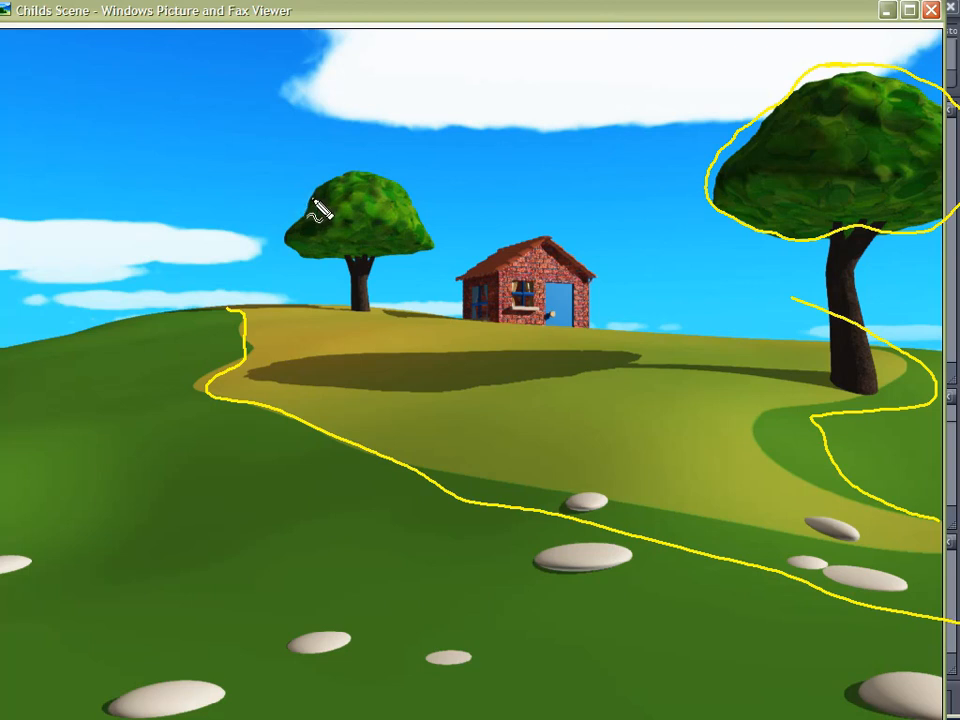
mouse_move(840, 164)
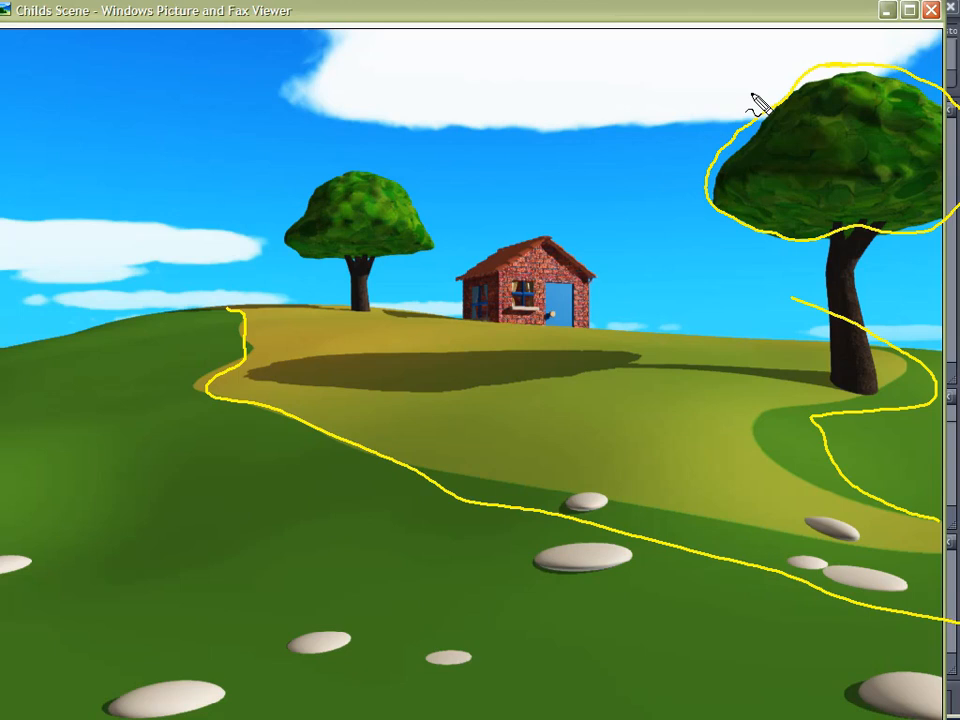
mouse_move(36, 420)
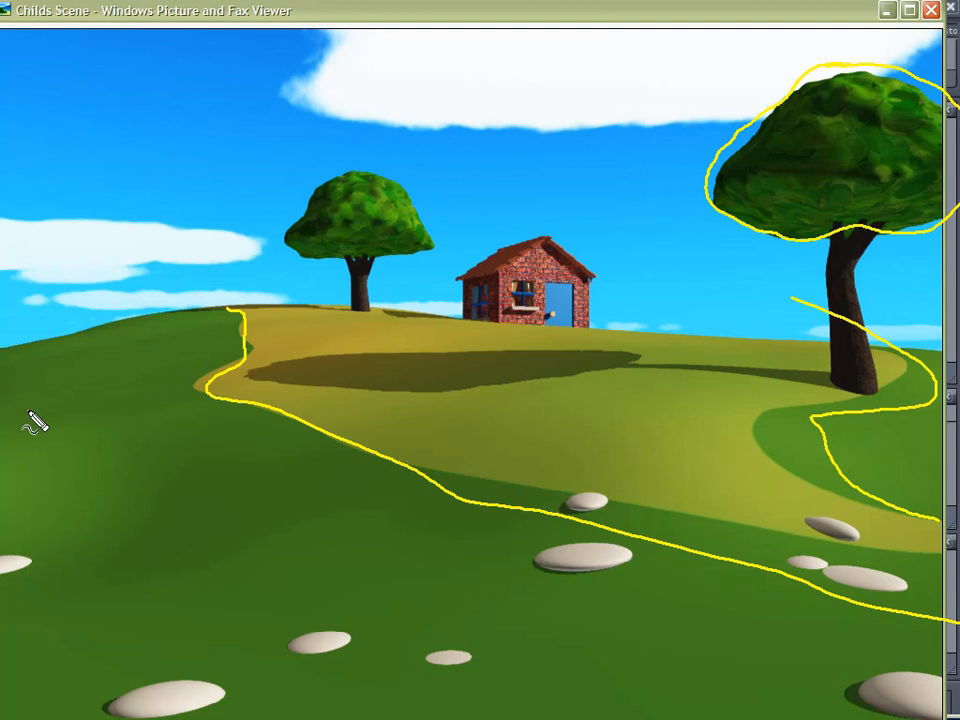
mouse_move(70, 450)
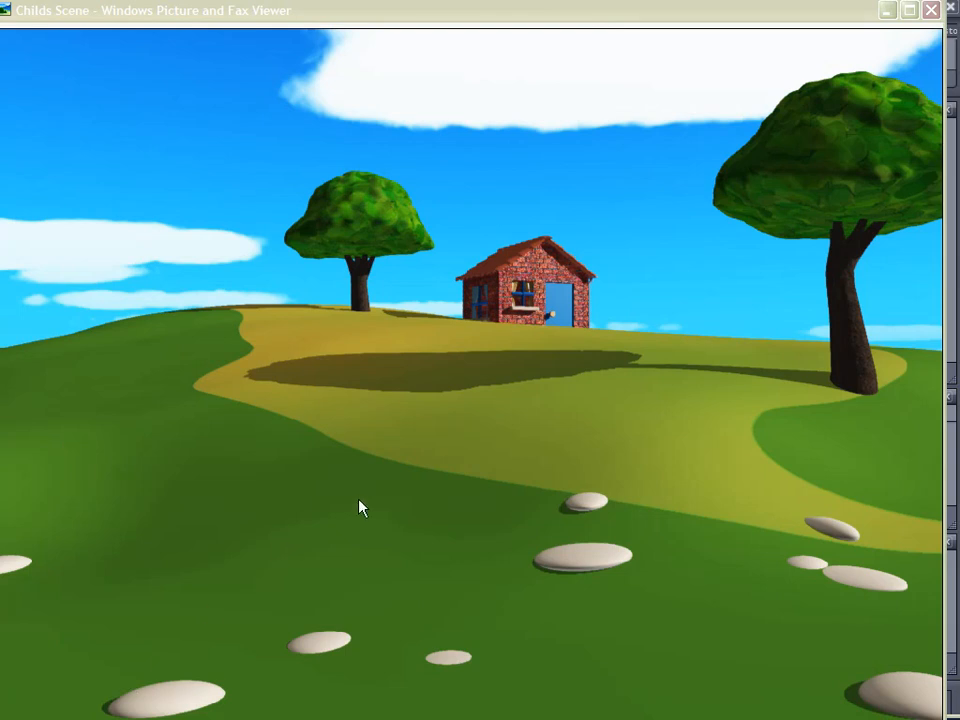
mouse_move(452, 428)
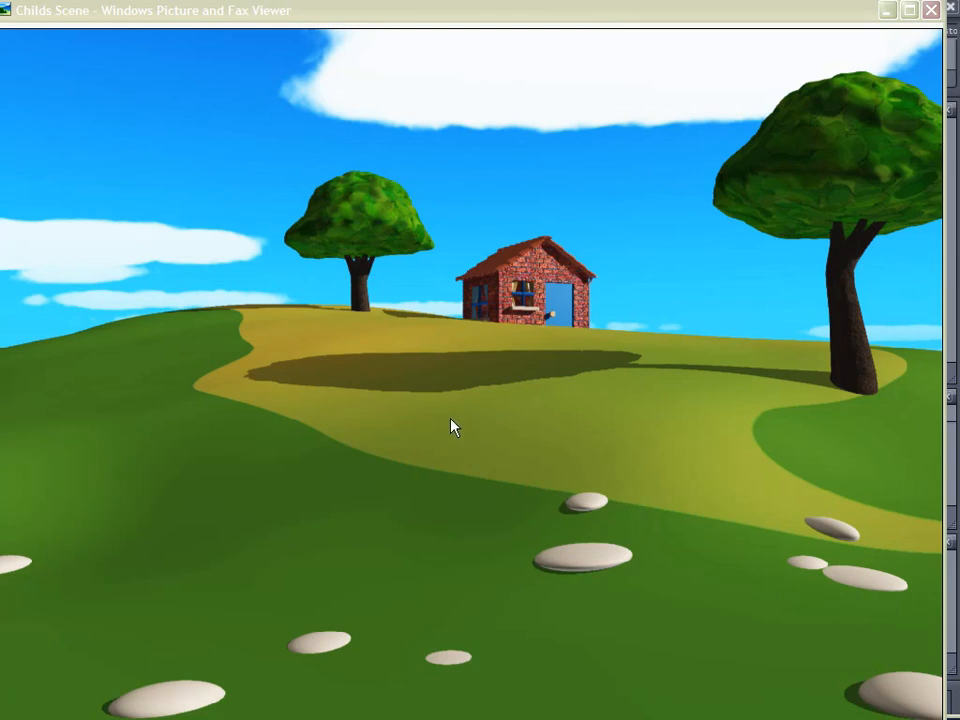
mouse_move(408, 438)
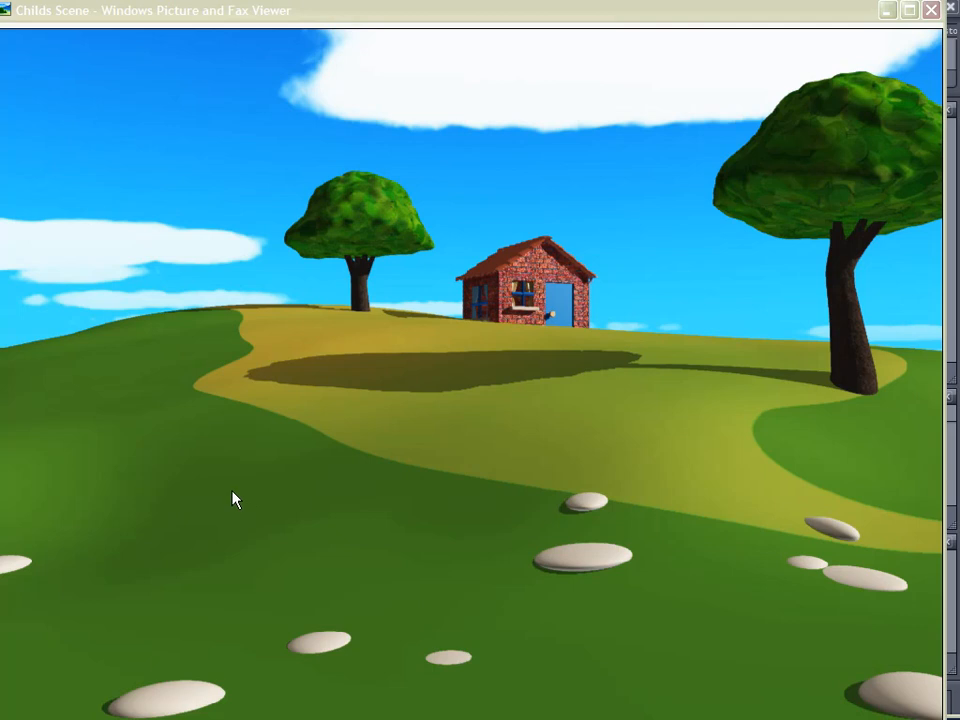
mouse_move(212, 488)
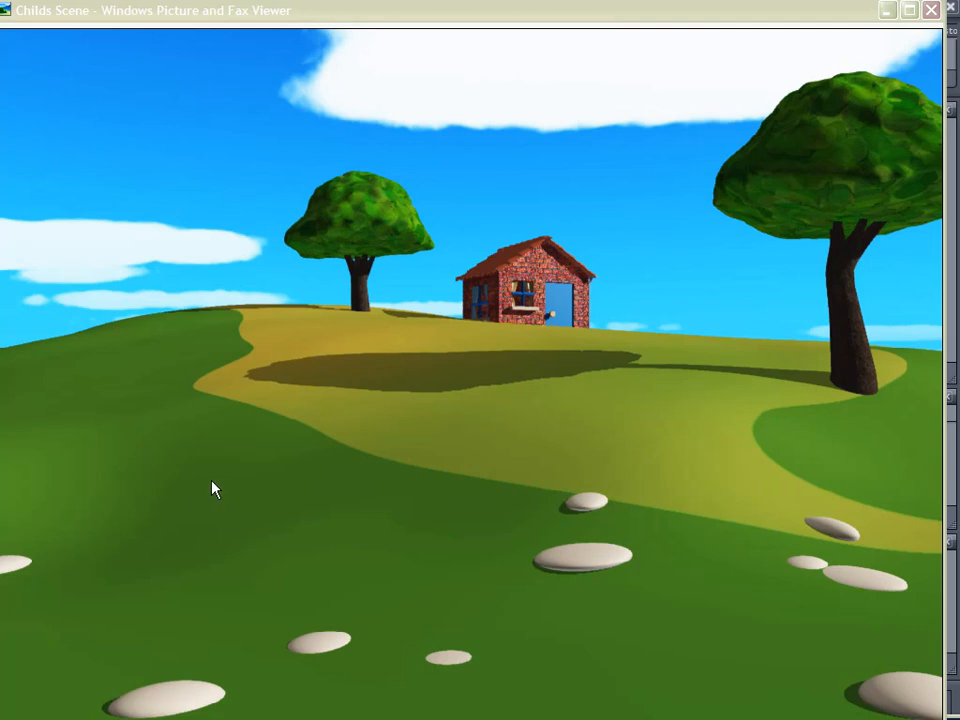
mouse_move(198, 486)
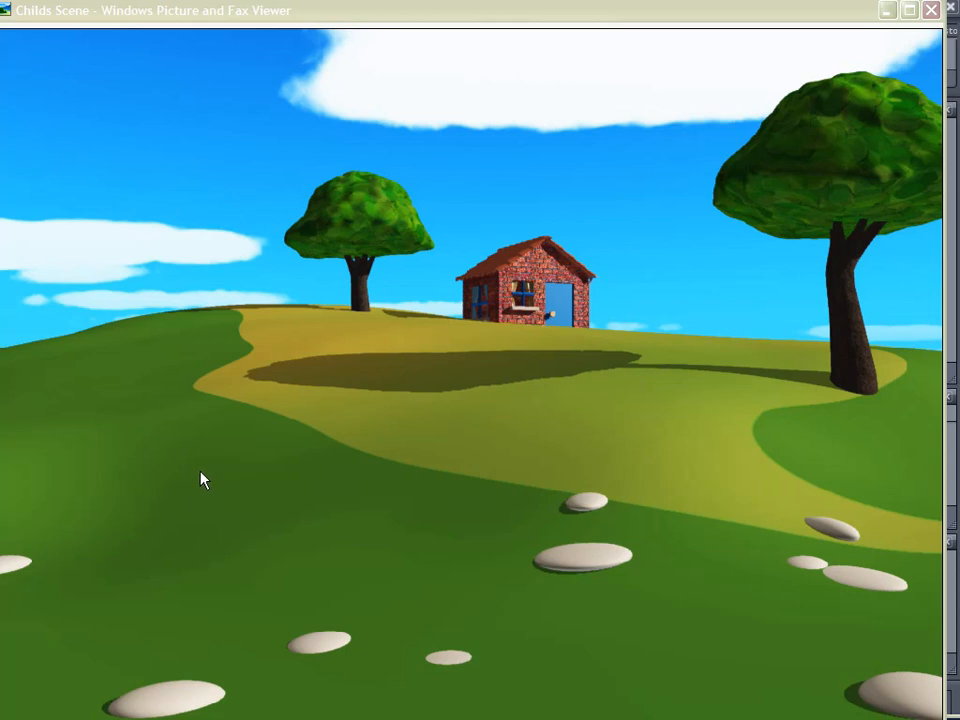
mouse_move(200, 478)
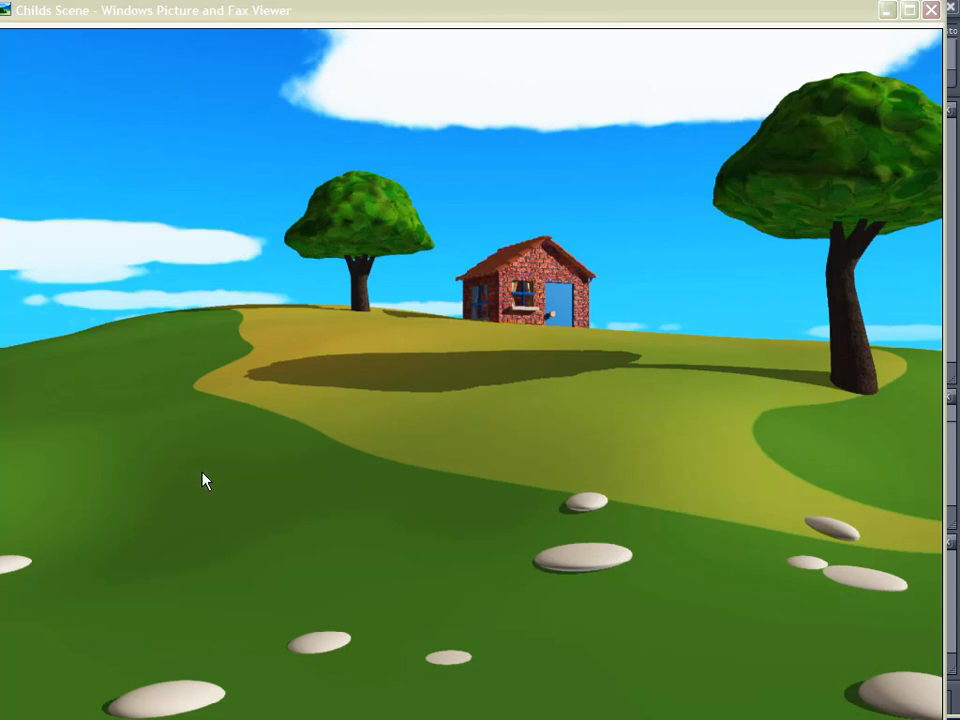
mouse_move(184, 476)
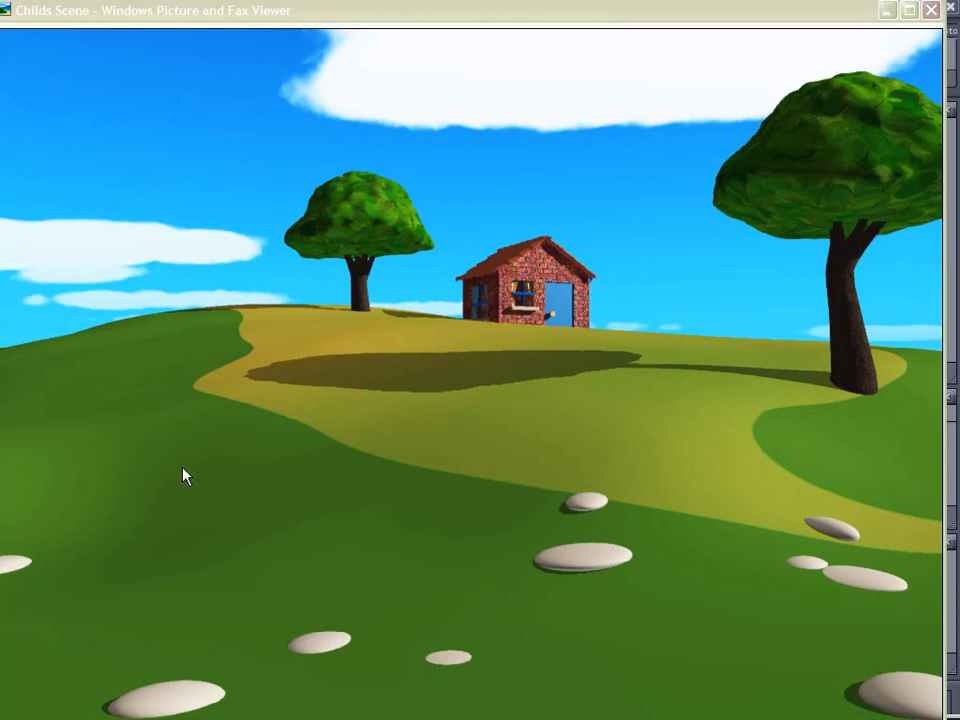
mouse_move(198, 468)
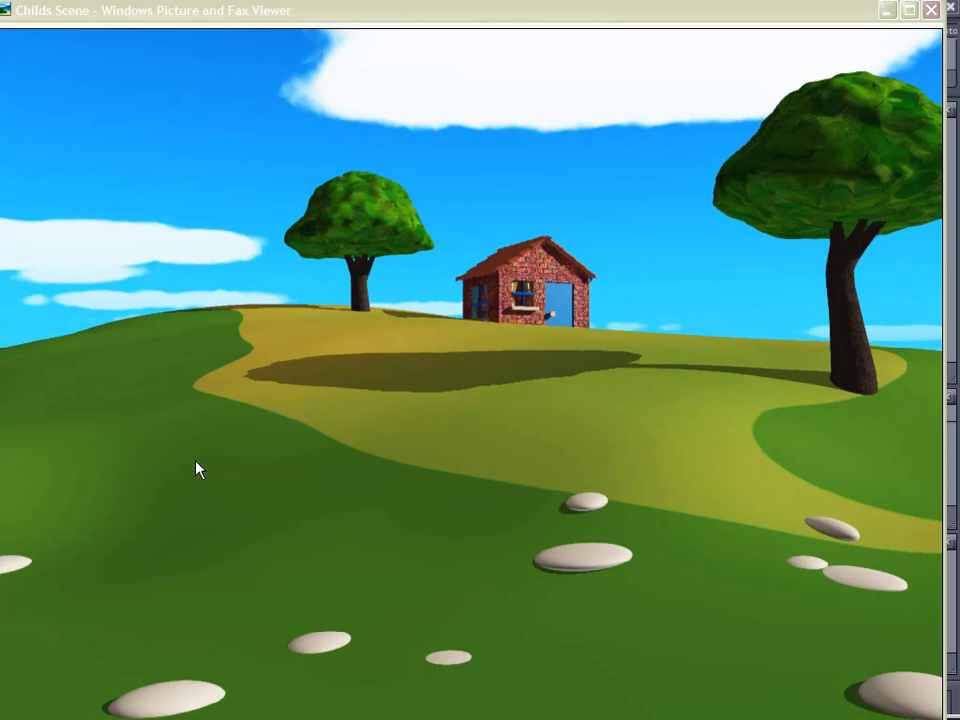
mouse_move(276, 404)
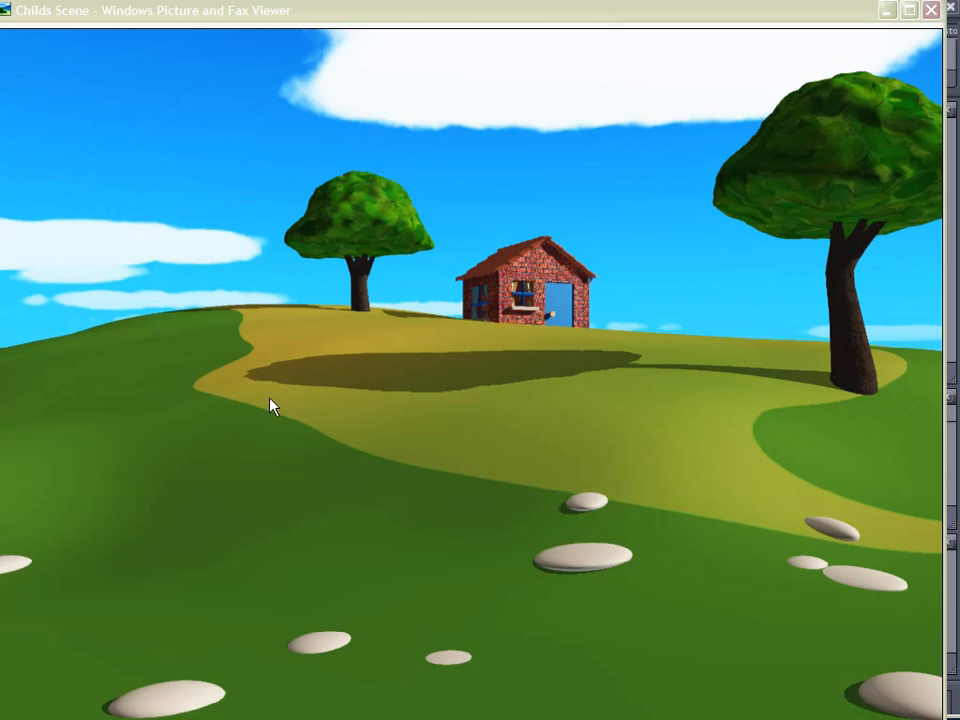
mouse_move(318, 412)
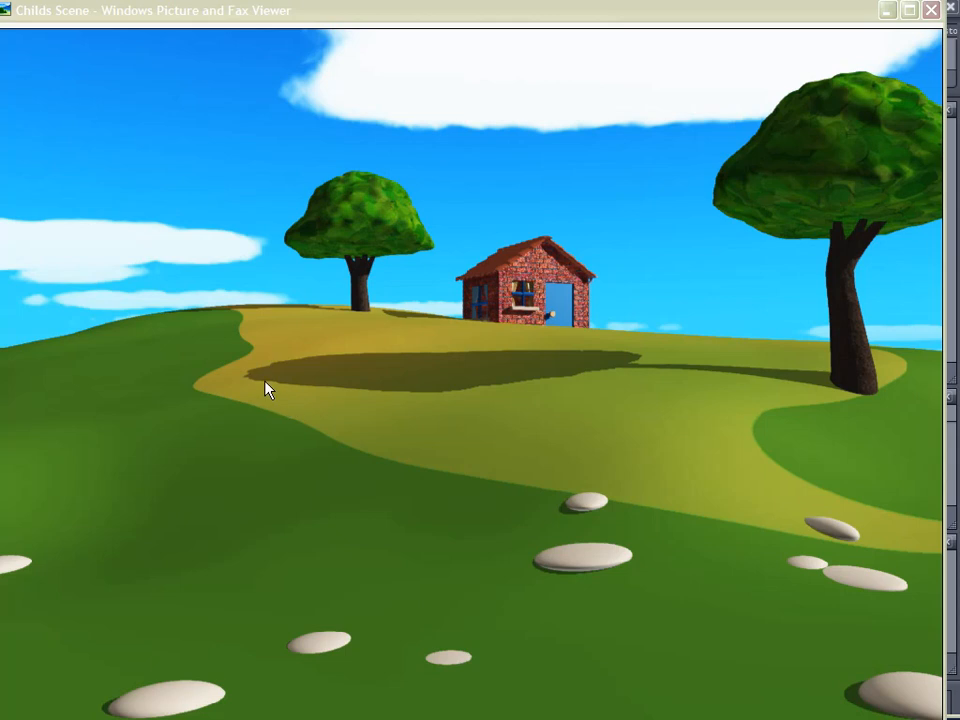
mouse_move(408, 204)
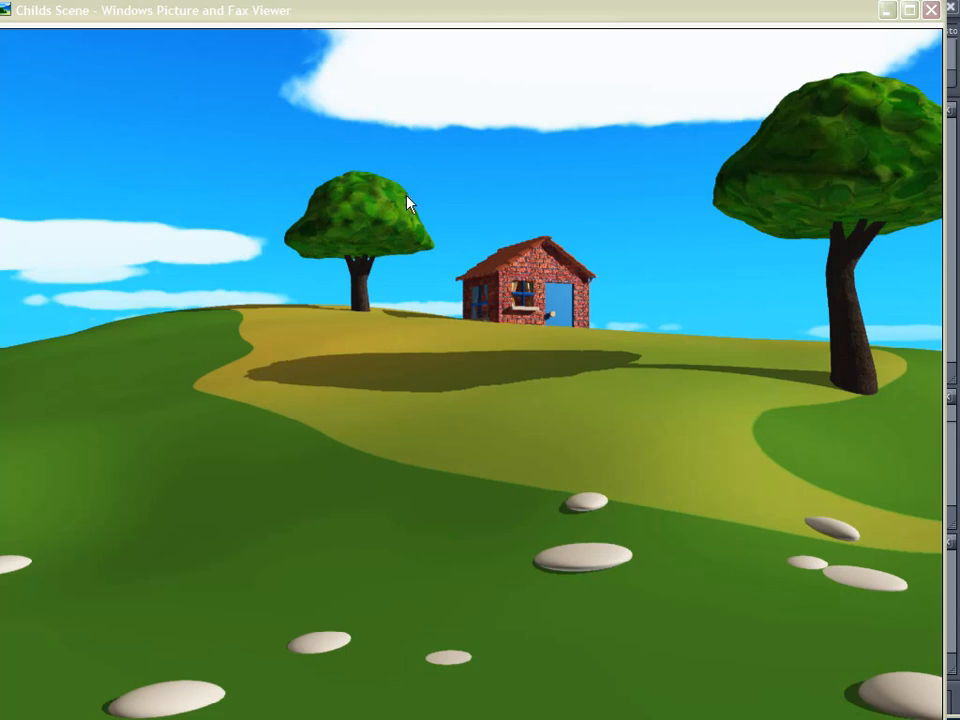
mouse_move(332, 96)
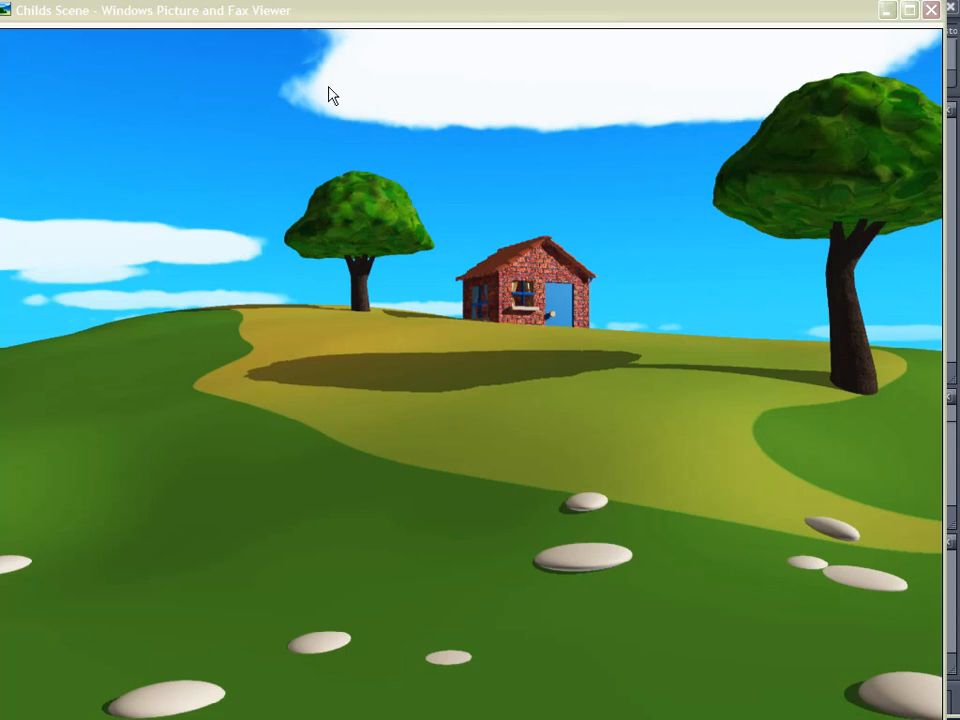
mouse_move(220, 128)
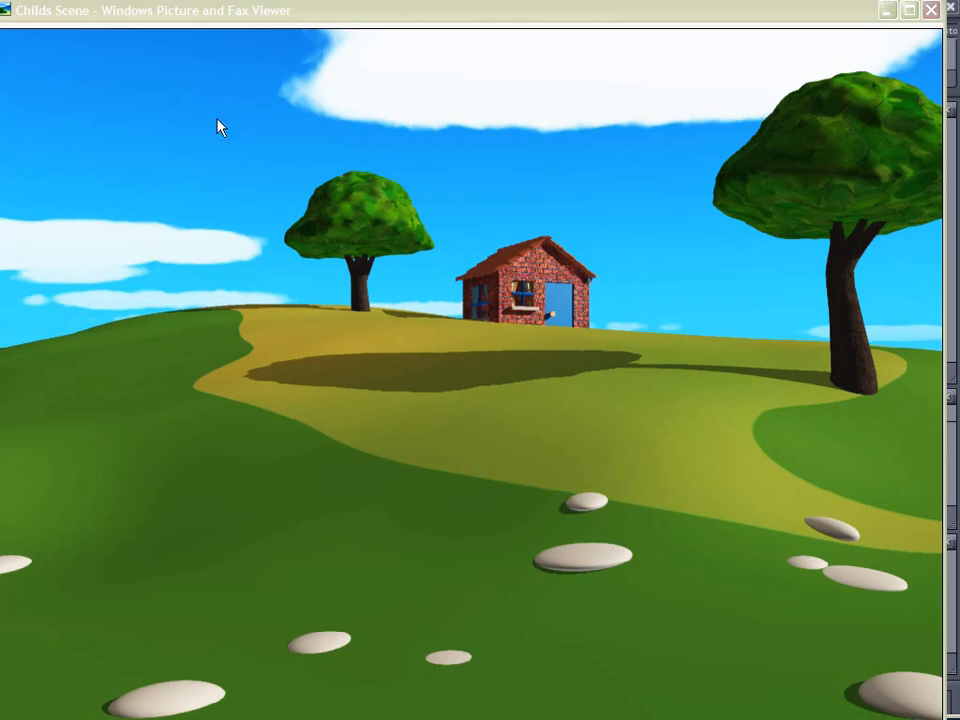
mouse_move(230, 148)
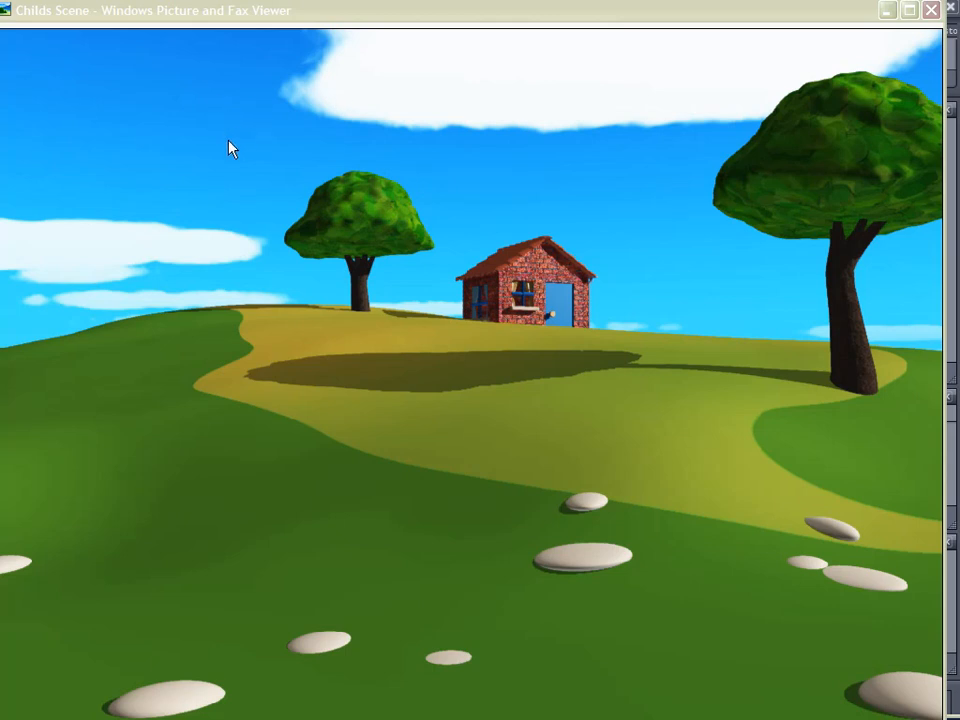
mouse_move(212, 224)
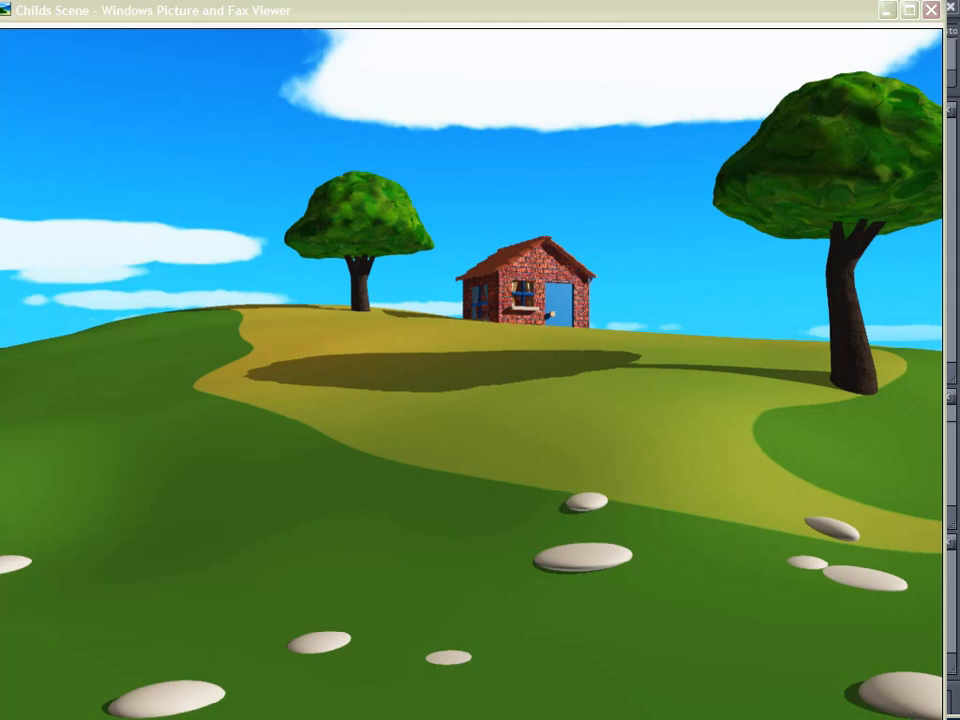
mouse_move(340, 678)
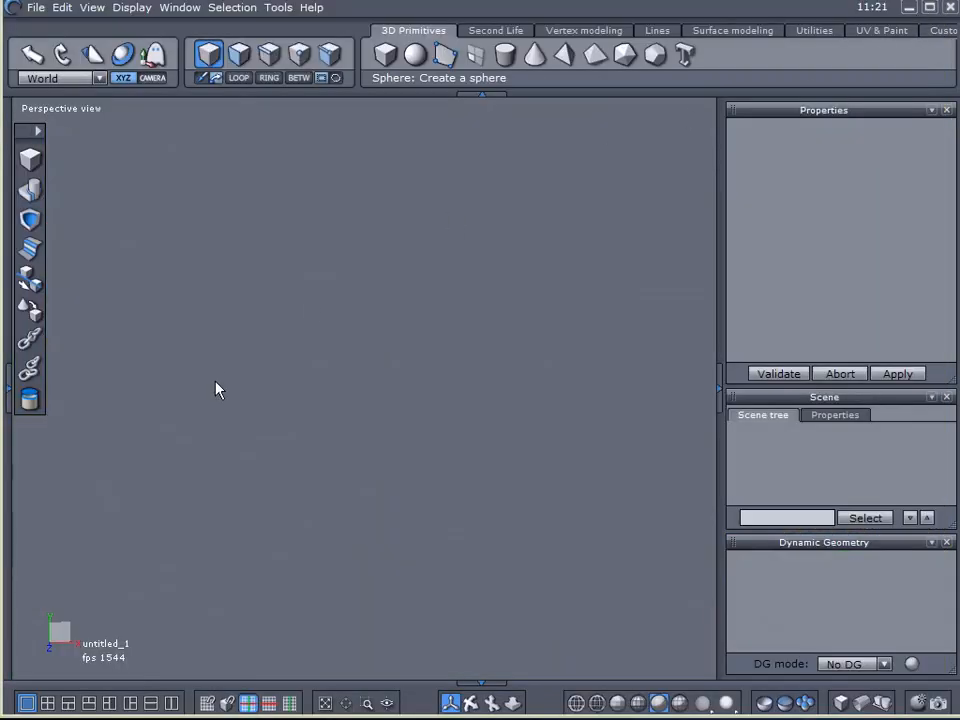
mouse_move(170, 190)
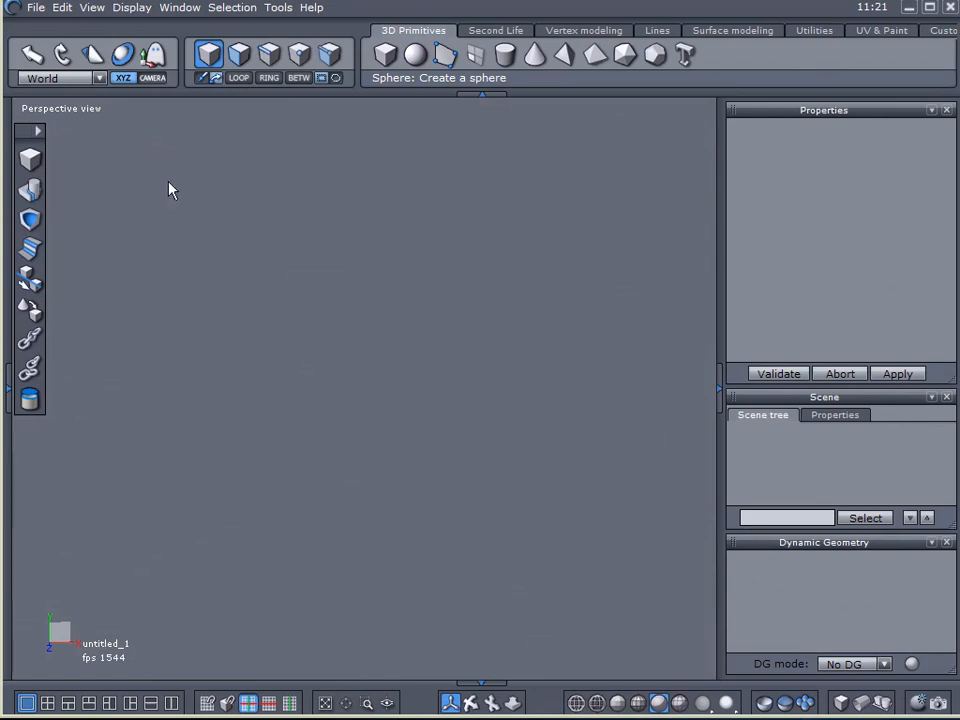
Add a cube primitive and raise its Smoothing level twice to form a rounded dome
click(384, 56)
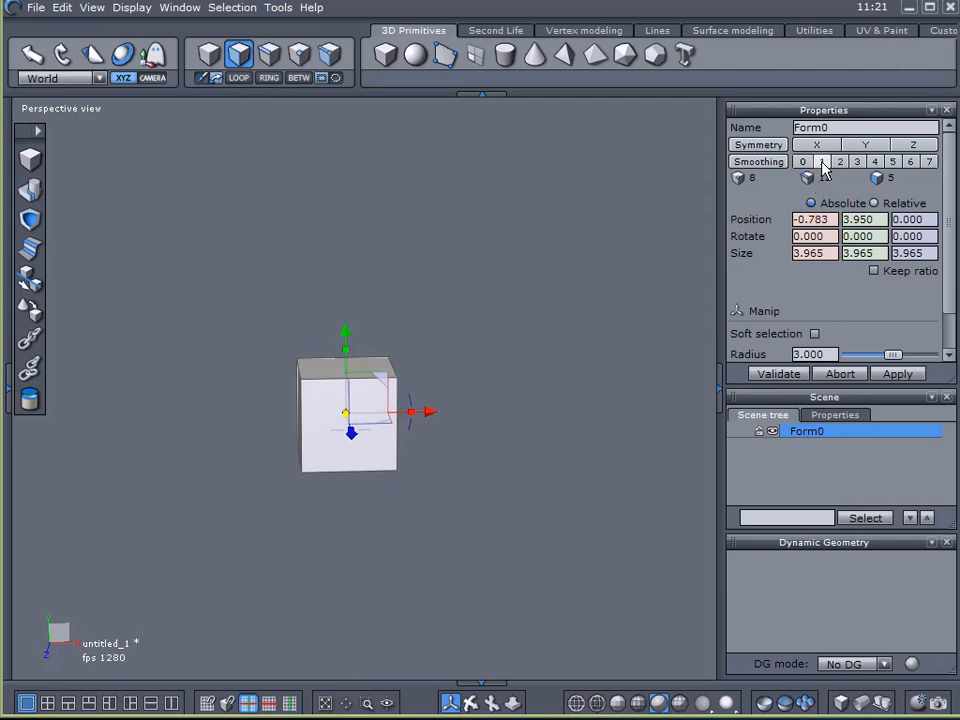
click(820, 160)
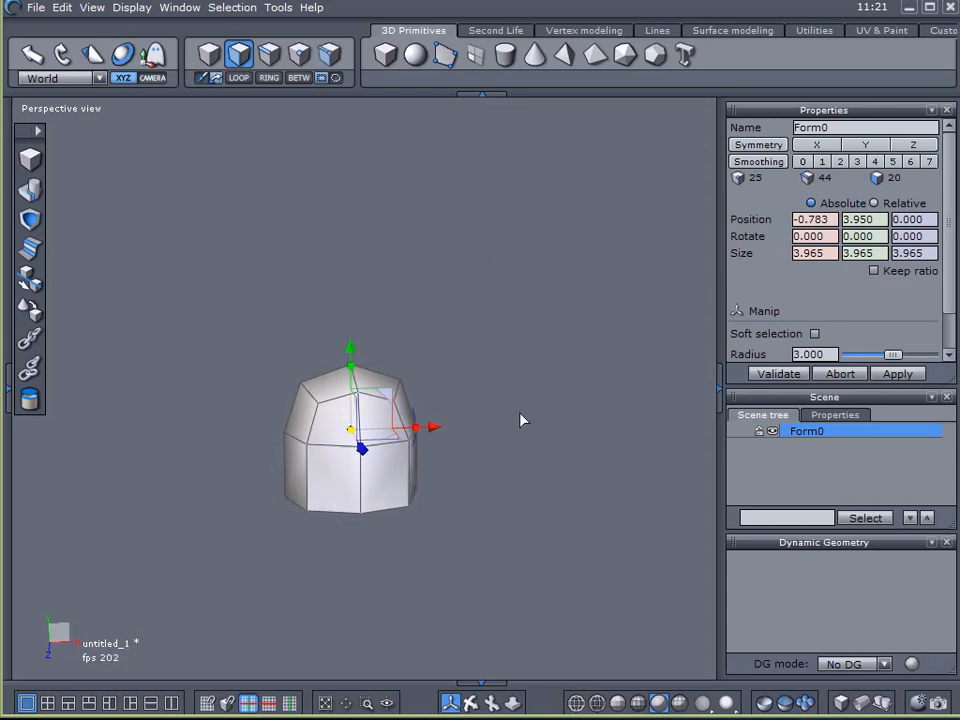
click(820, 160)
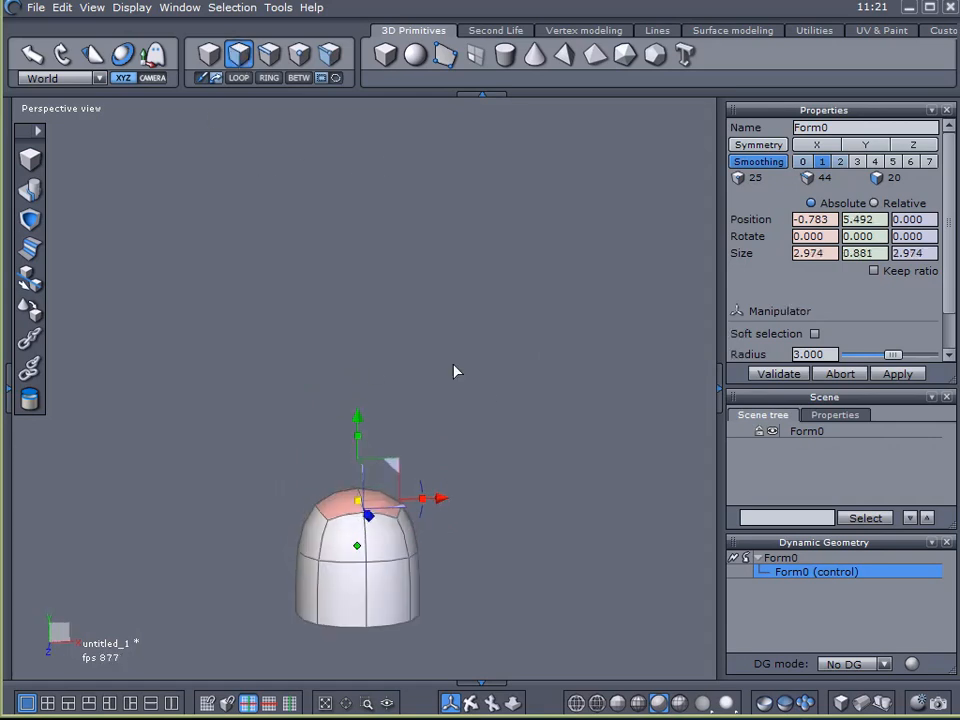
Sweep the dome's top face upward into a tall S-curved trunk and validate it
click(584, 30)
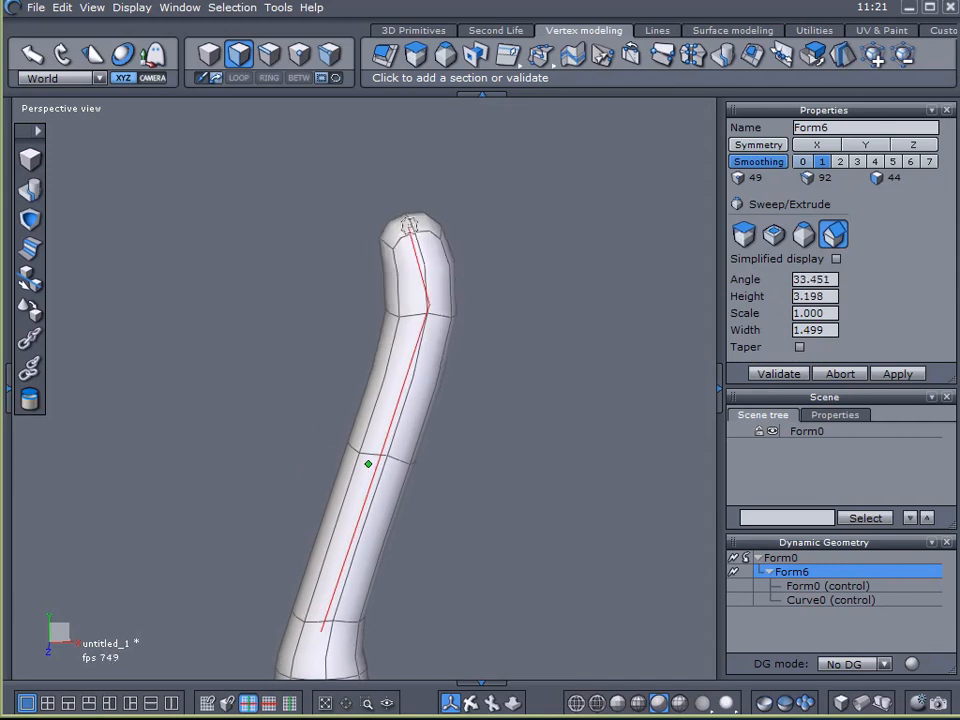
drag(368, 464, 346, 444)
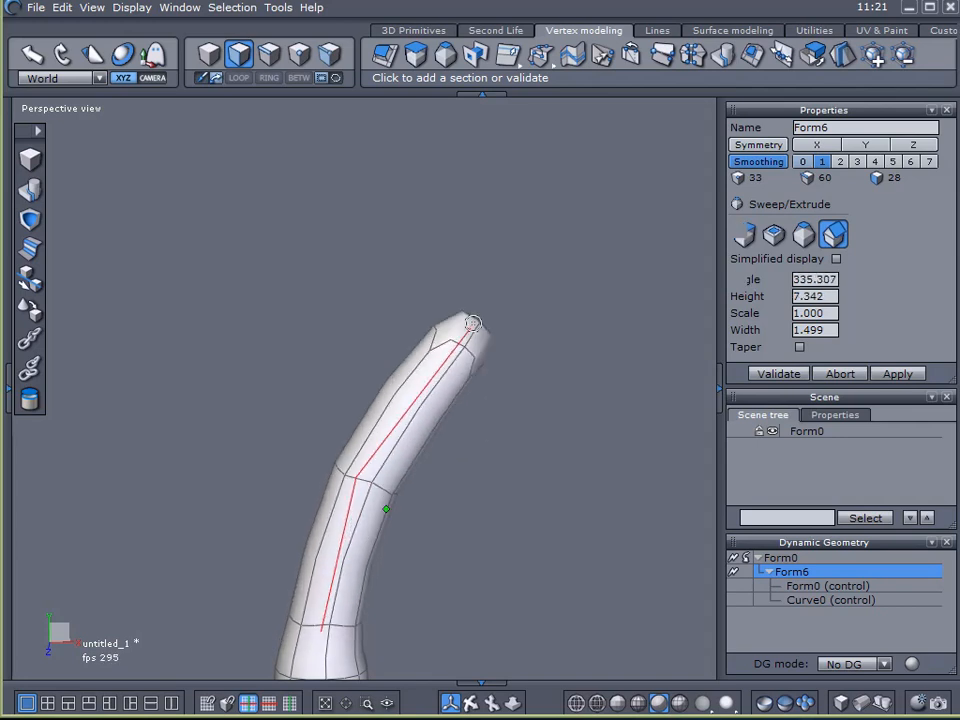
drag(472, 322, 456, 188)
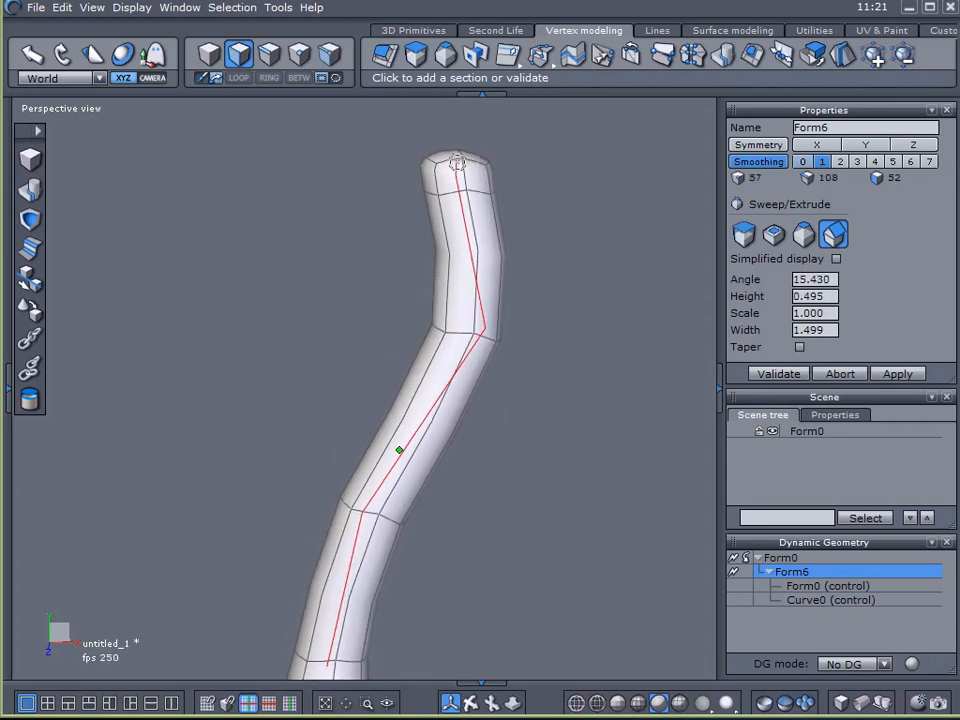
click(776, 374)
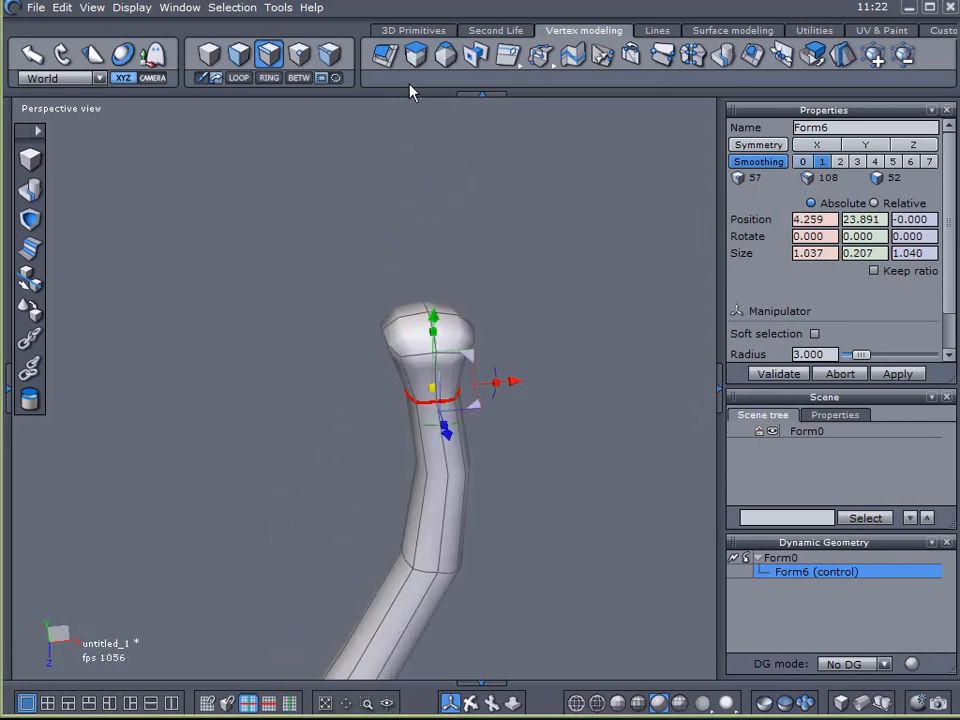
Sweep a first branch from the trunk top, validate it, and pull a second branch sideways
click(238, 56)
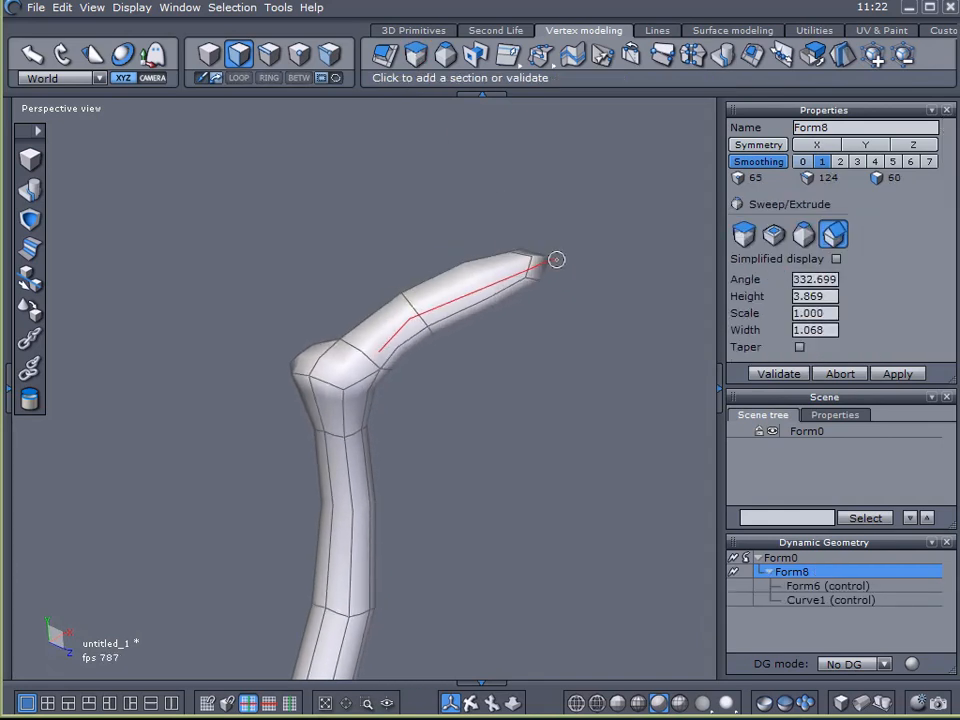
drag(556, 260, 608, 184)
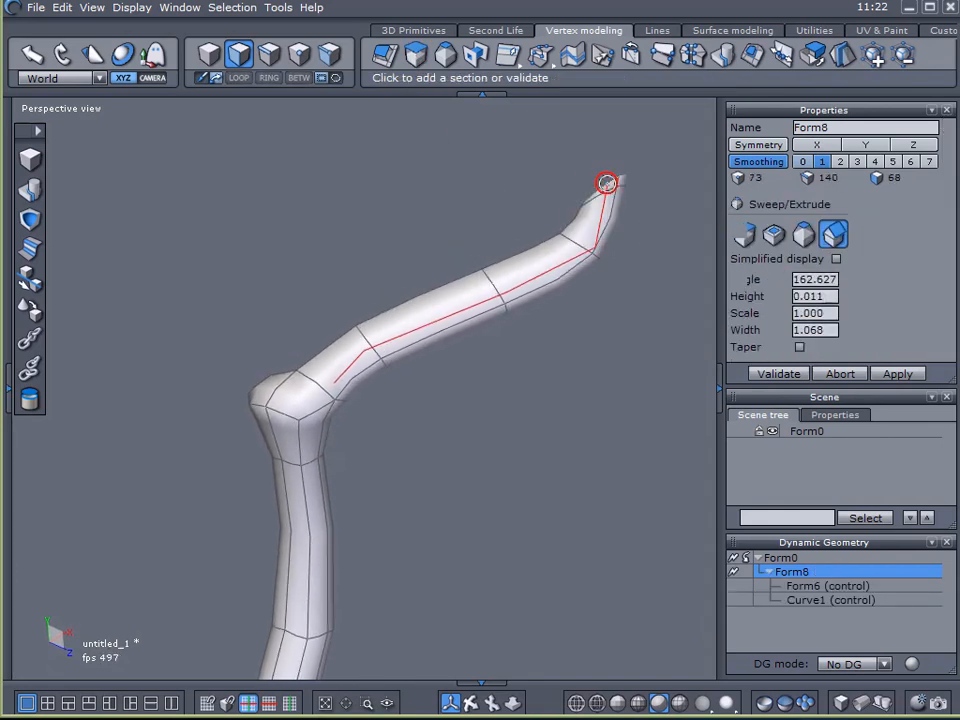
click(778, 374)
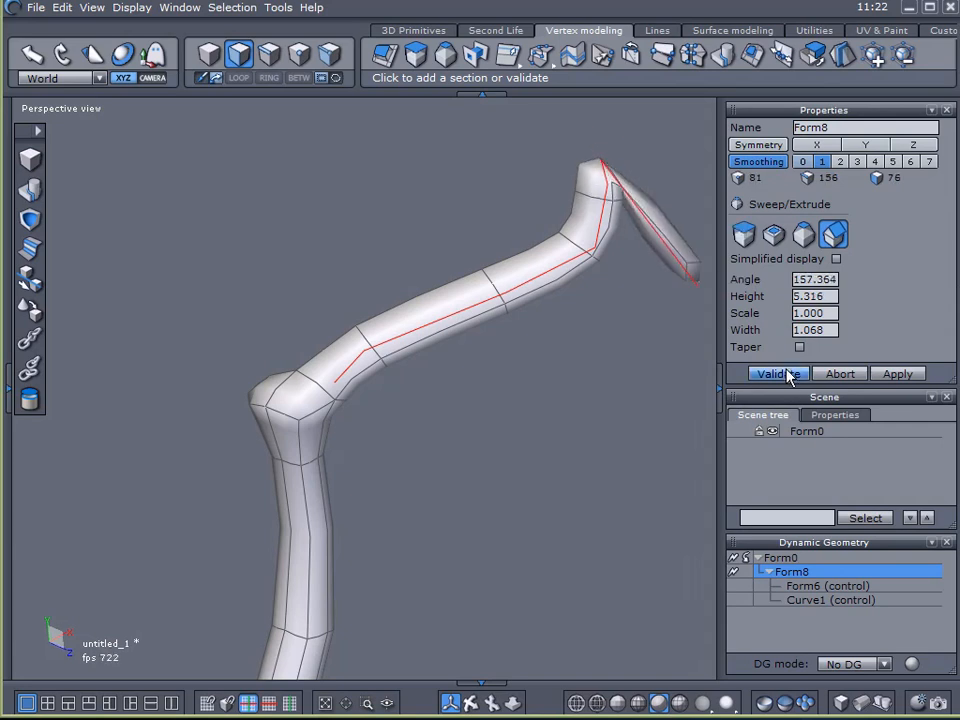
click(776, 374)
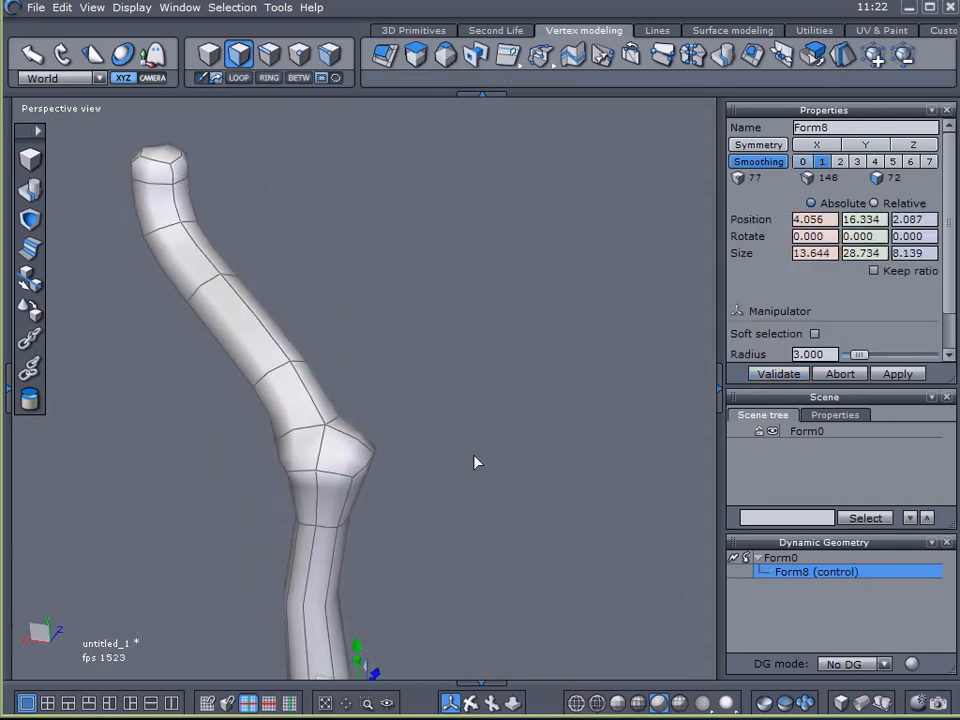
mouse_move(384, 56)
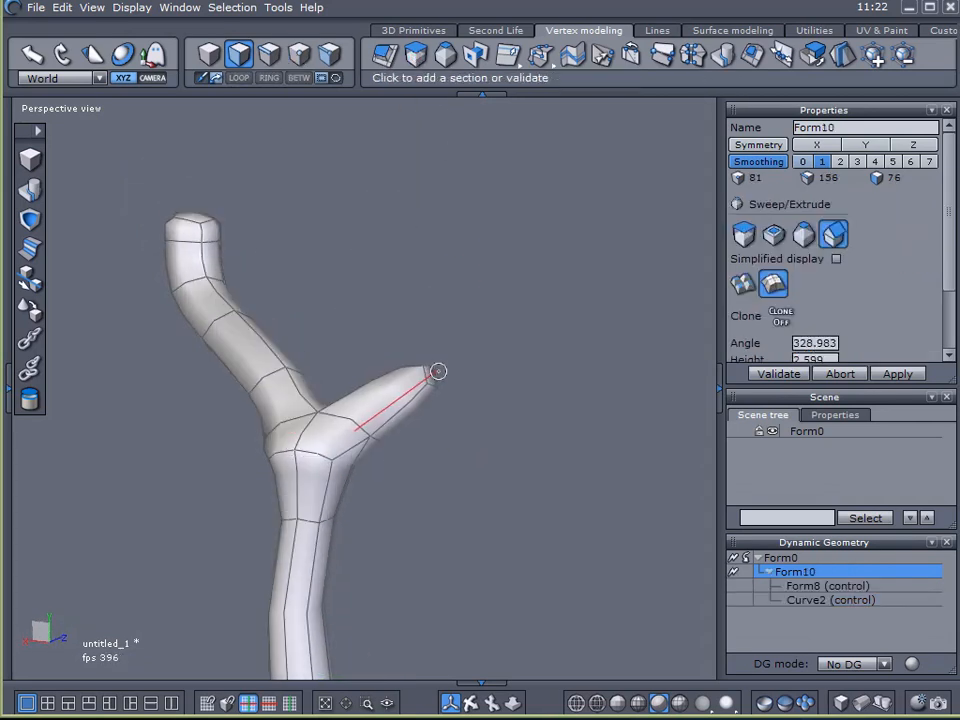
drag(438, 372, 442, 198)
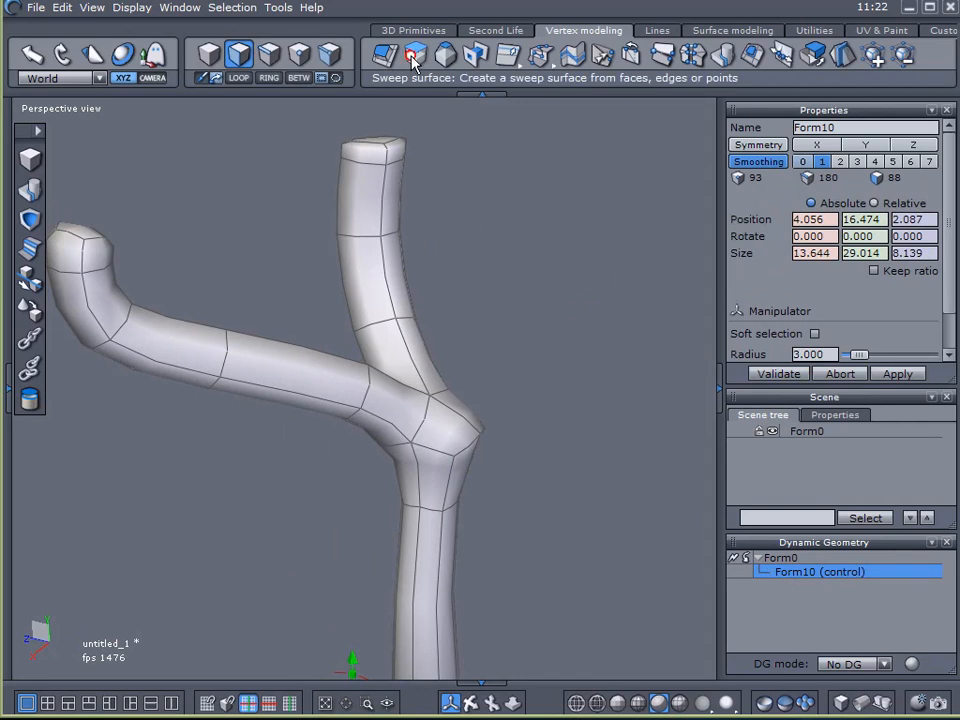
Sweep the next branch along a drawn path, extend the upright branch and validate
click(328, 56)
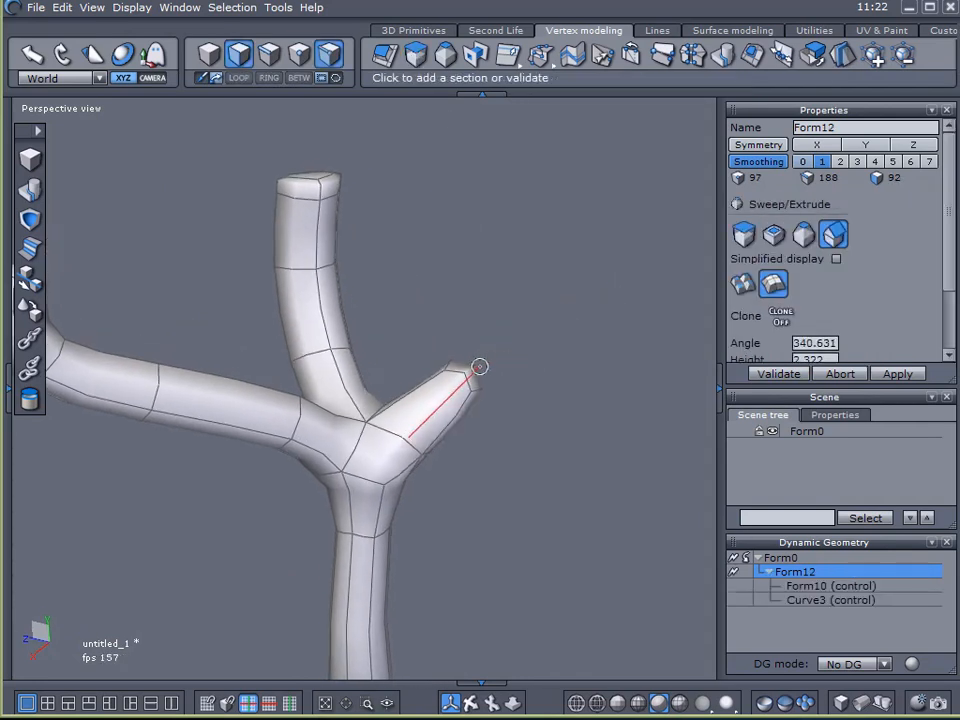
drag(480, 368, 570, 160)
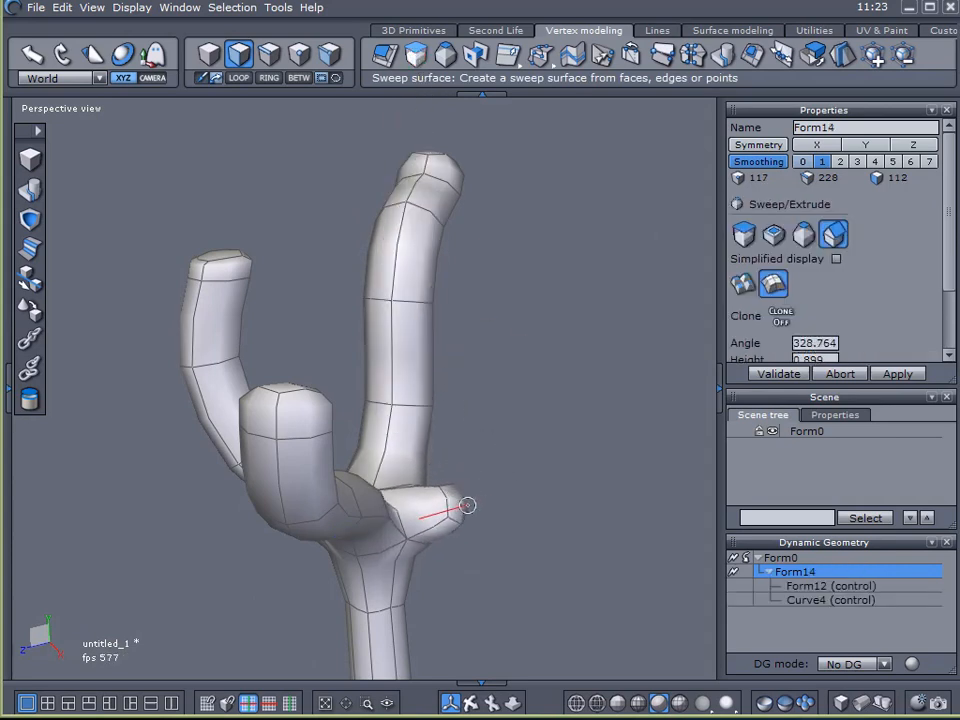
click(468, 504)
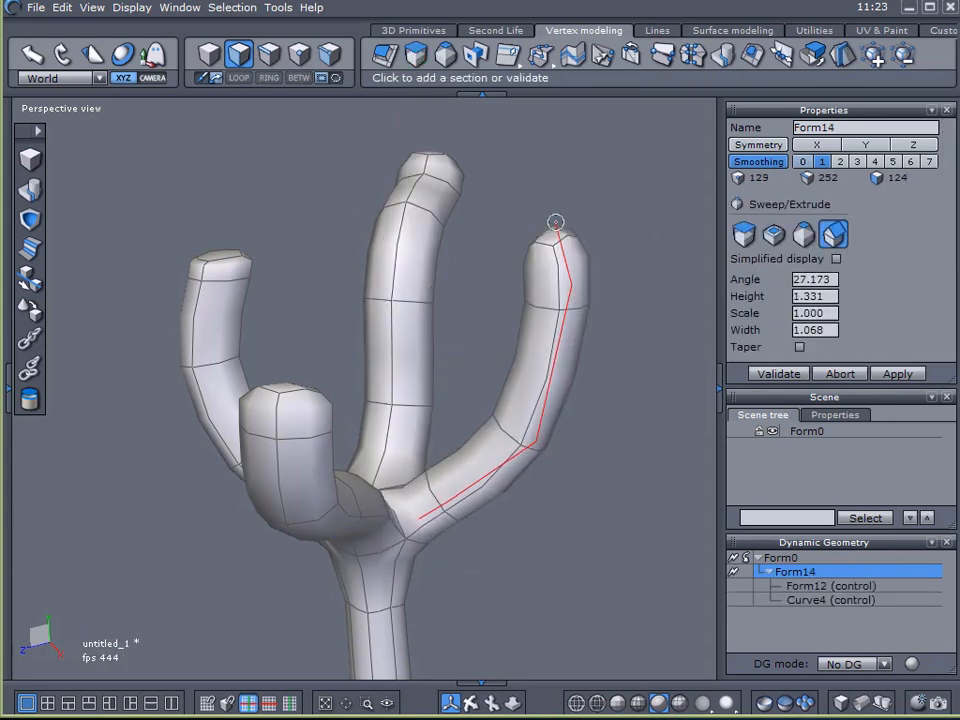
click(778, 374)
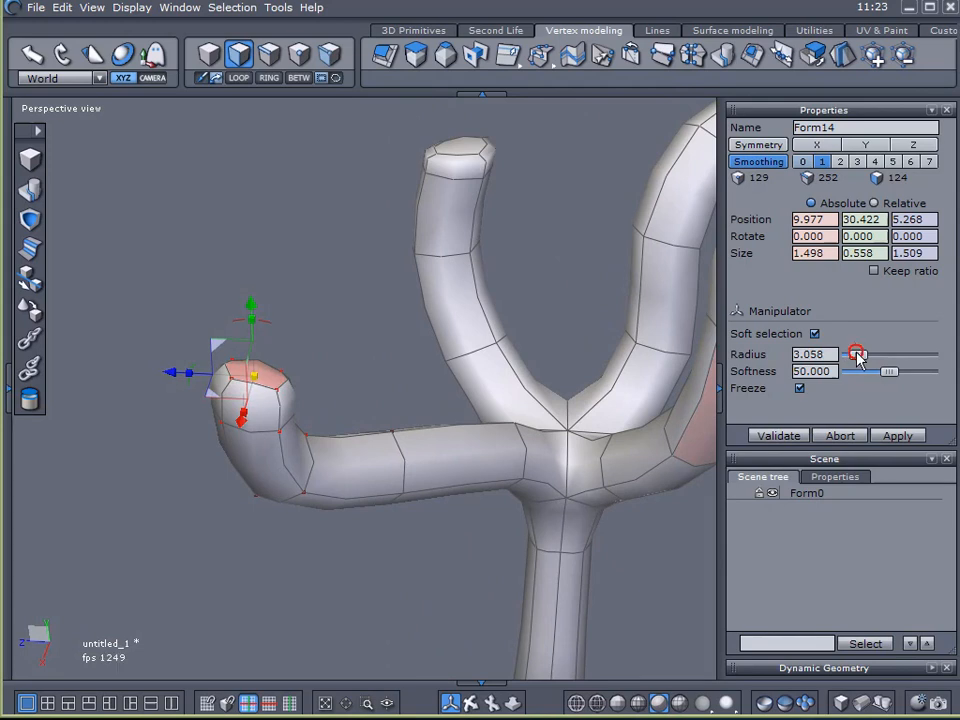
Adjust the Soft selection radius while bending the branch tips upward
drag(856, 354, 868, 354)
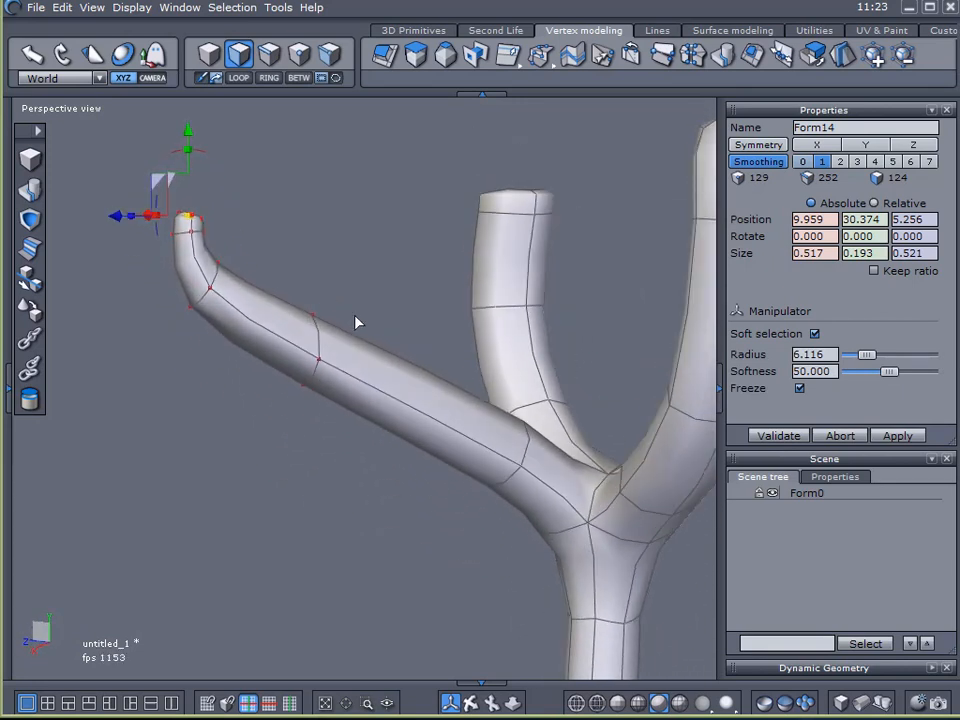
mouse_move(238, 32)
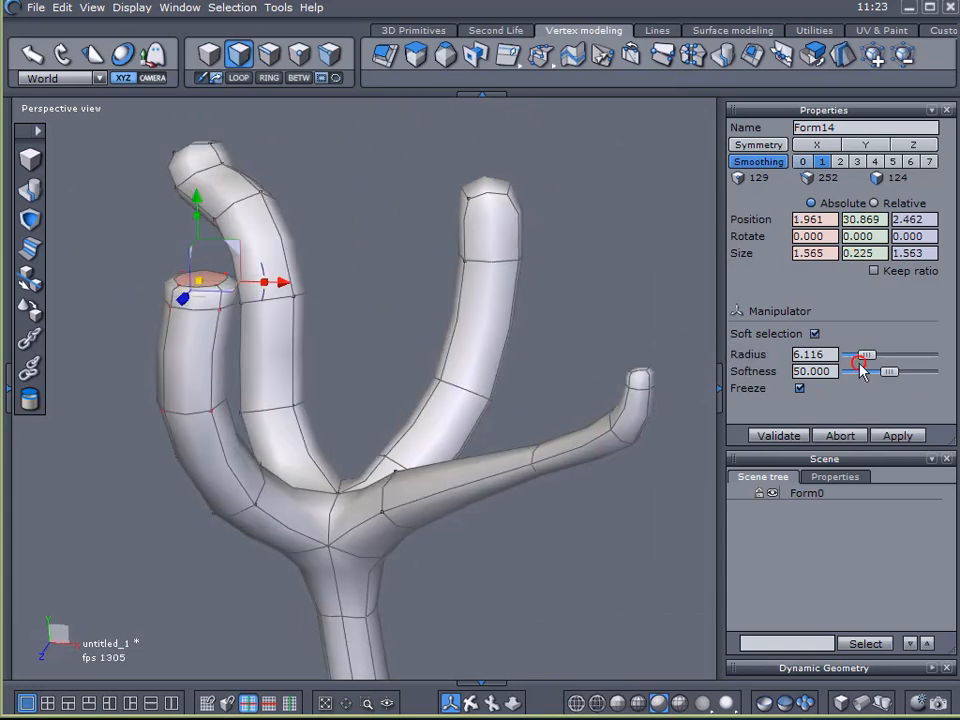
drag(864, 354, 876, 354)
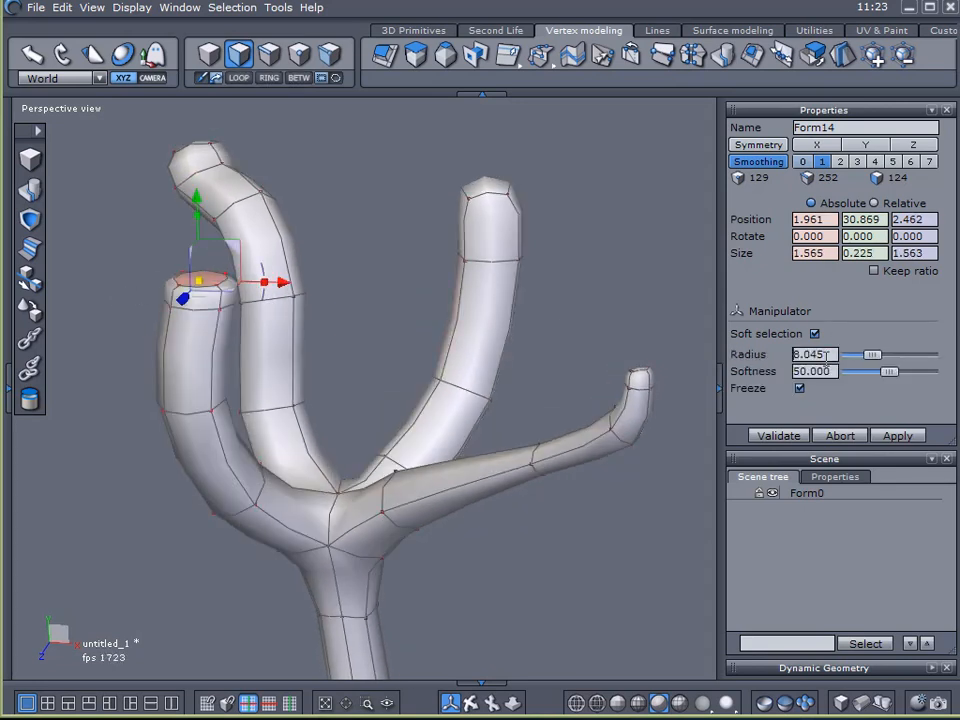
drag(876, 354, 868, 354)
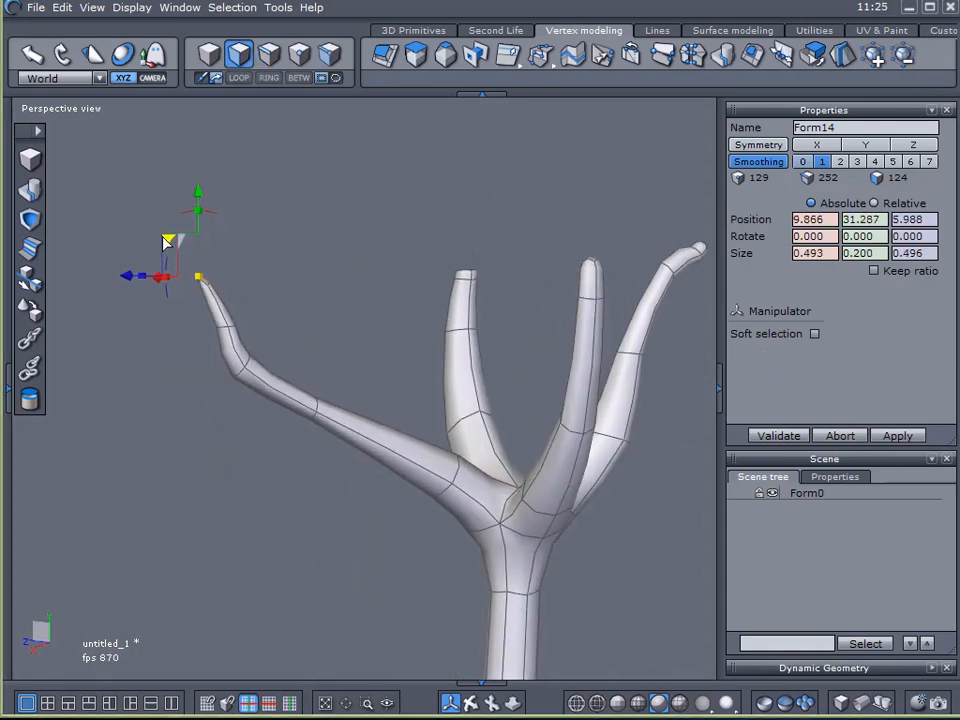
Scale each branch tip's points down to a point and finish the taper
click(814, 332)
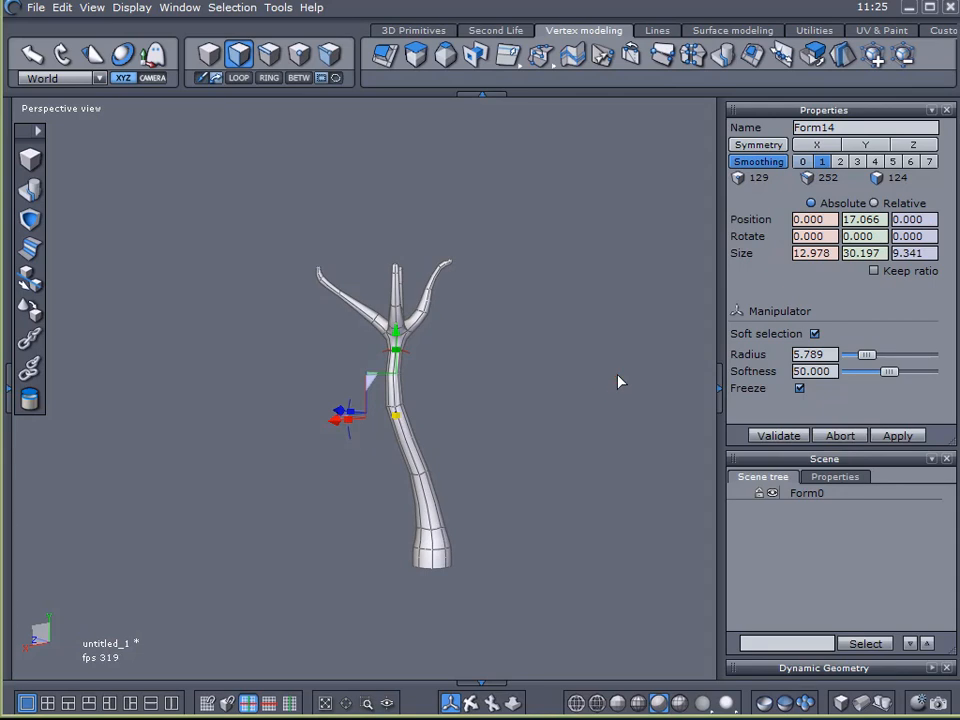
mouse_move(616, 438)
text(T)
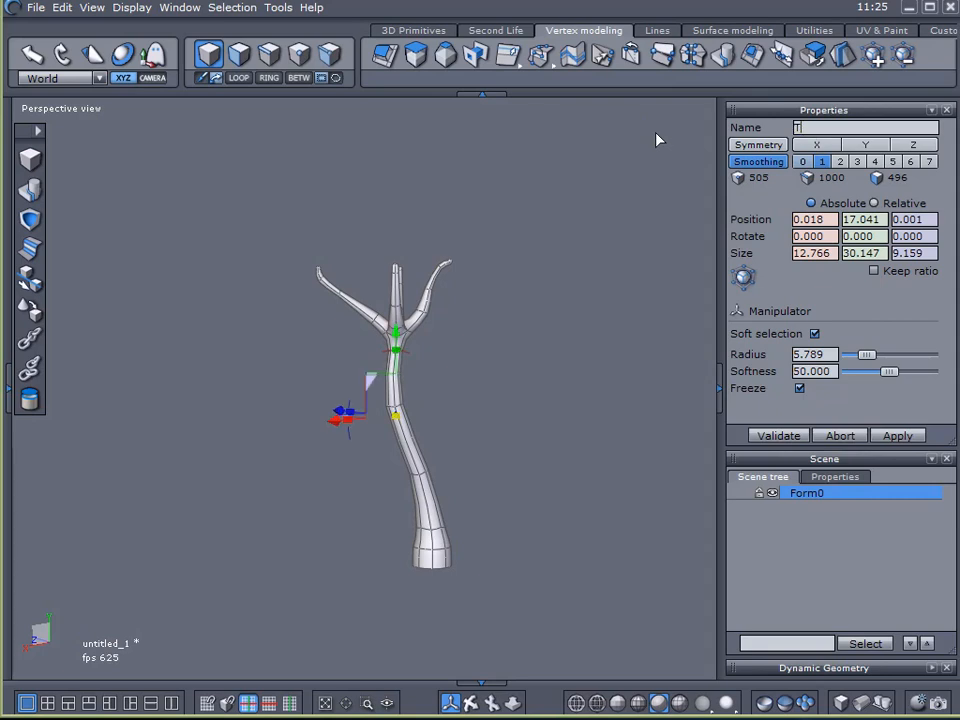
Name the tree model 'Trunk' in the Properties panel
text(runk)
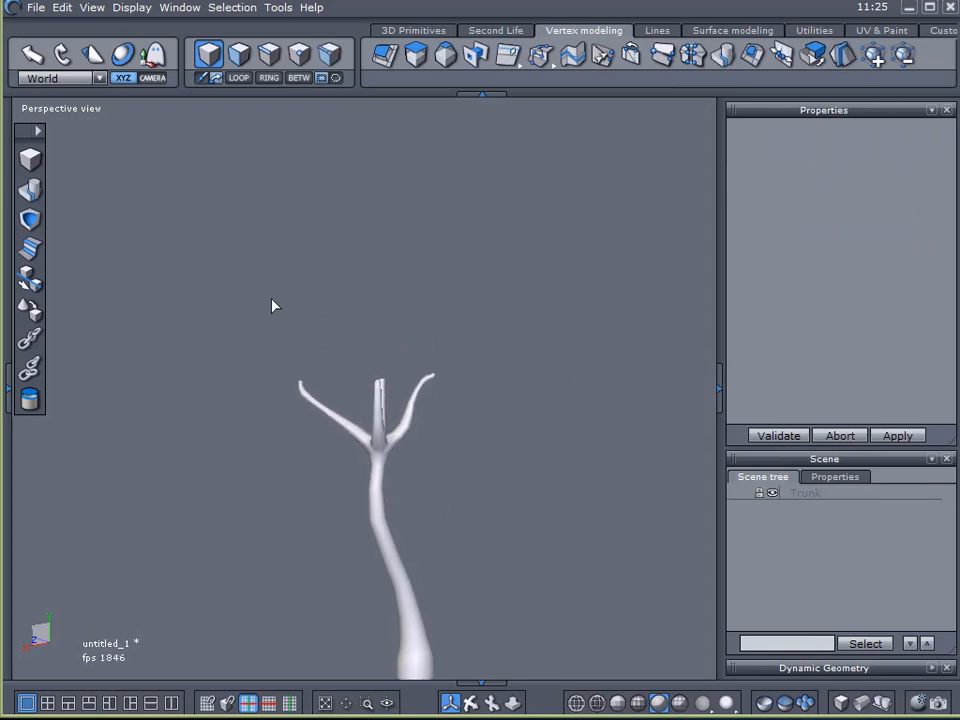
Deselect the trunk, add a sphere canopy, validate it and rotate it 90 degrees
click(412, 30)
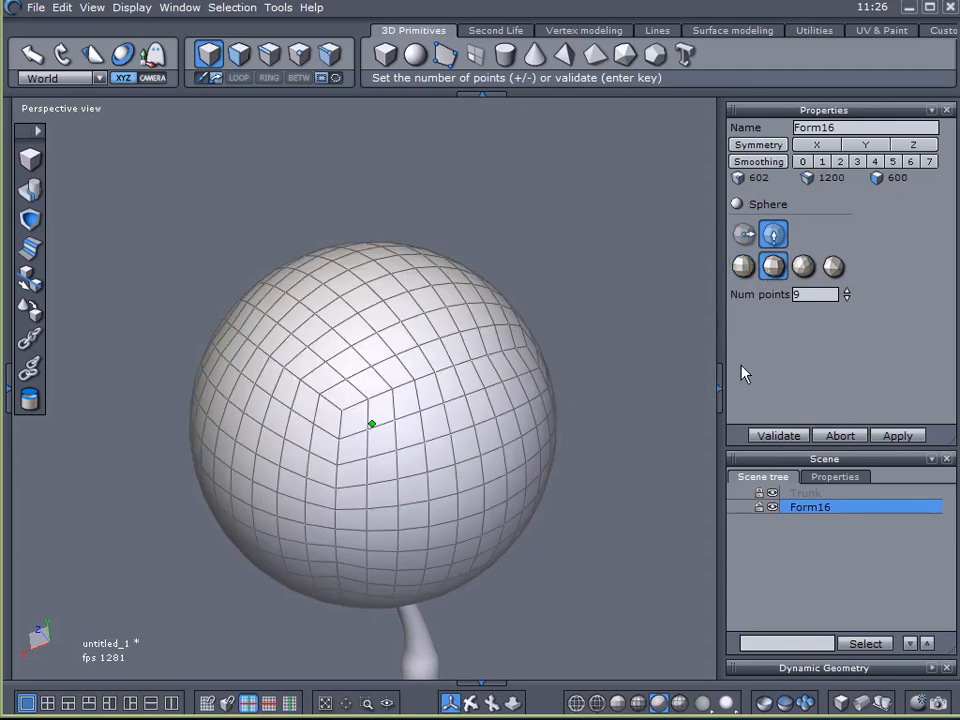
click(778, 436)
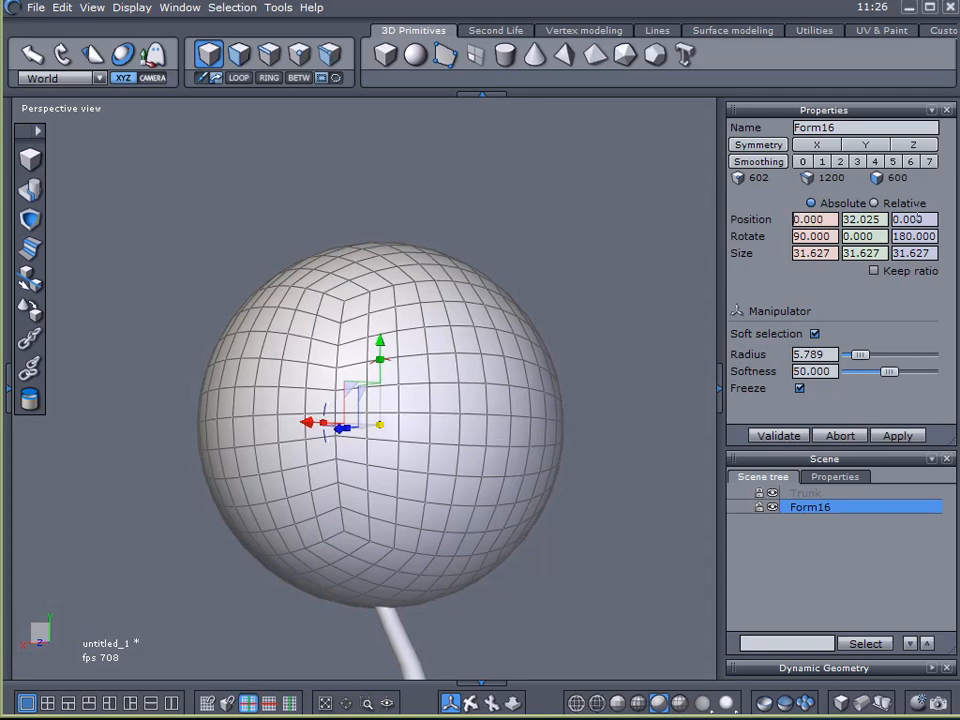
click(778, 436)
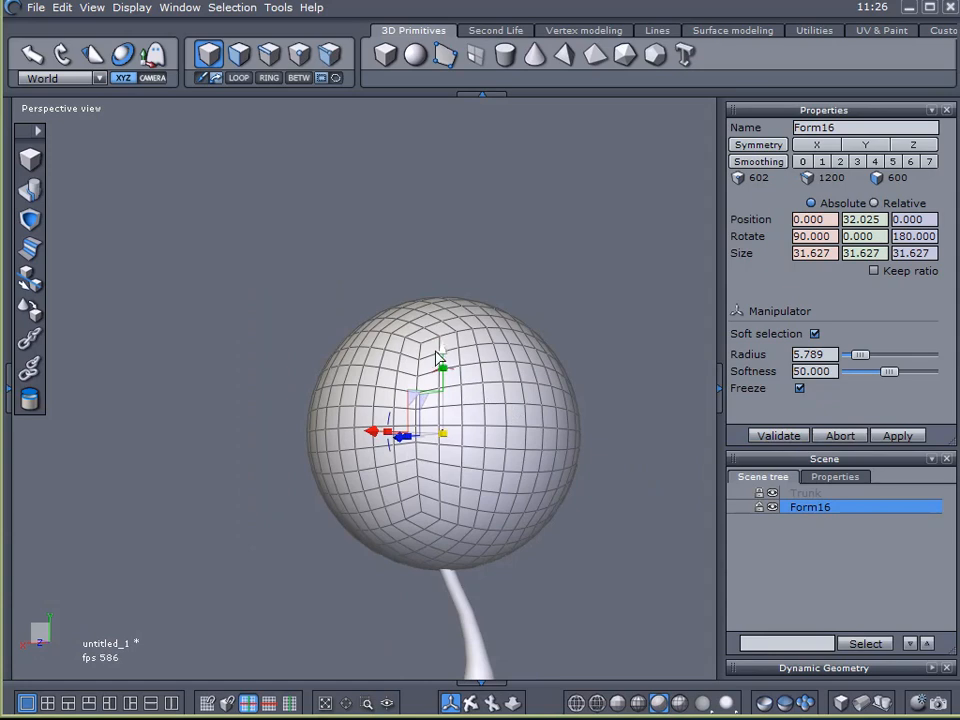
drag(440, 364, 442, 236)
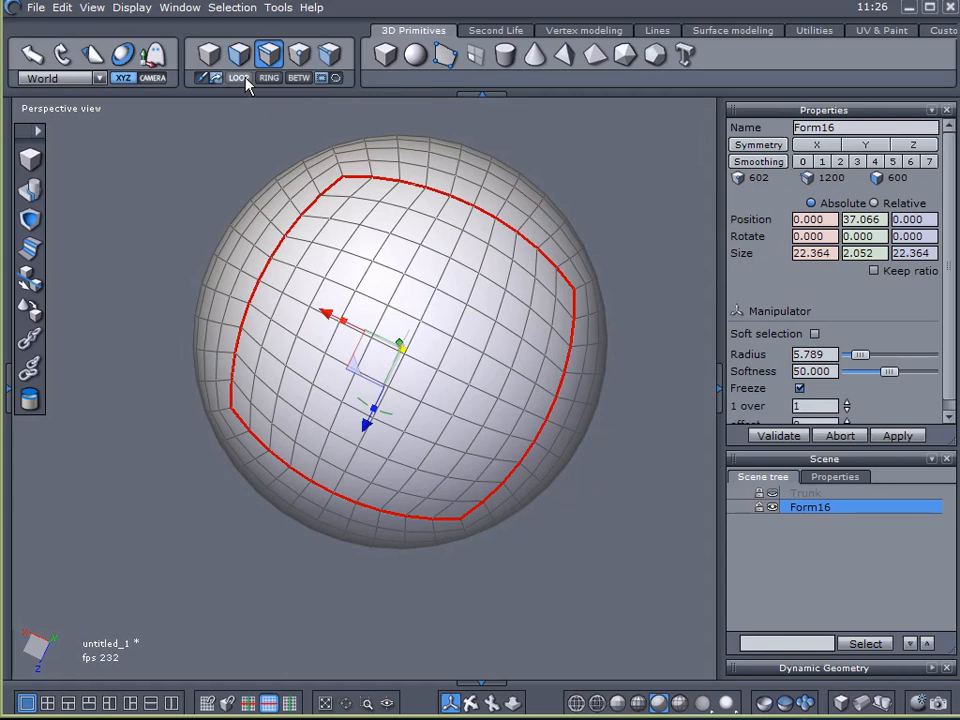
mouse_move(238, 148)
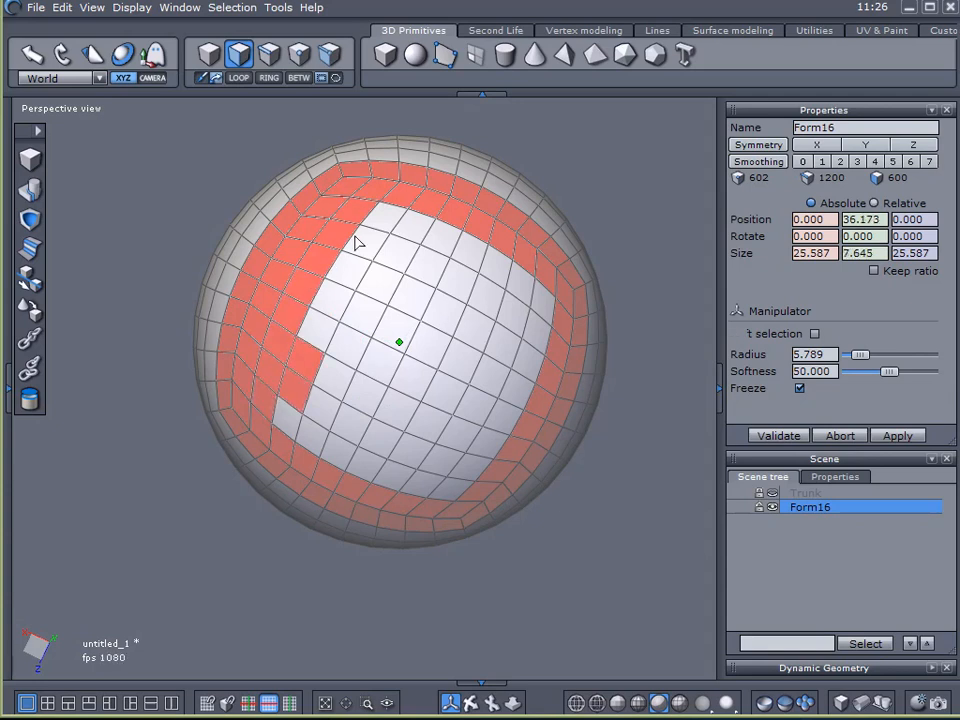
Select the sphere's lower faces, disable Soft selection and scale them flat into a dome
drag(360, 236, 516, 320)
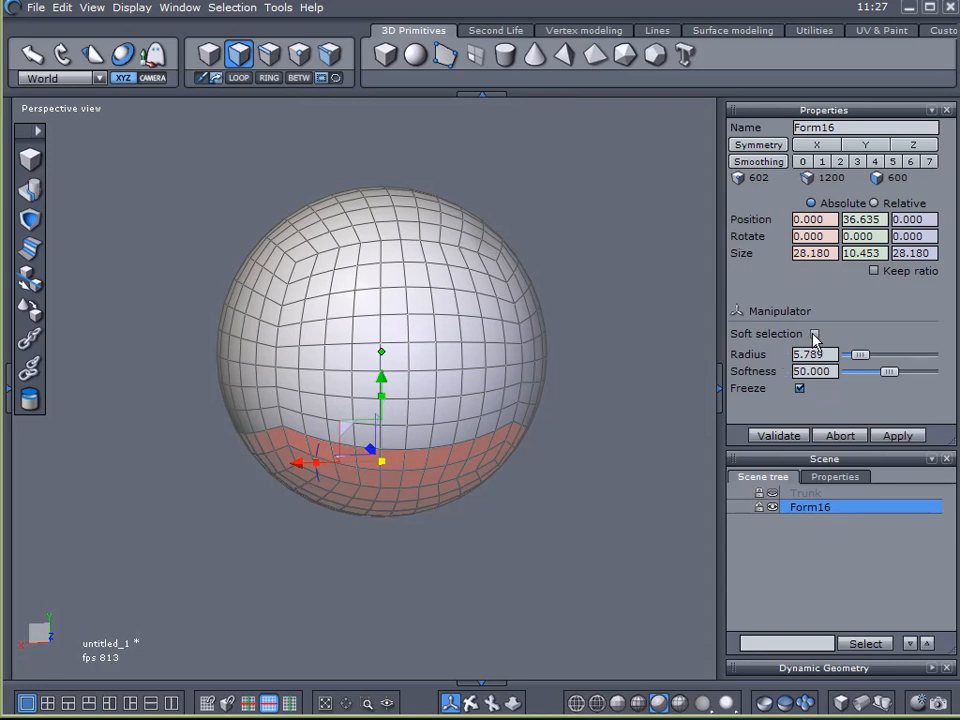
click(816, 332)
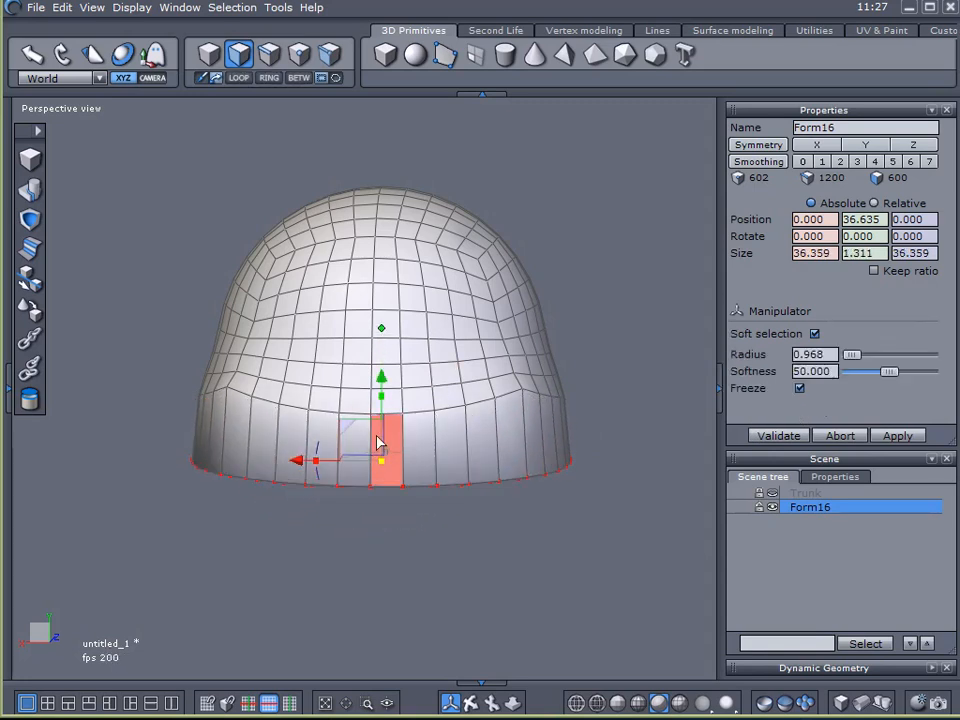
drag(380, 378, 380, 344)
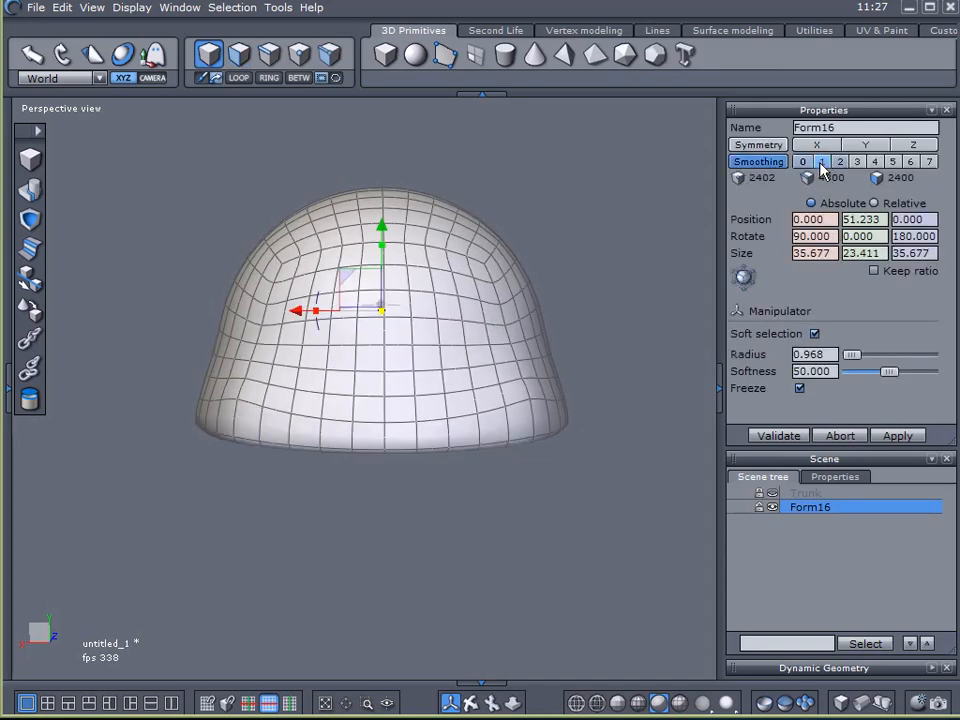
Raise the dome's Smoothing level by two and bake it into the mesh geometry
click(820, 160)
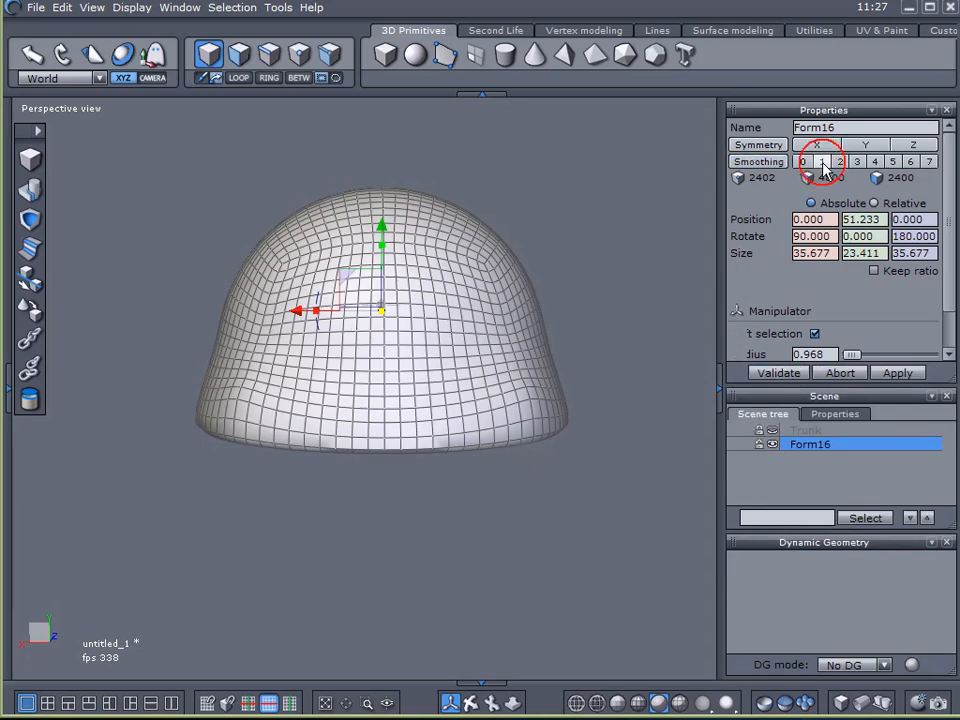
click(822, 160)
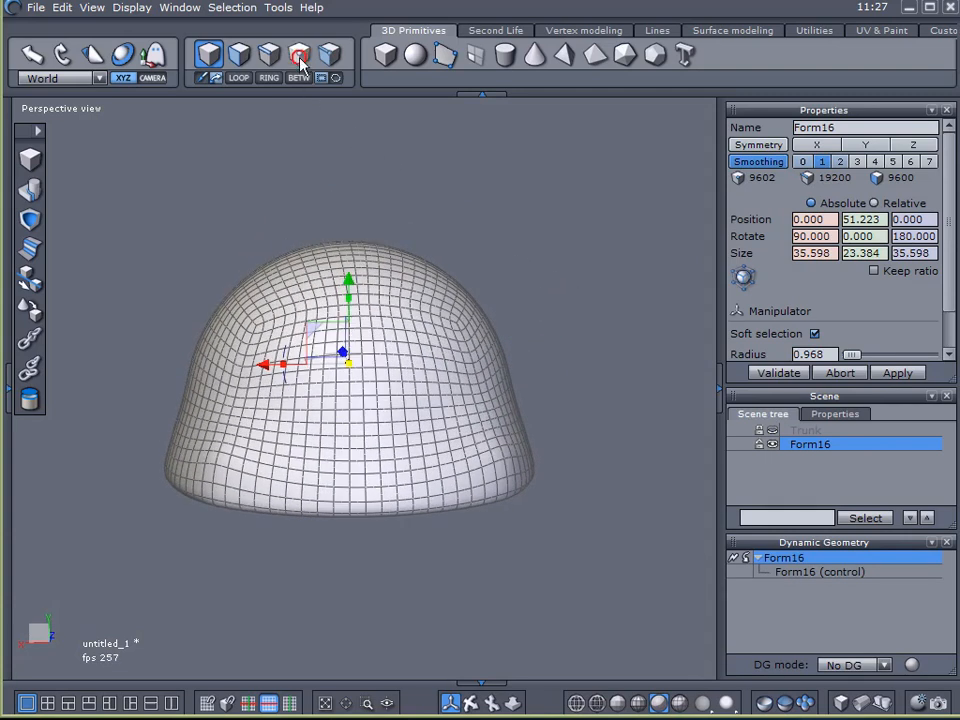
click(298, 56)
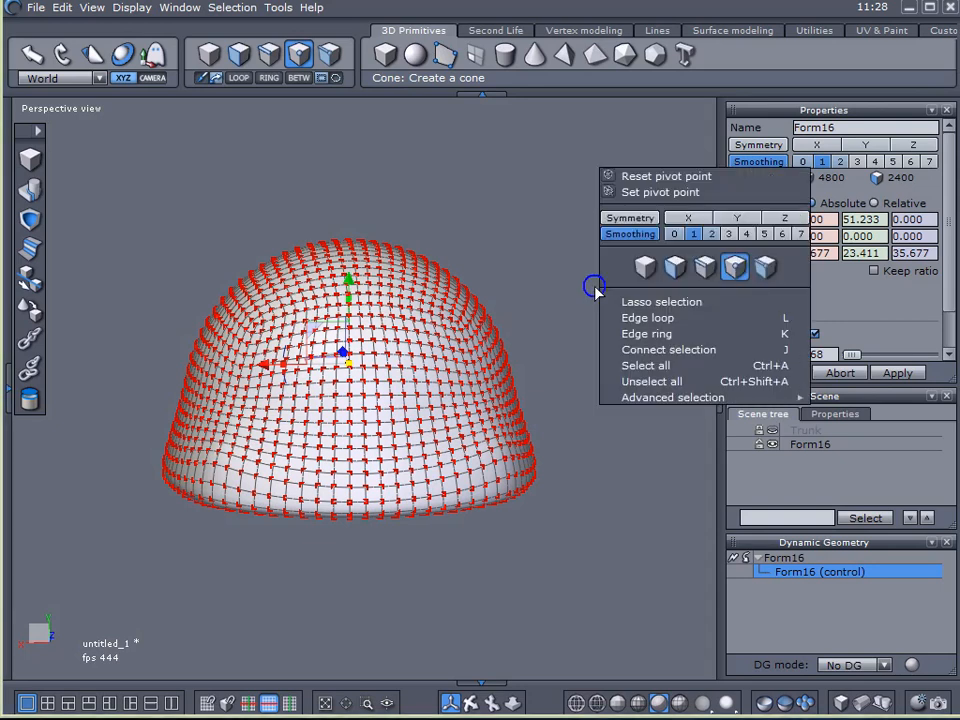
mouse_move(672, 396)
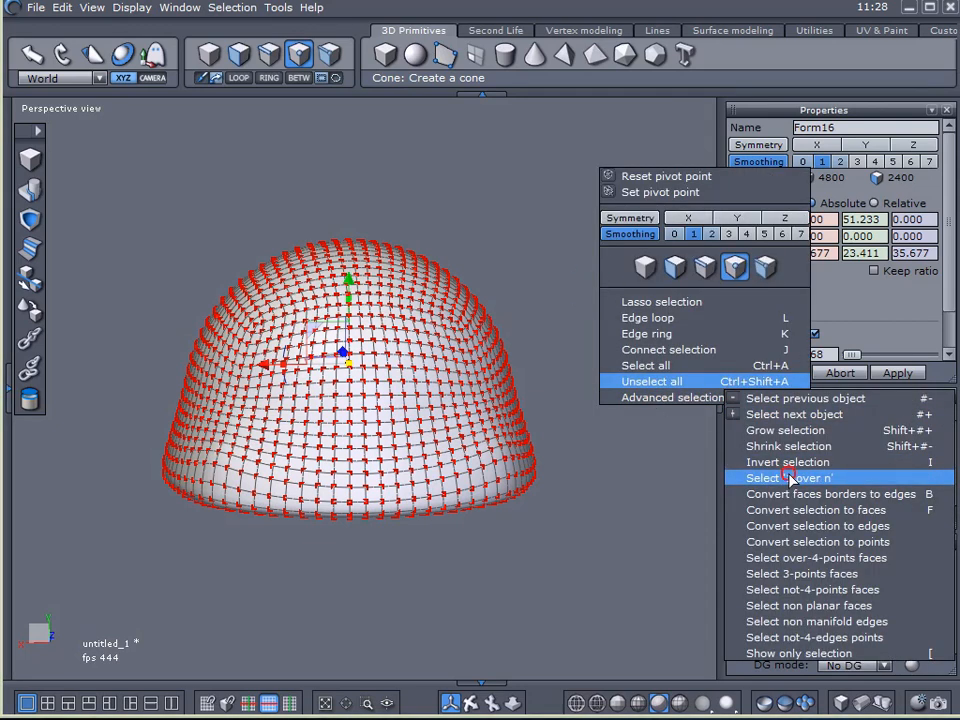
Move a scattered set of dome points with a small soft-selection radius and validate the bulges
click(788, 476)
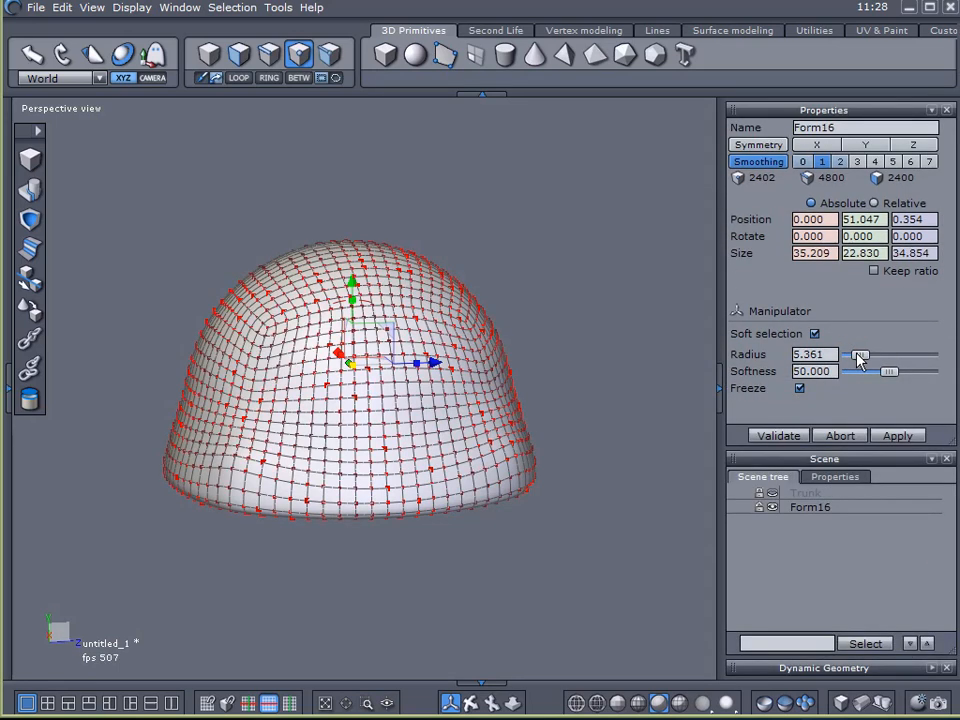
drag(862, 356, 848, 356)
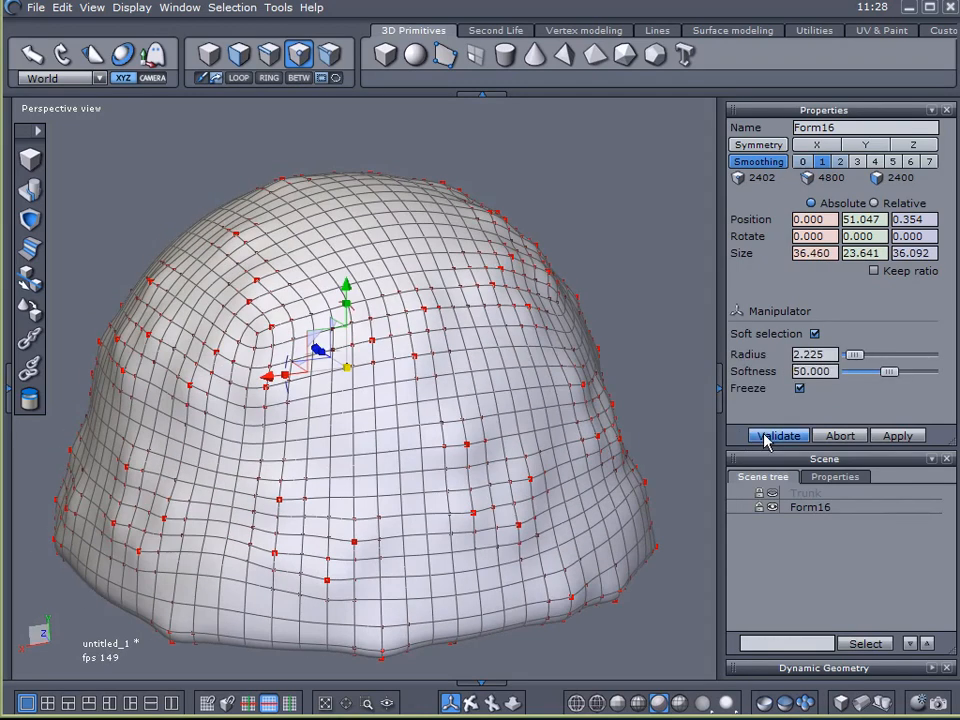
click(778, 436)
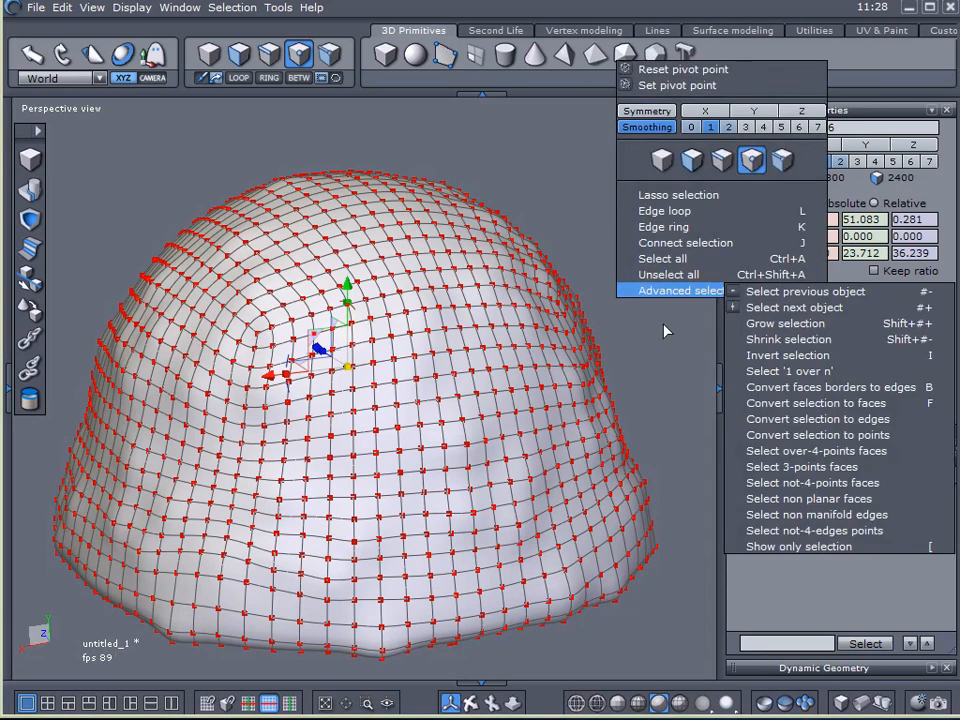
Select 1 over n vertices with spacing 15 across the dome and validate the selection
click(788, 370)
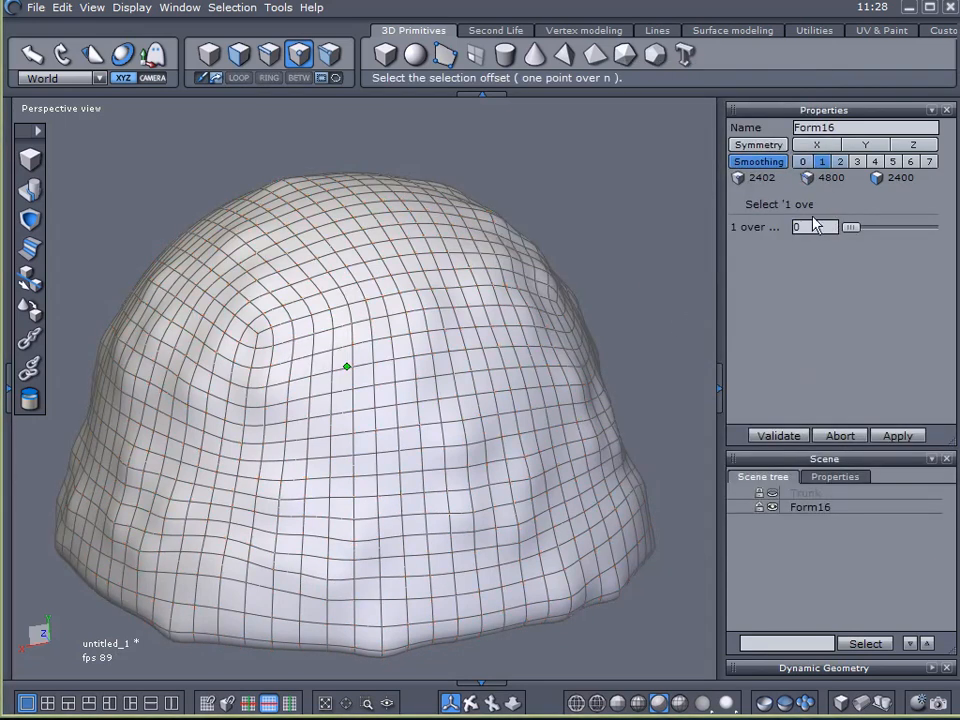
text(15)
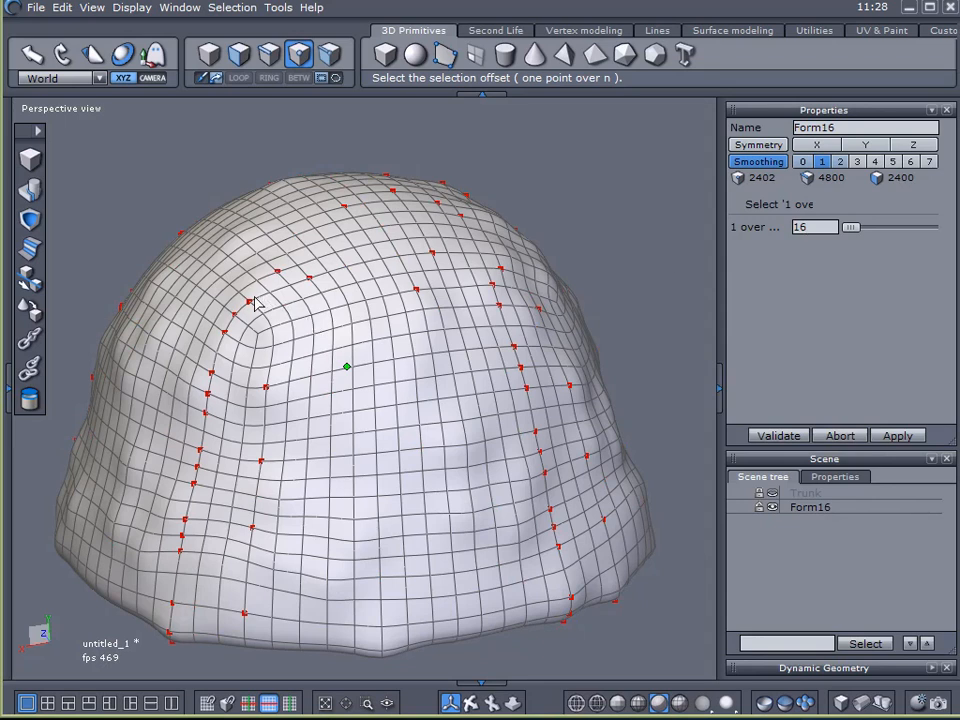
mouse_move(240, 340)
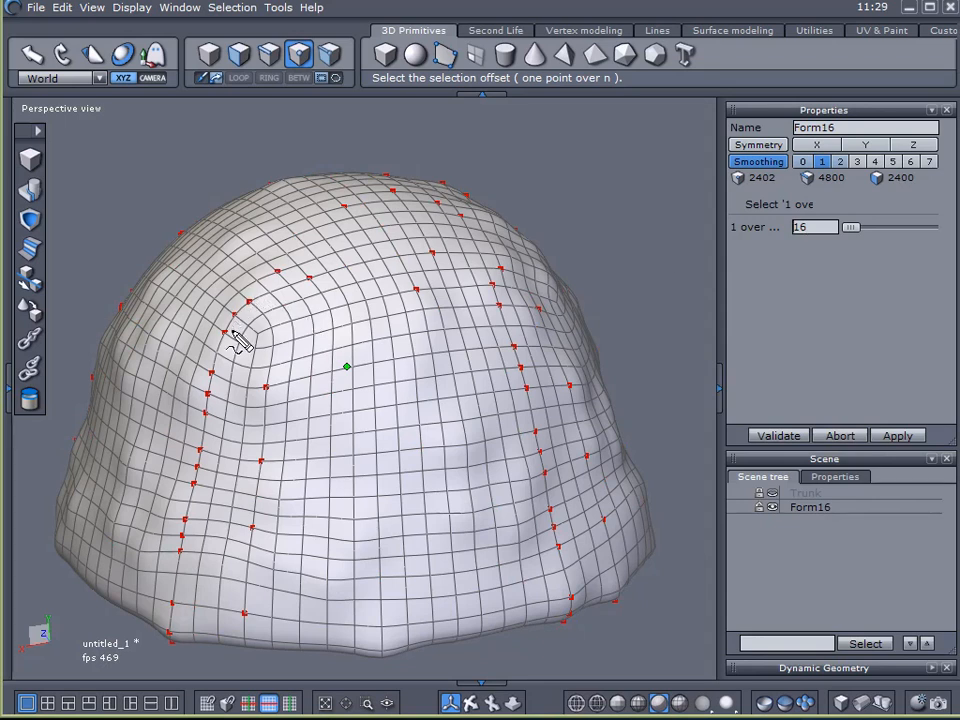
click(216, 462)
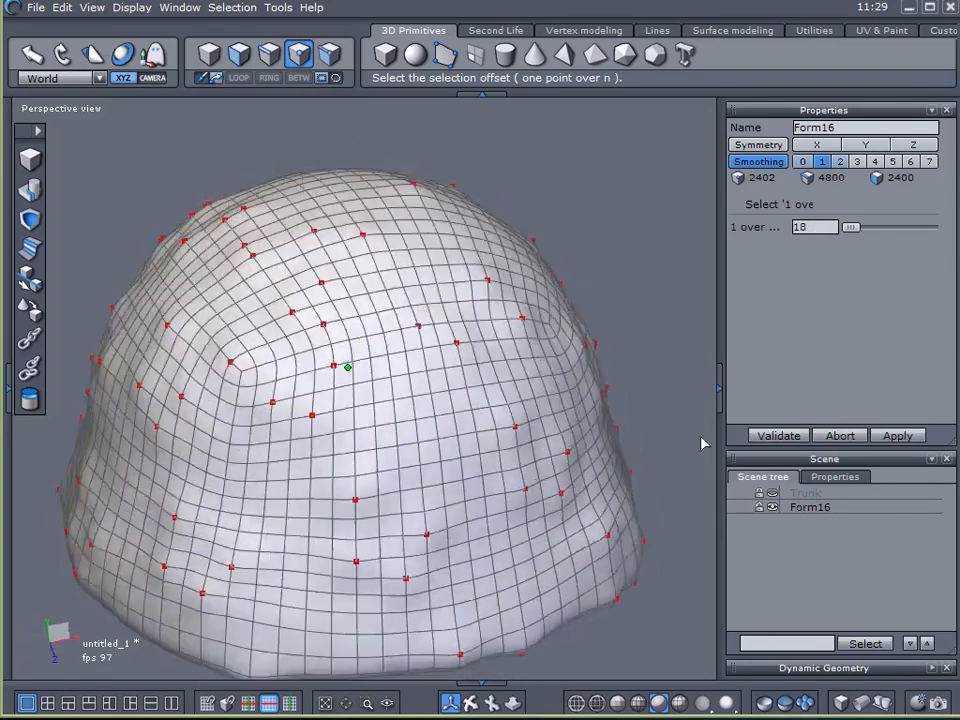
click(778, 436)
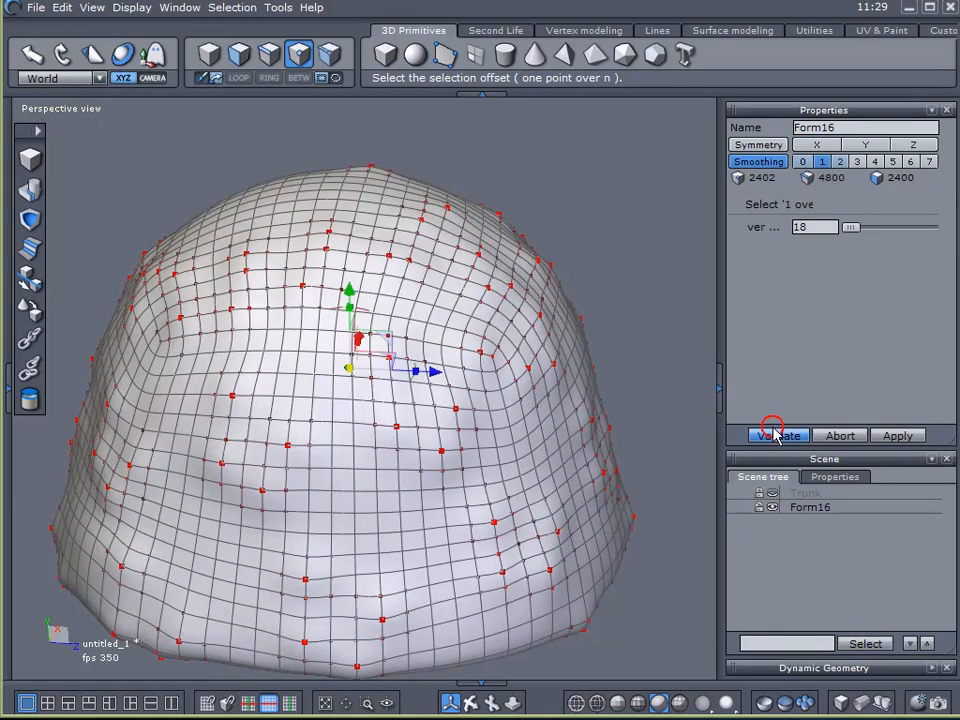
click(776, 436)
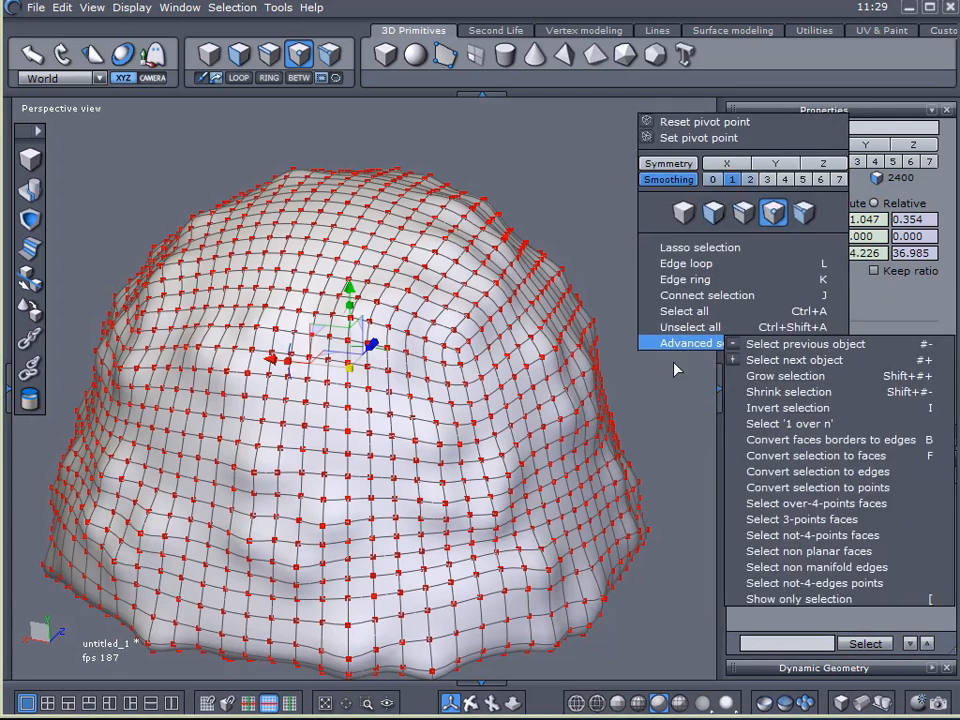
click(788, 424)
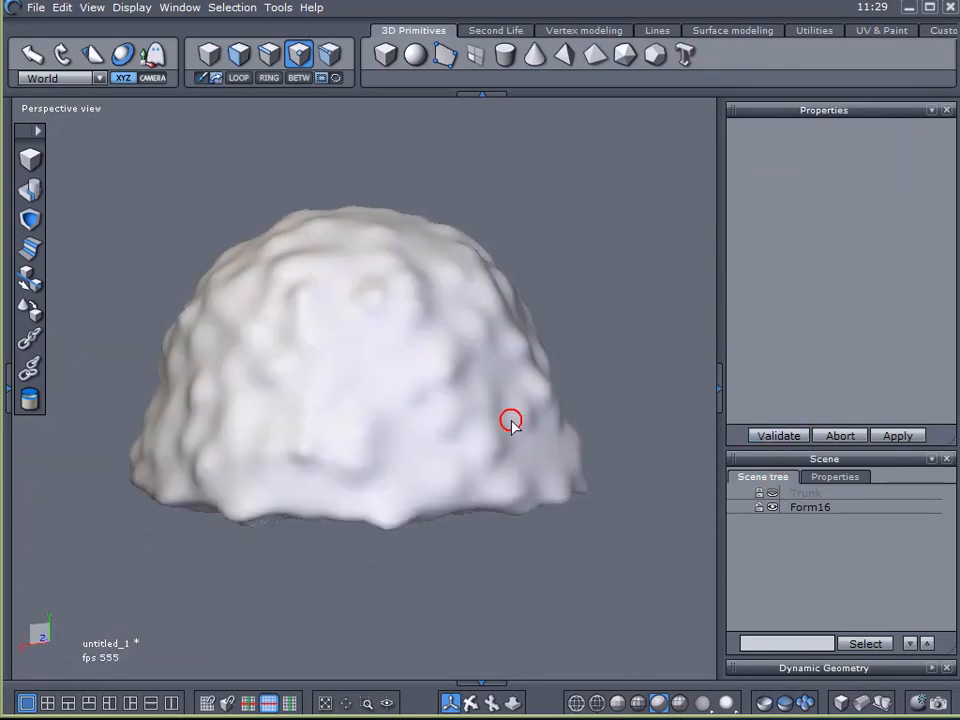
drag(510, 420, 308, 450)
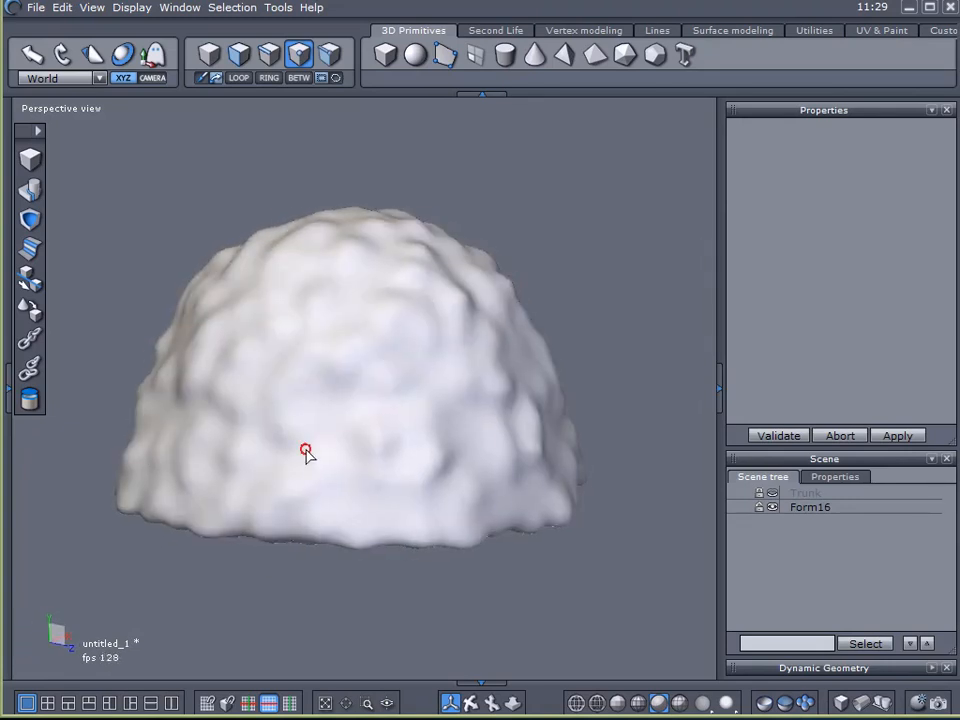
drag(308, 450, 420, 436)
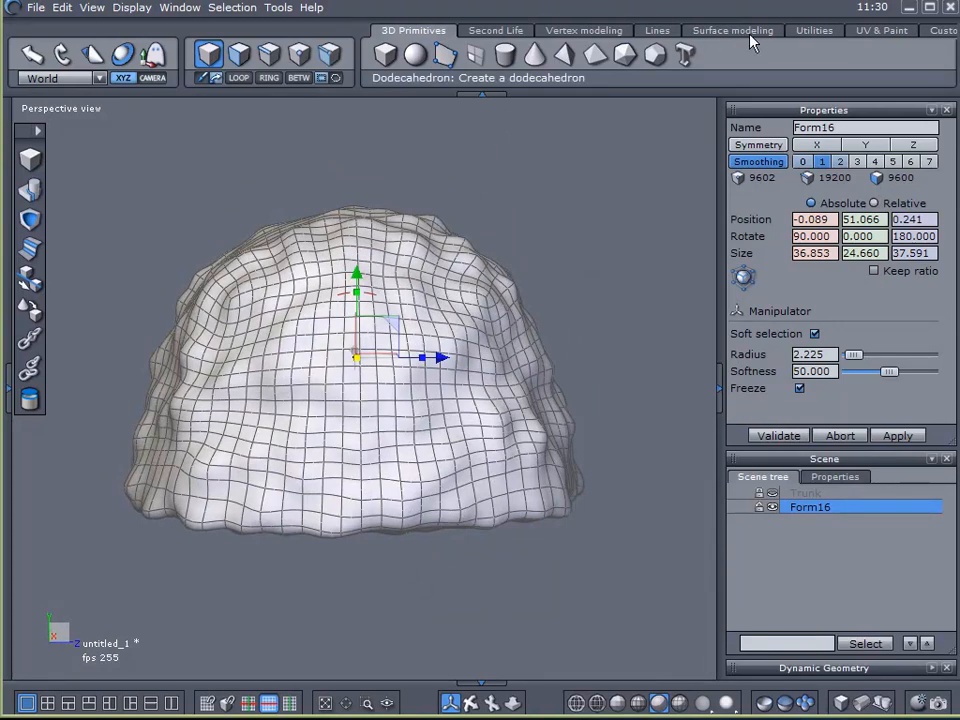
Apply the Taper deformer from Utilities so the canopy top narrows, and validate
click(814, 30)
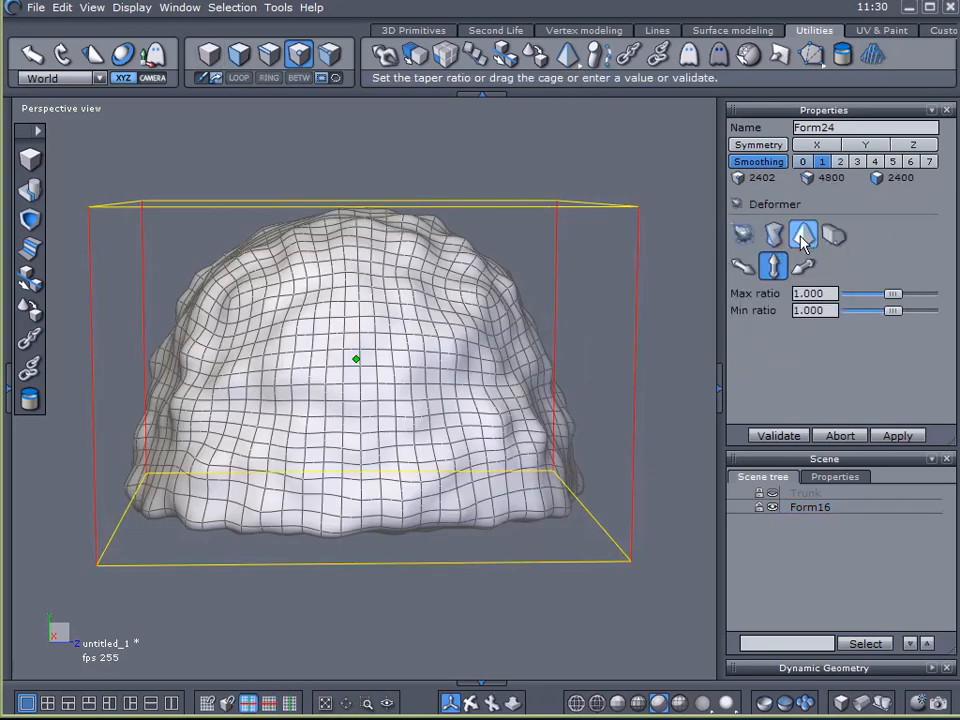
click(804, 234)
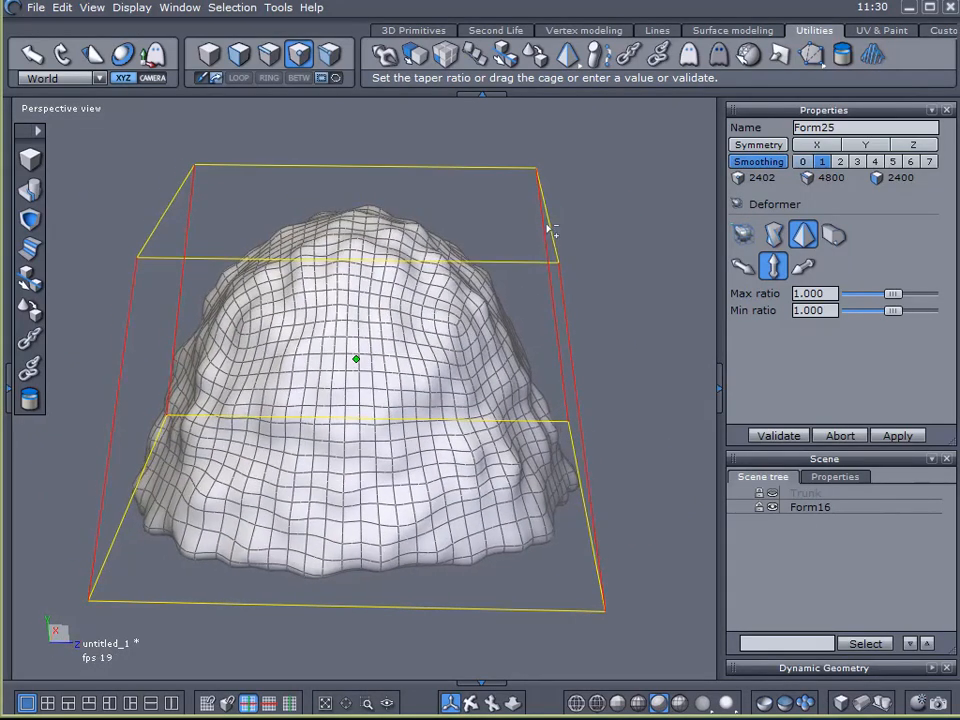
click(810, 508)
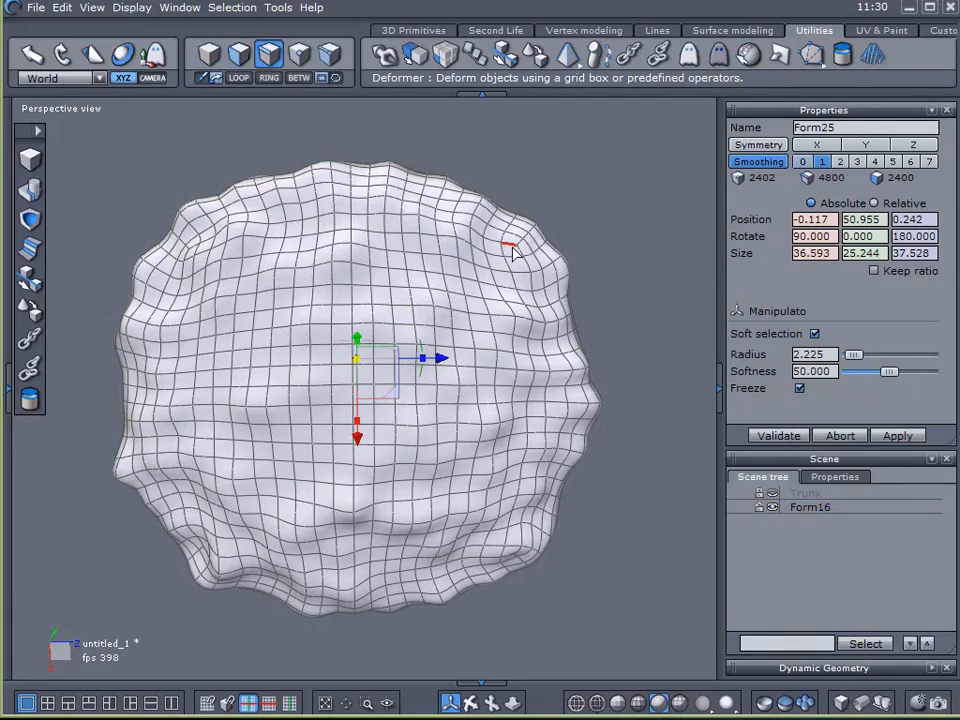
Select the canopy's lower rim loop from top view and scale it outward with soft selection
drag(356, 356, 510, 250)
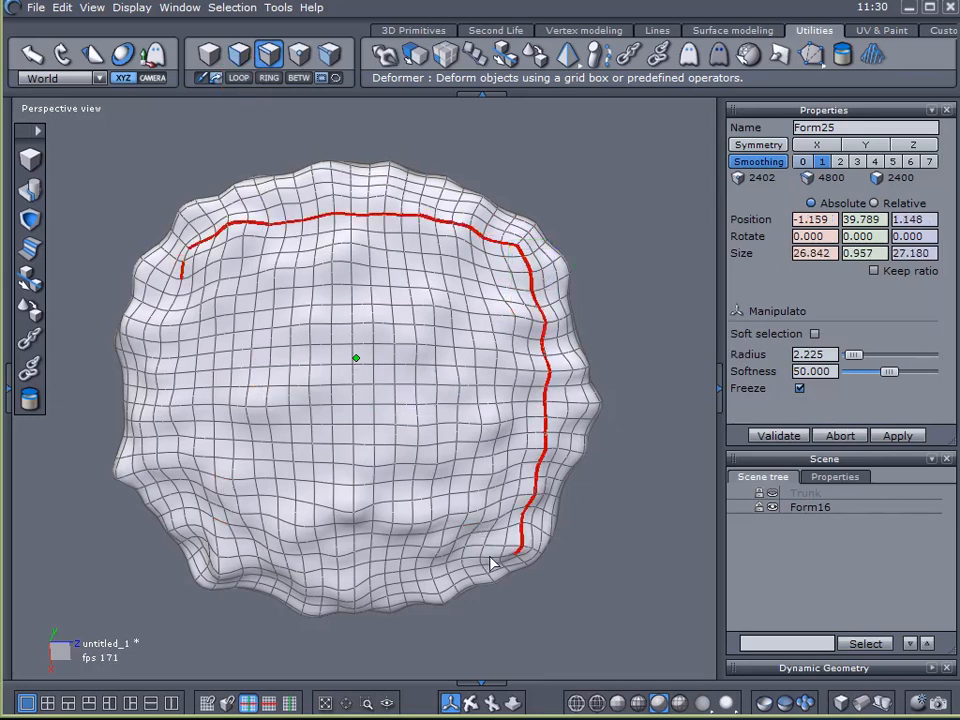
drag(490, 564, 530, 436)
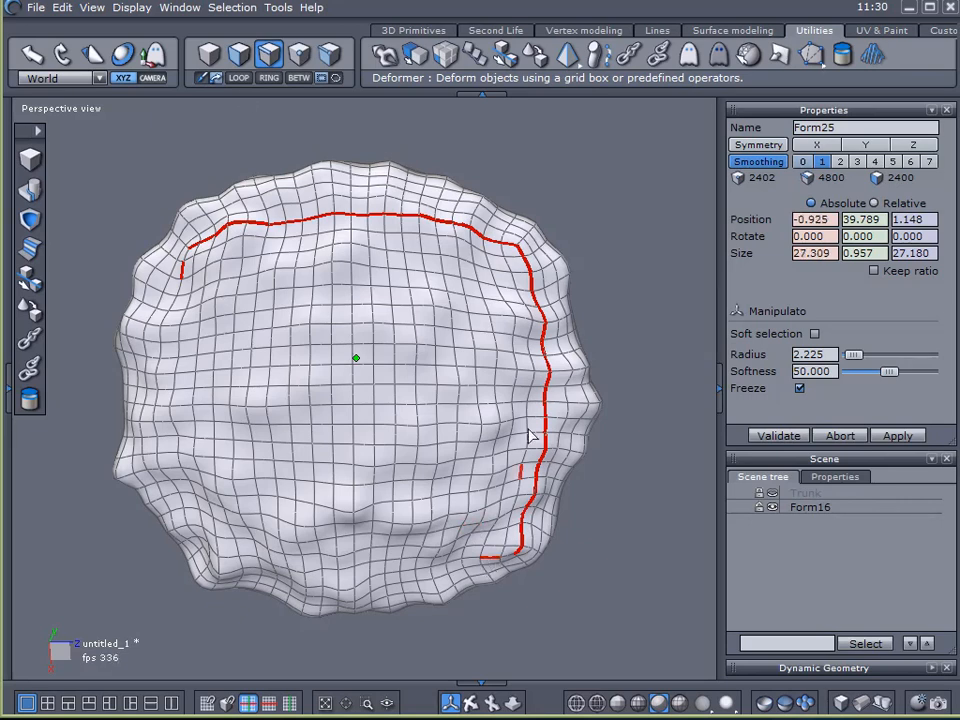
click(238, 80)
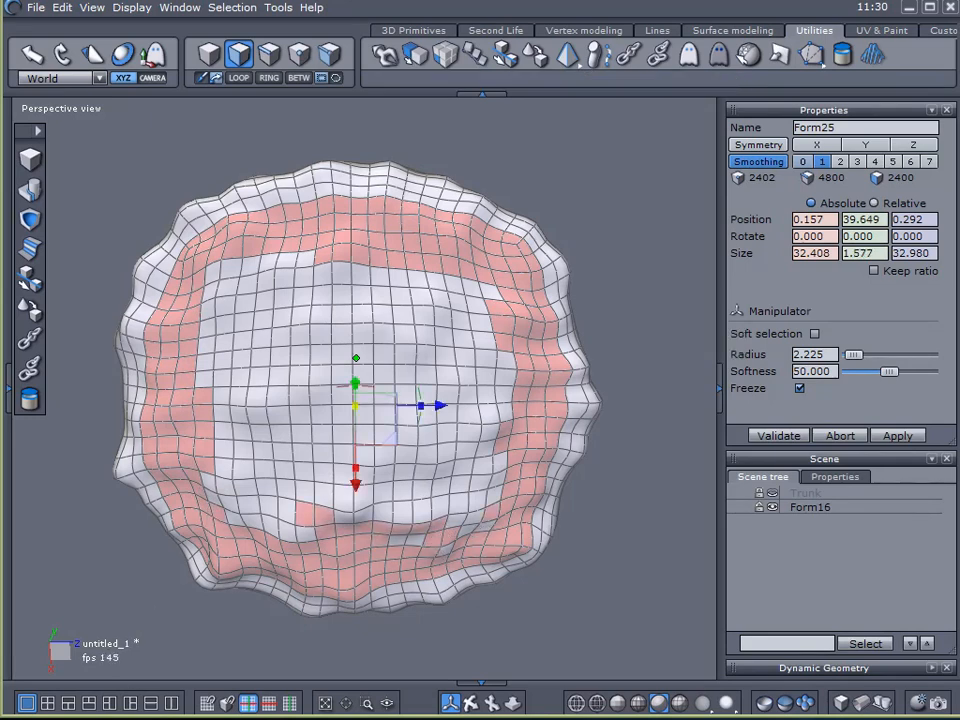
drag(852, 354, 860, 354)
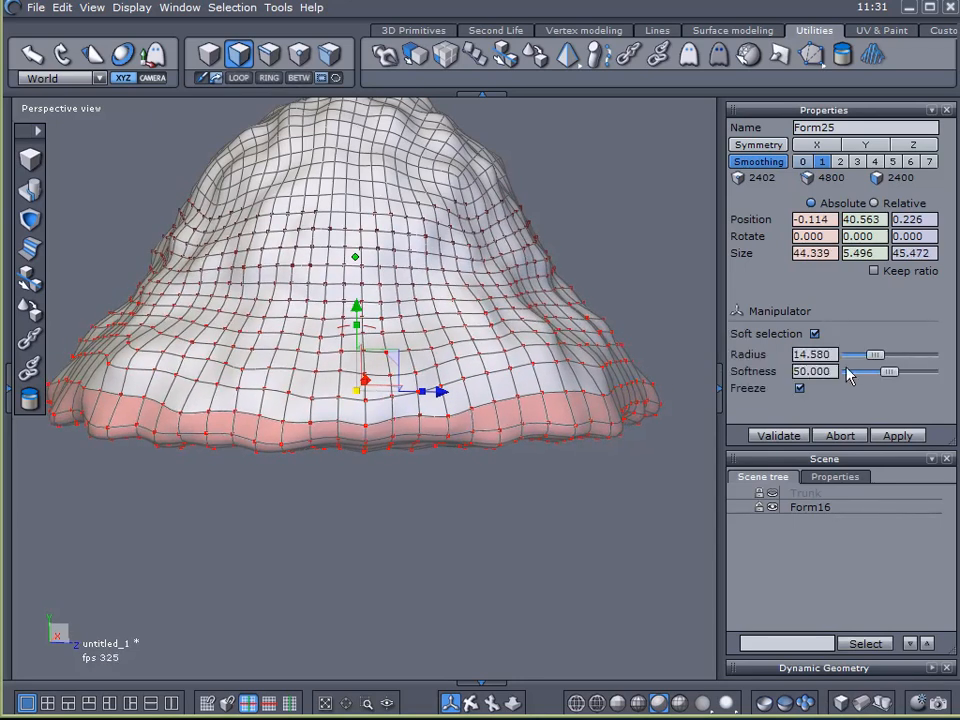
drag(856, 354, 884, 354)
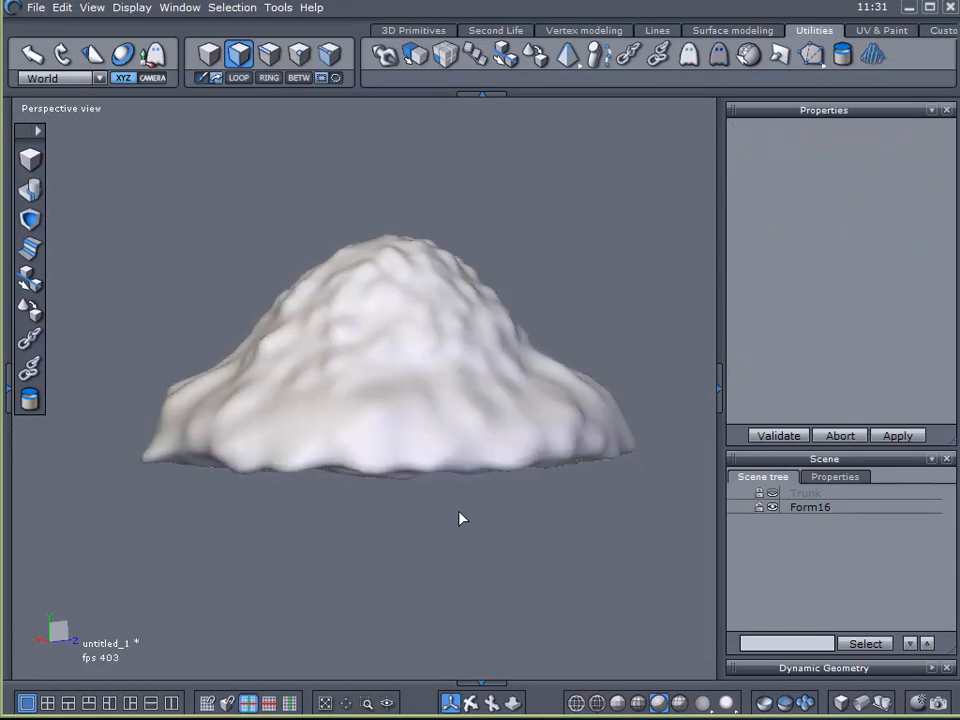
mouse_move(568, 56)
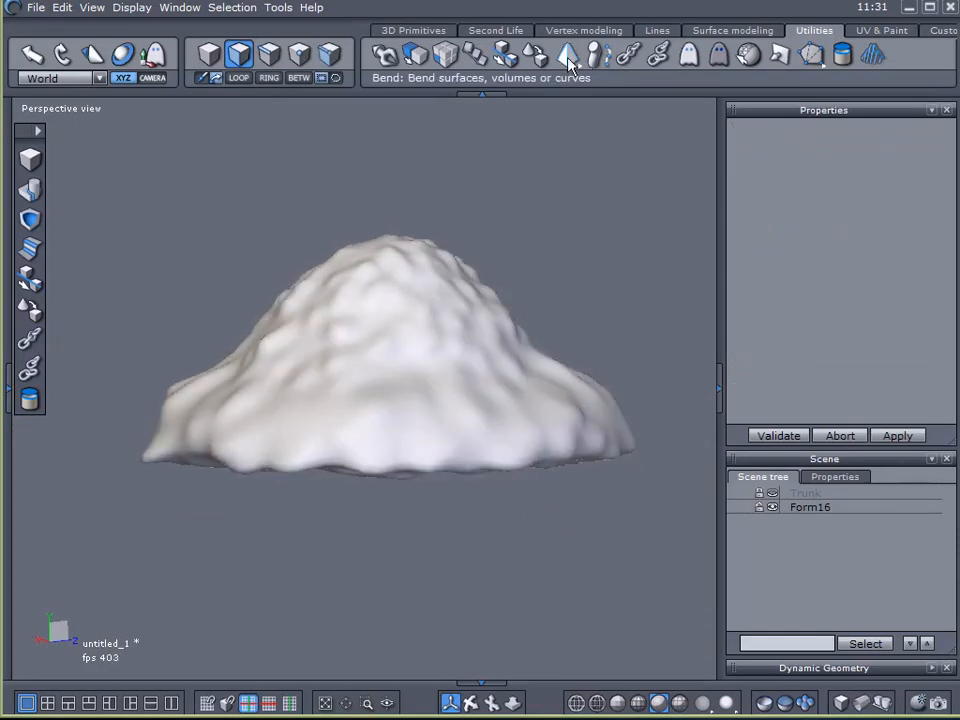
Apply the Bender deformer on two axes, dragging the cage corners down, and validate
click(568, 56)
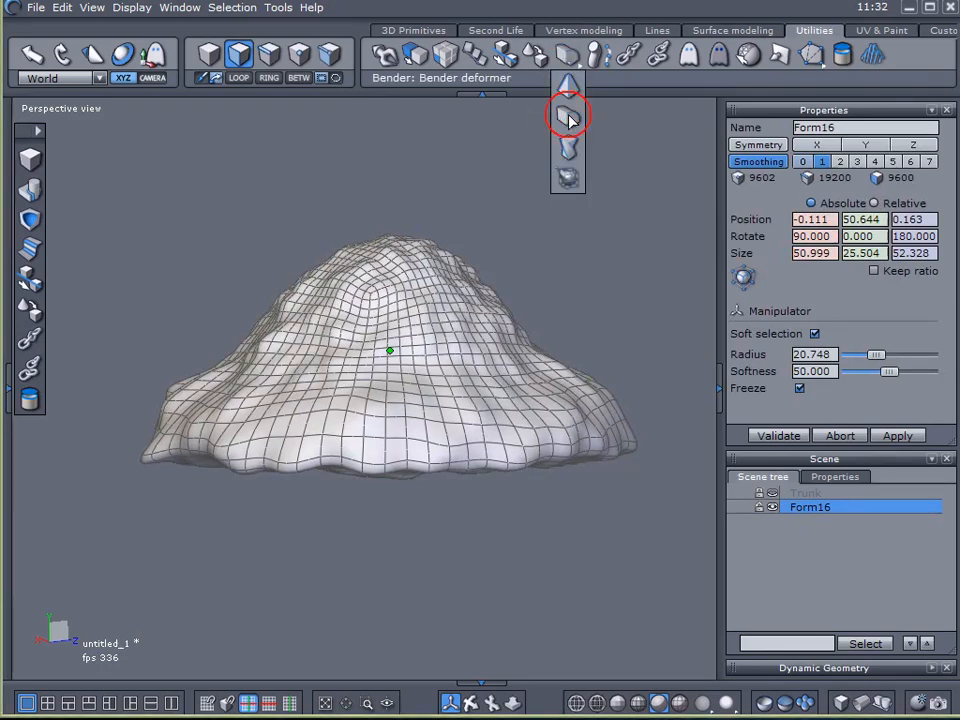
click(568, 114)
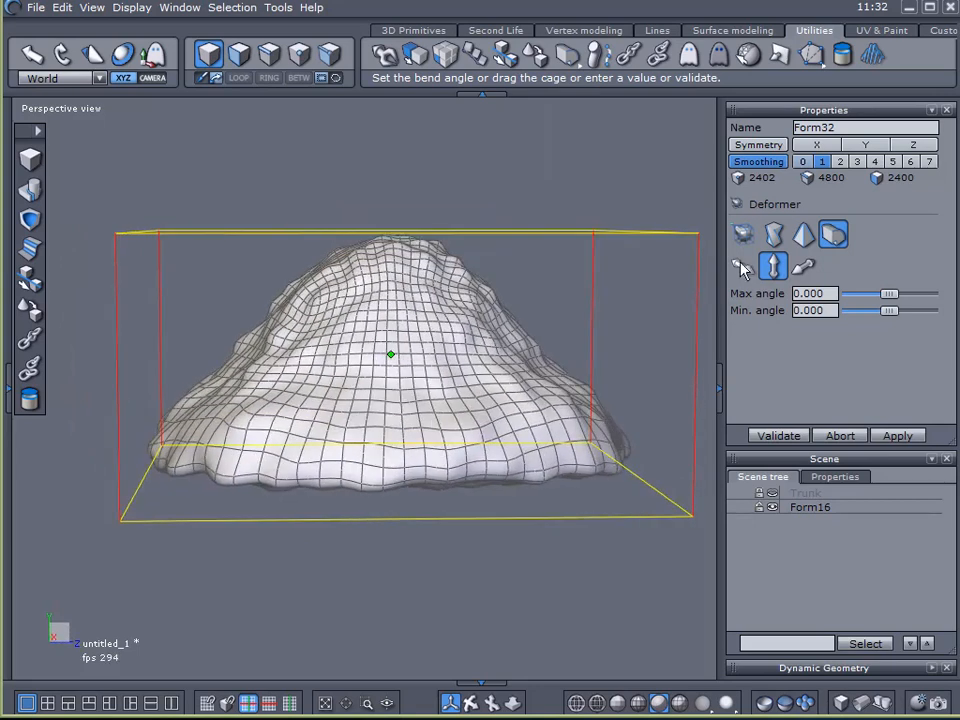
click(744, 264)
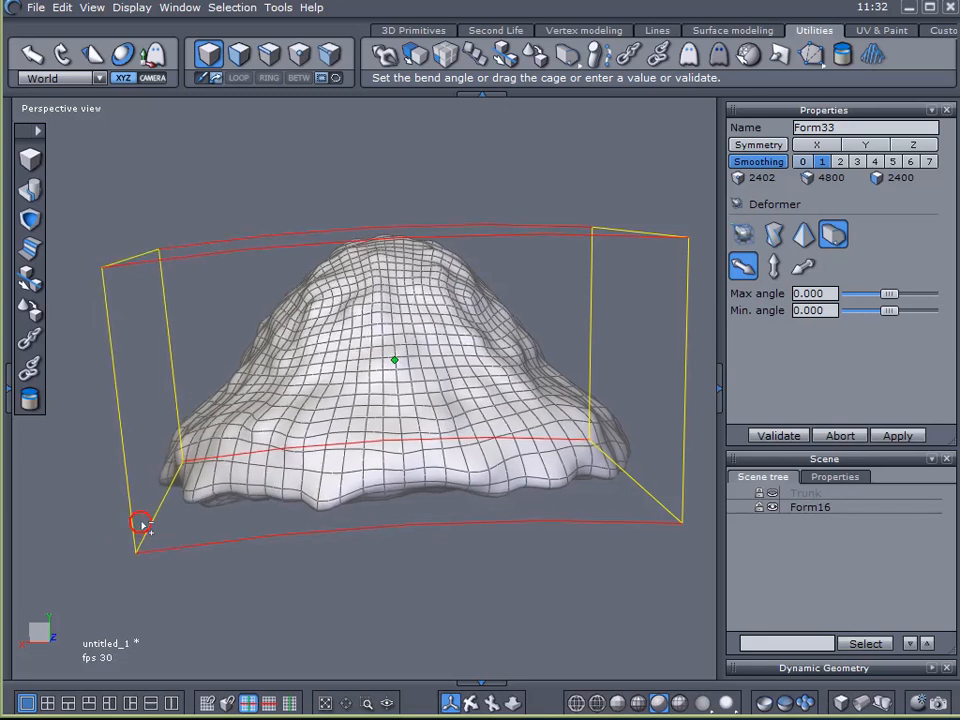
drag(140, 524, 164, 556)
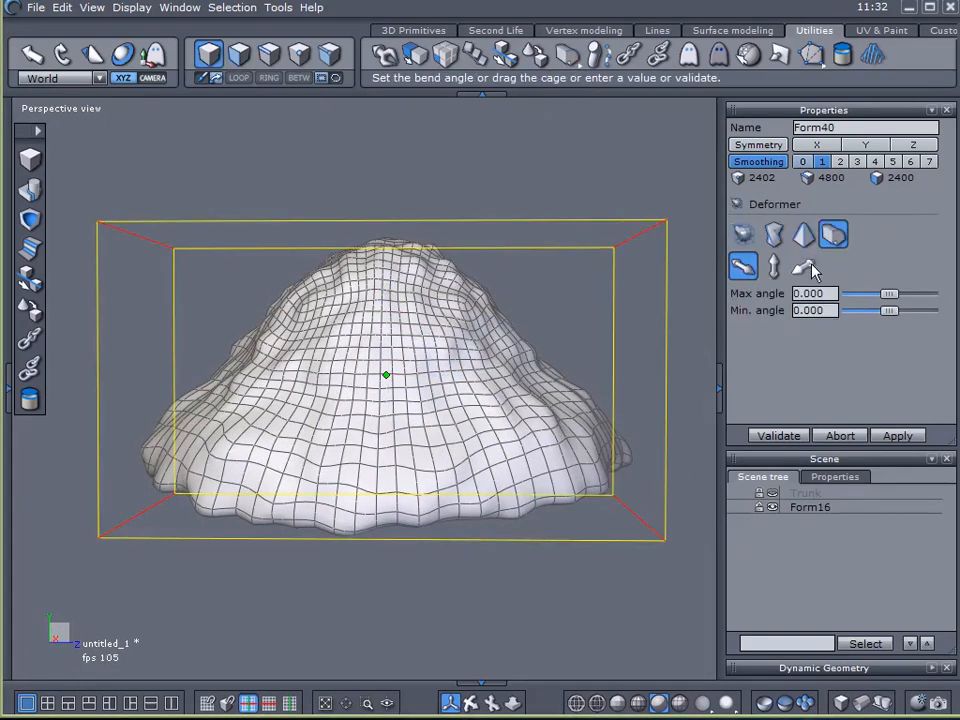
click(804, 264)
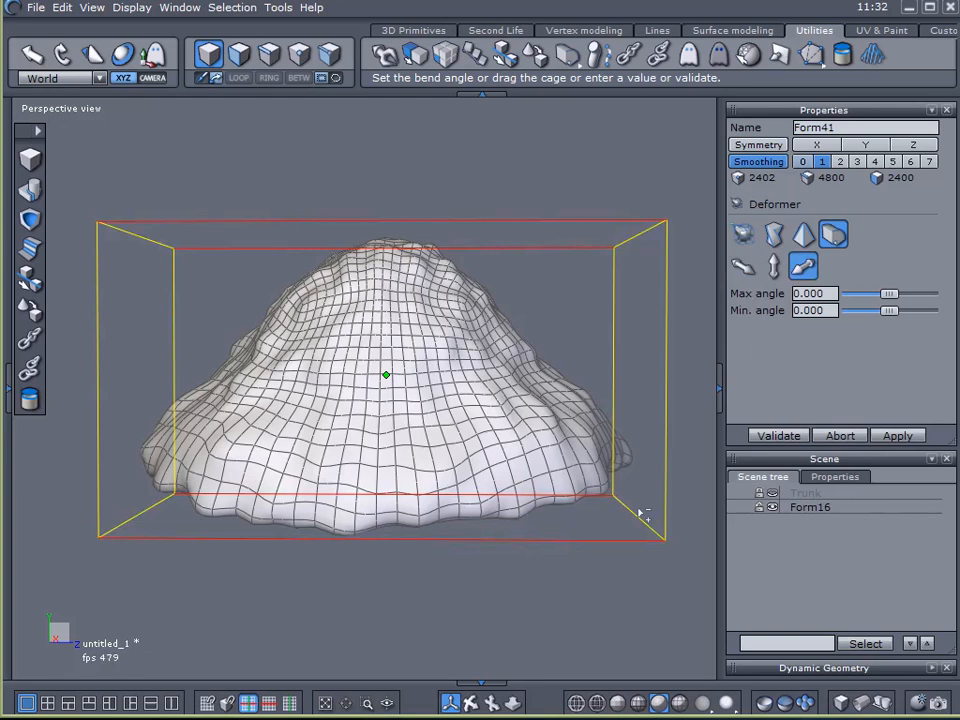
drag(640, 512, 584, 570)
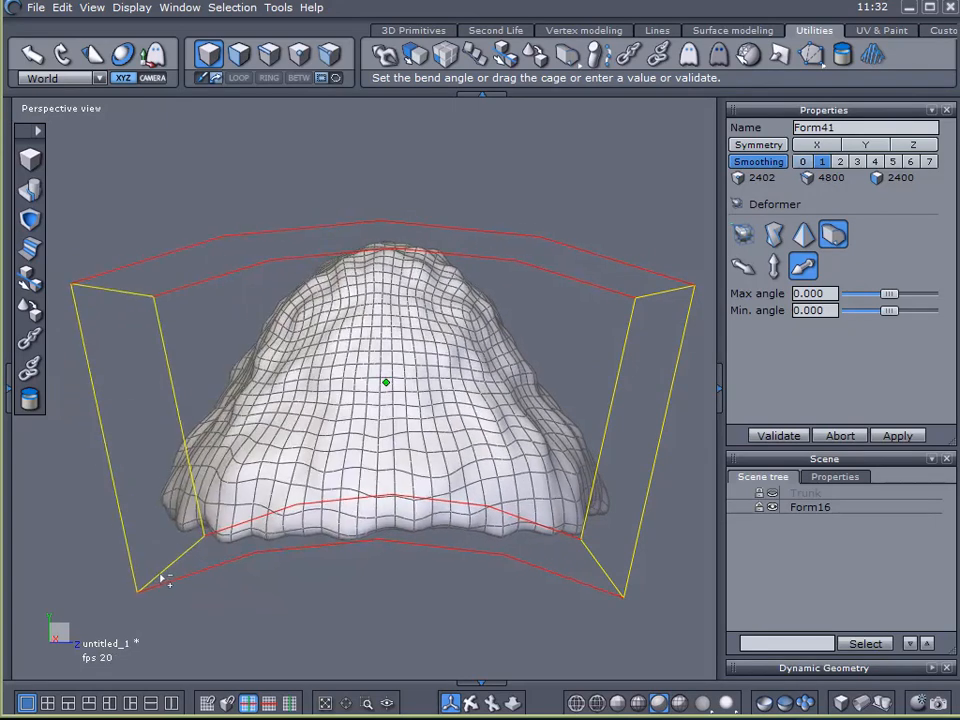
click(776, 436)
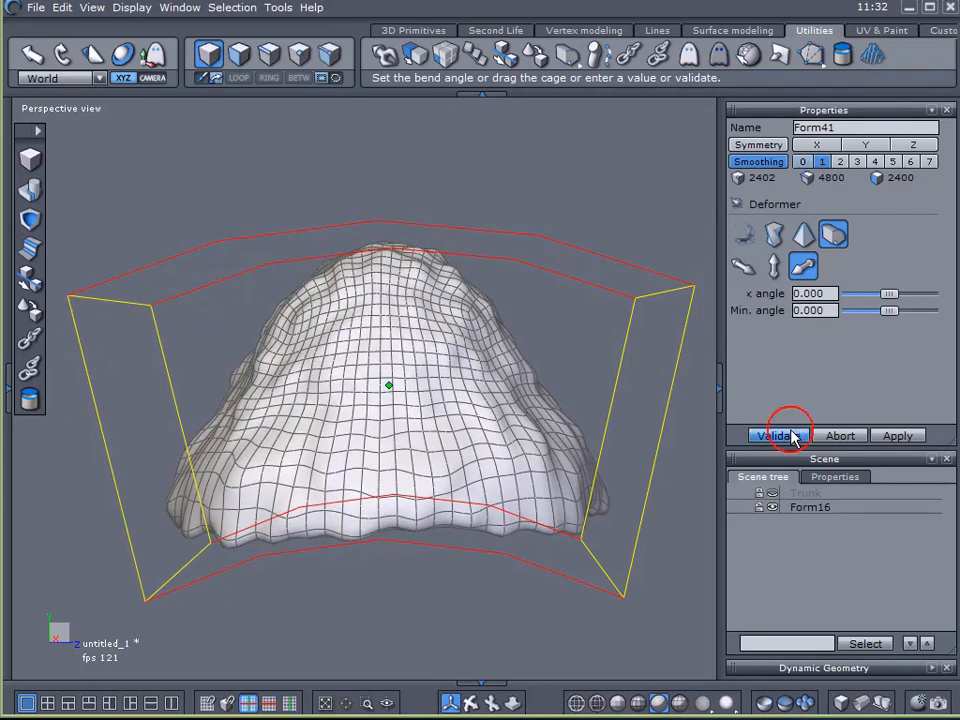
click(780, 436)
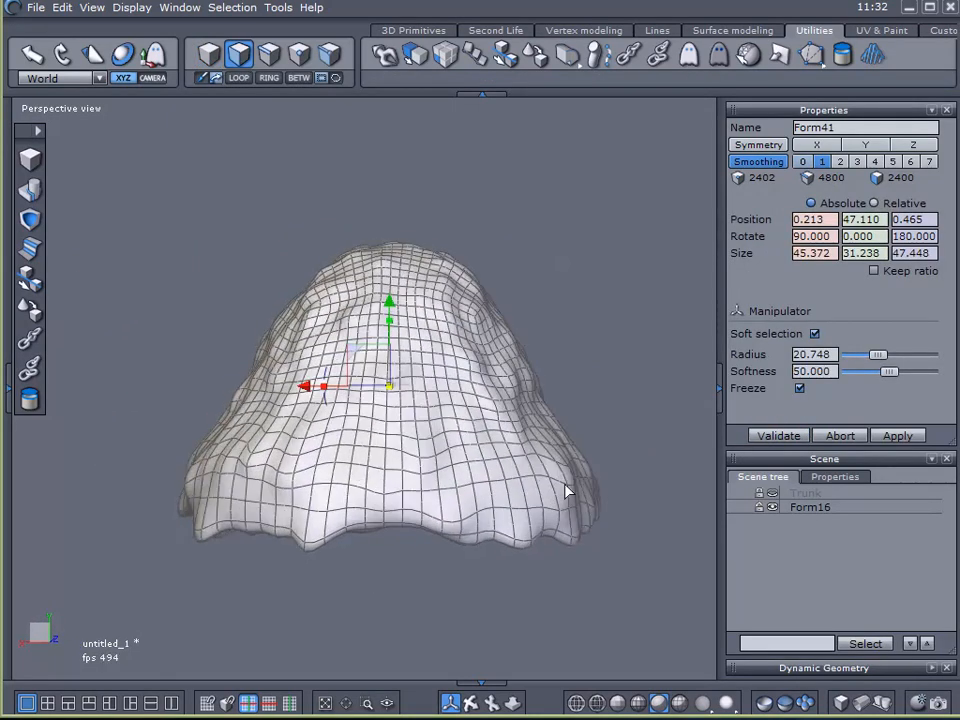
Rename the canopy object to 'Leaves' and adjust its shape over the trunk
click(778, 436)
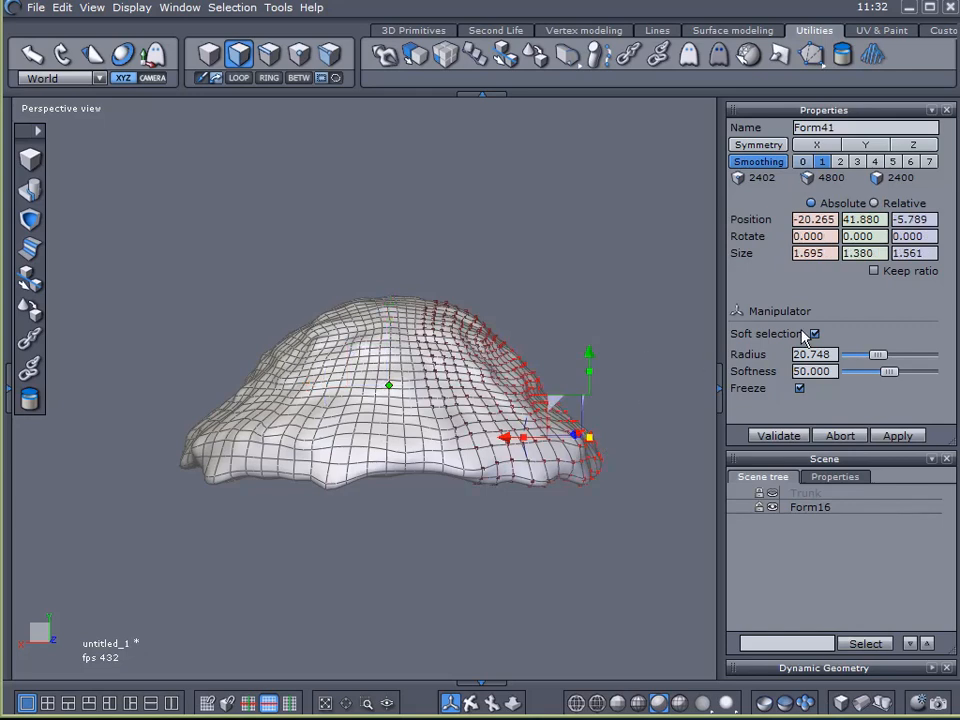
click(810, 508)
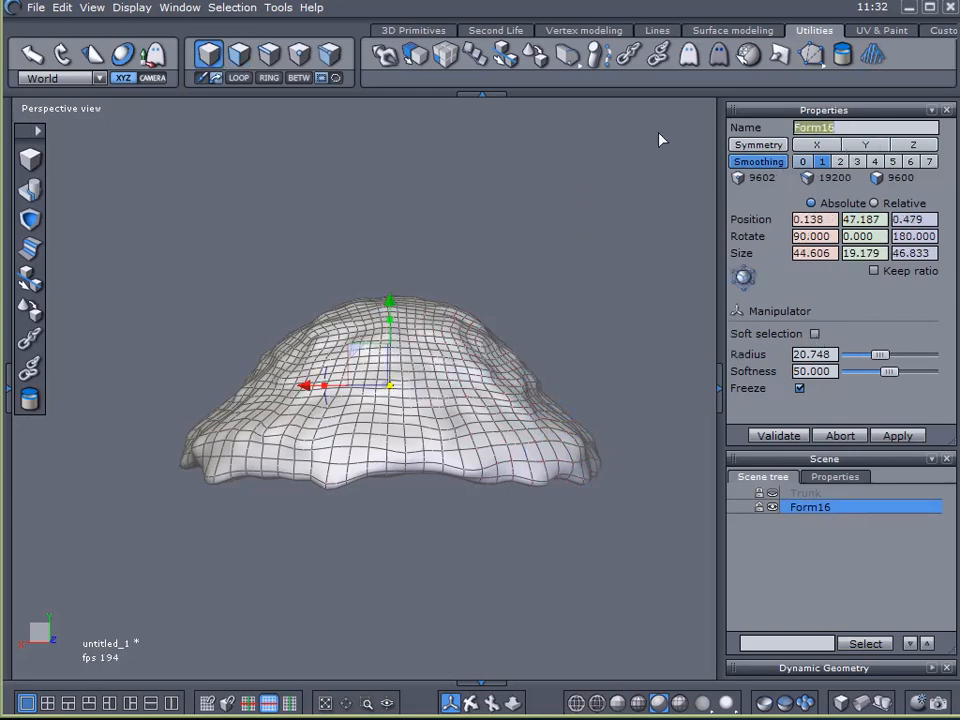
text(Leaves)
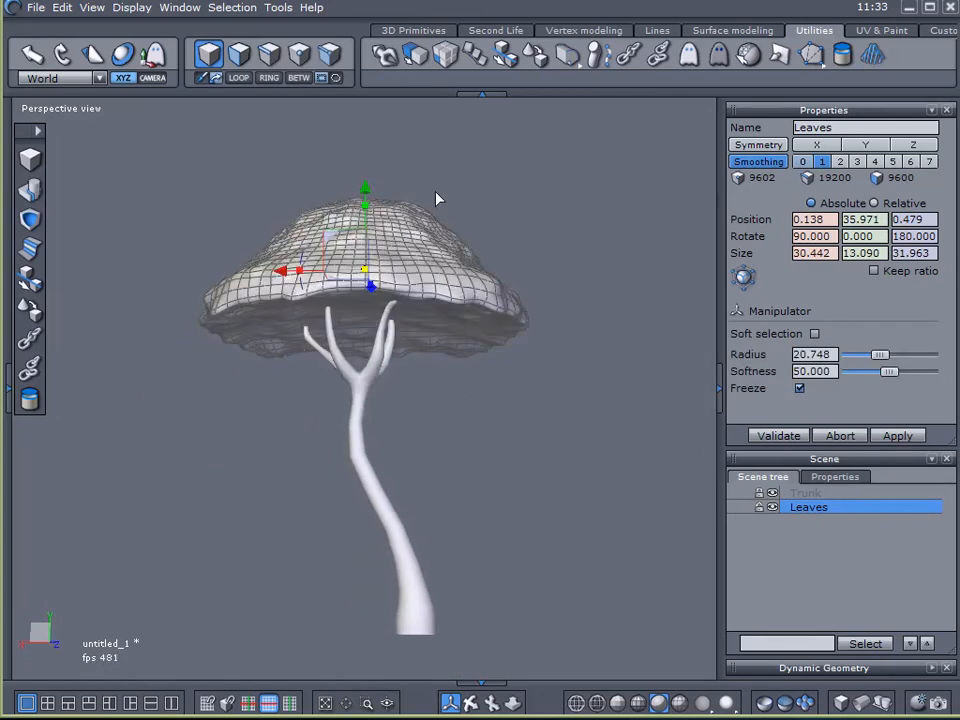
drag(364, 200, 364, 280)
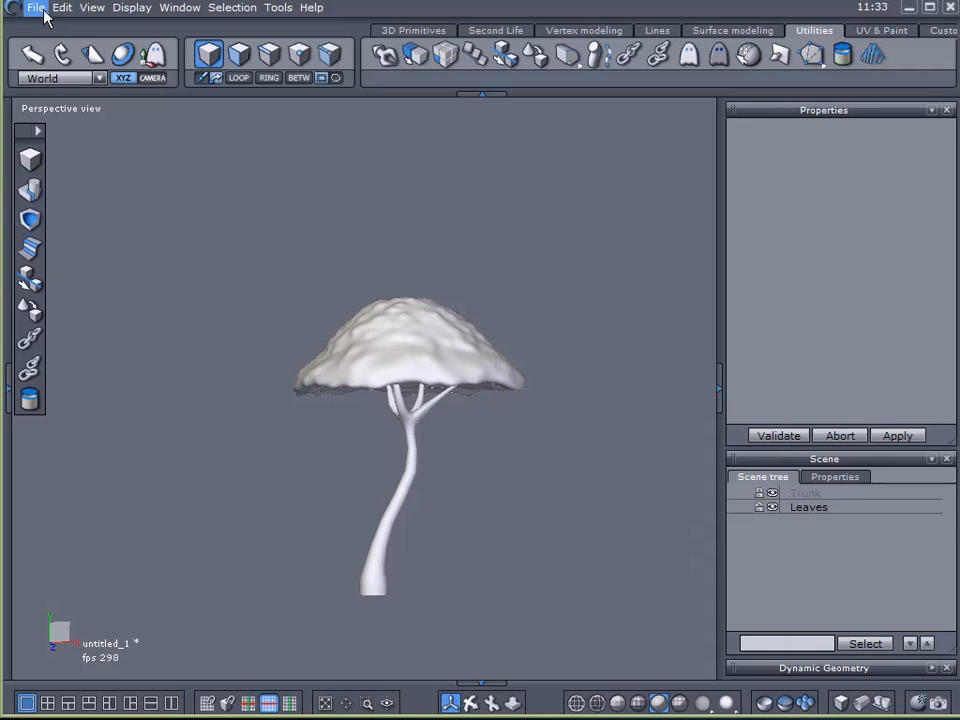
Export the tree as tree.obj on the Desktop, replacing the existing file, with default OBJ options
click(36, 8)
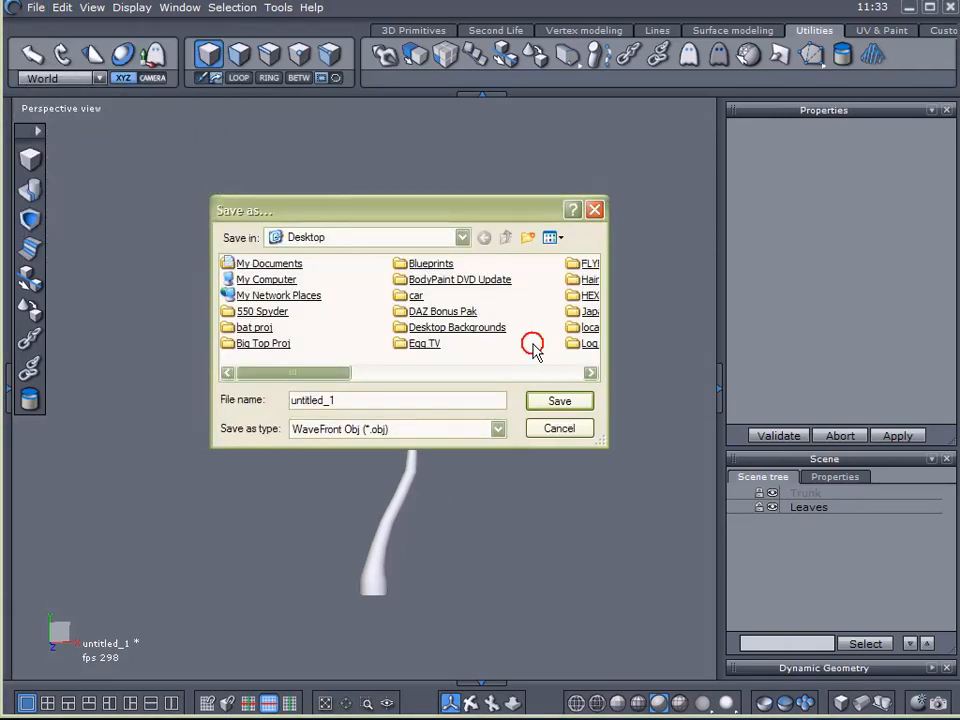
click(560, 400)
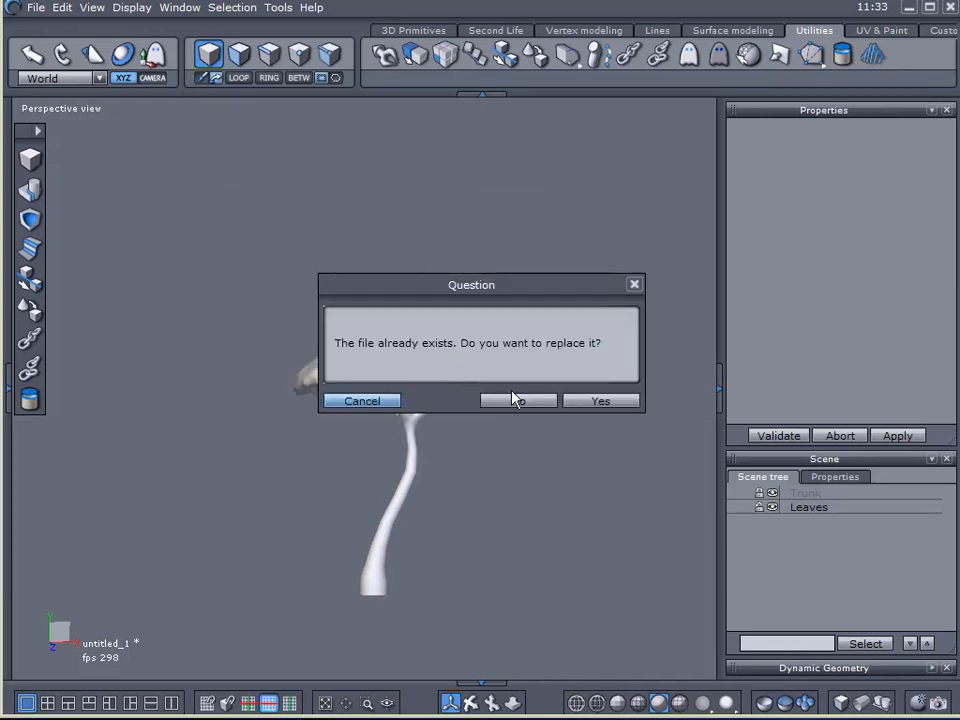
click(600, 400)
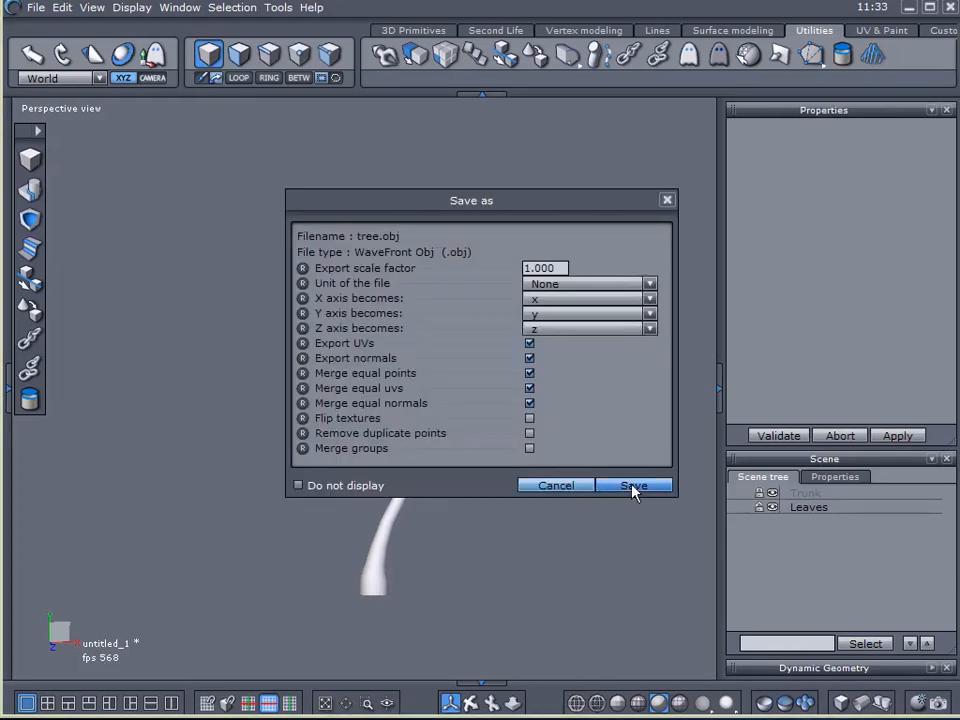
click(632, 486)
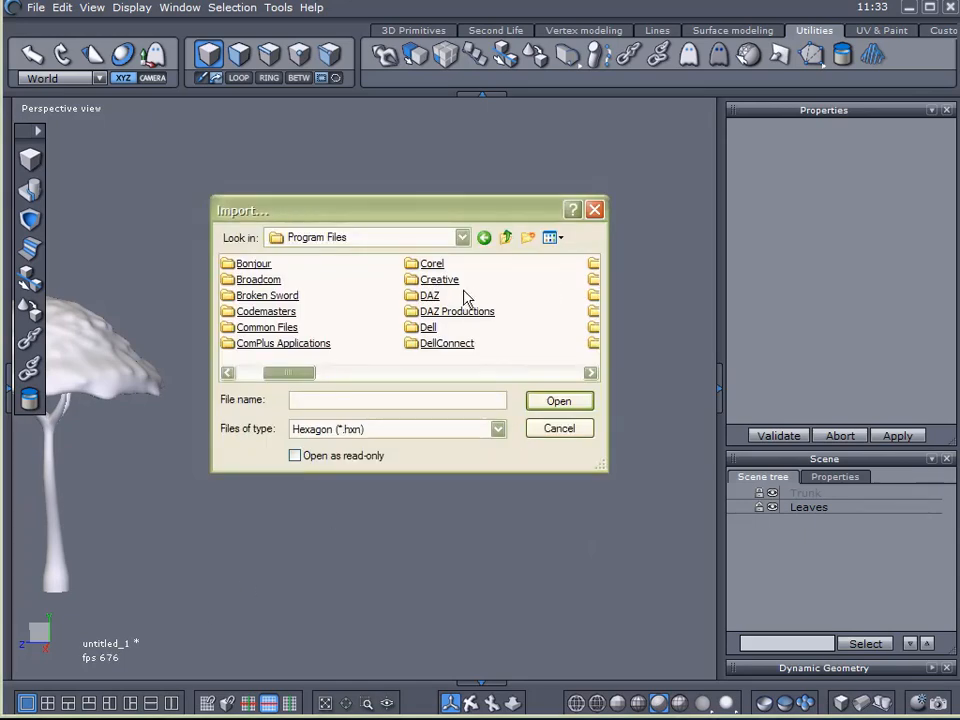
Import little_house2 from DAZ > Hexagon > Models > Exterior into the scene
click(428, 296)
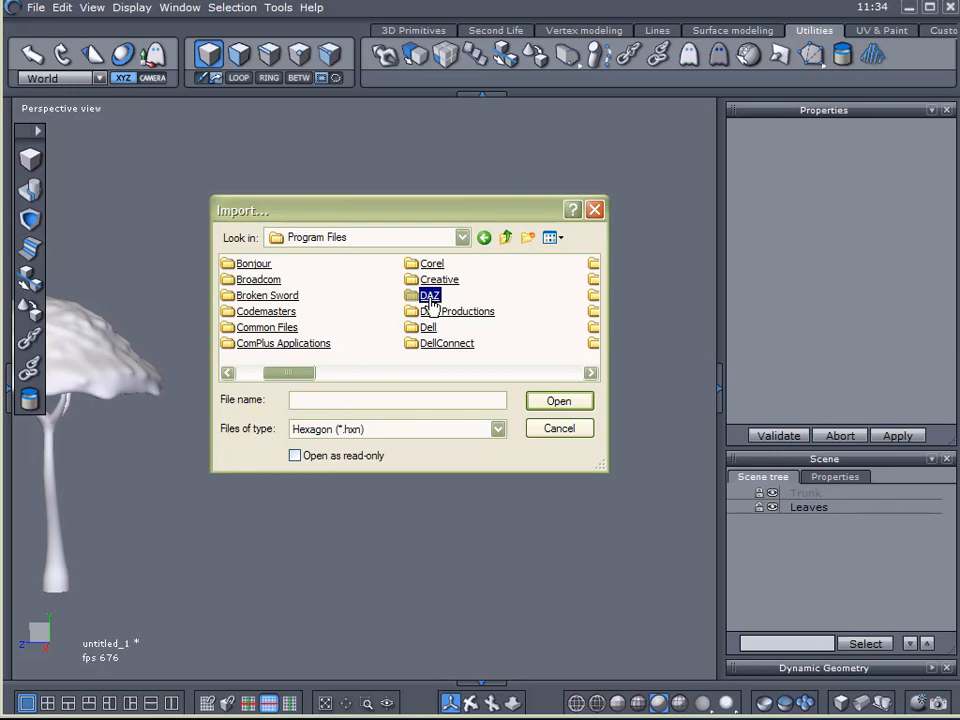
double_click(428, 296)
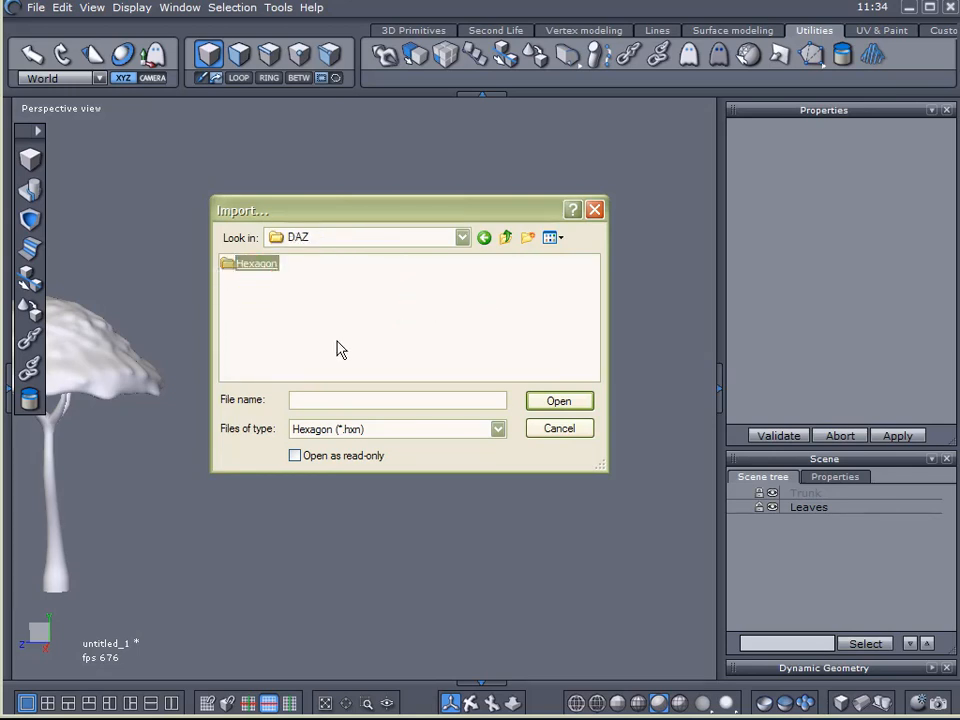
double_click(256, 262)
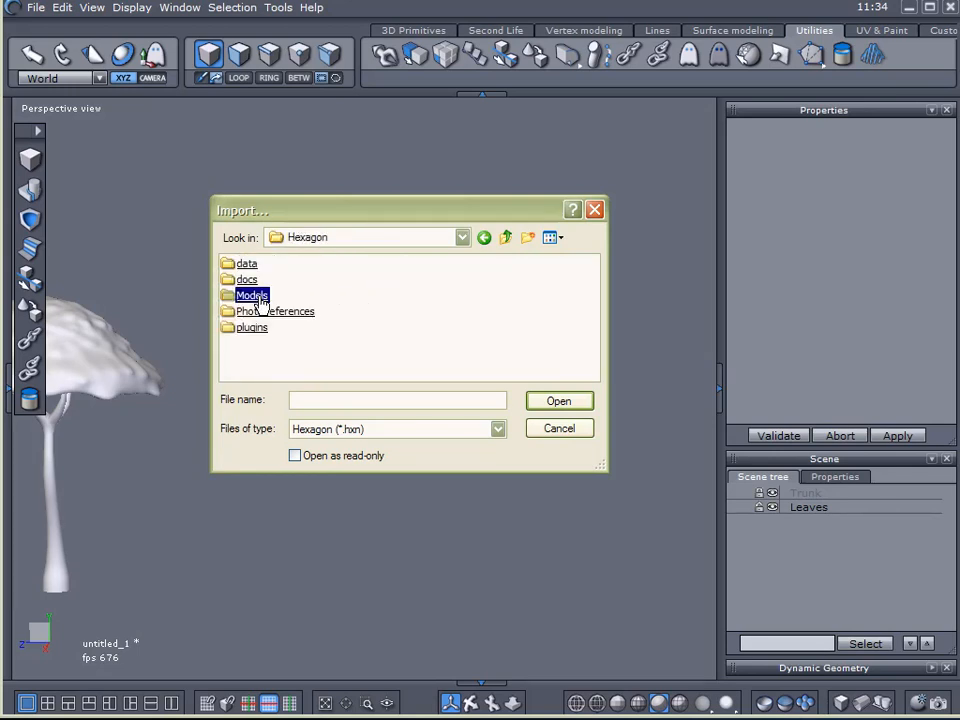
double_click(252, 296)
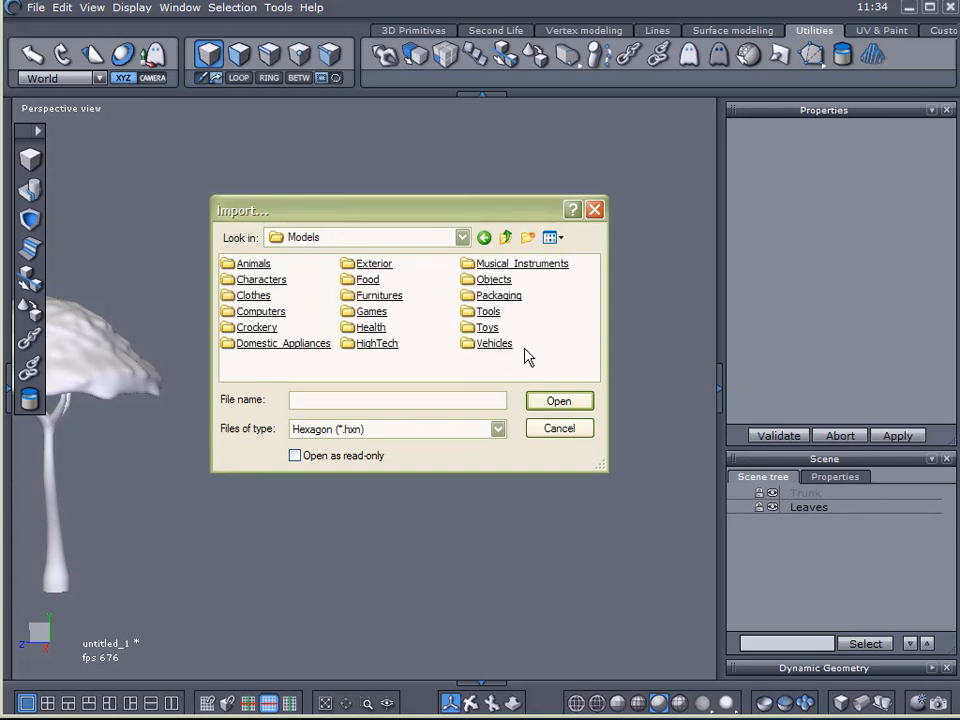
mouse_move(430, 370)
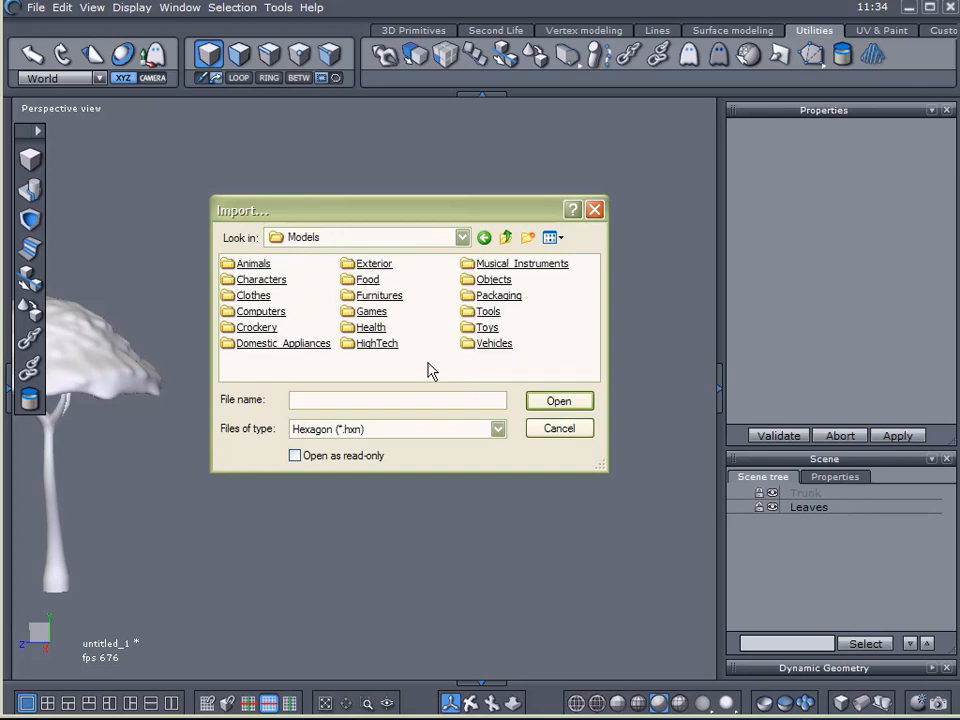
mouse_move(418, 330)
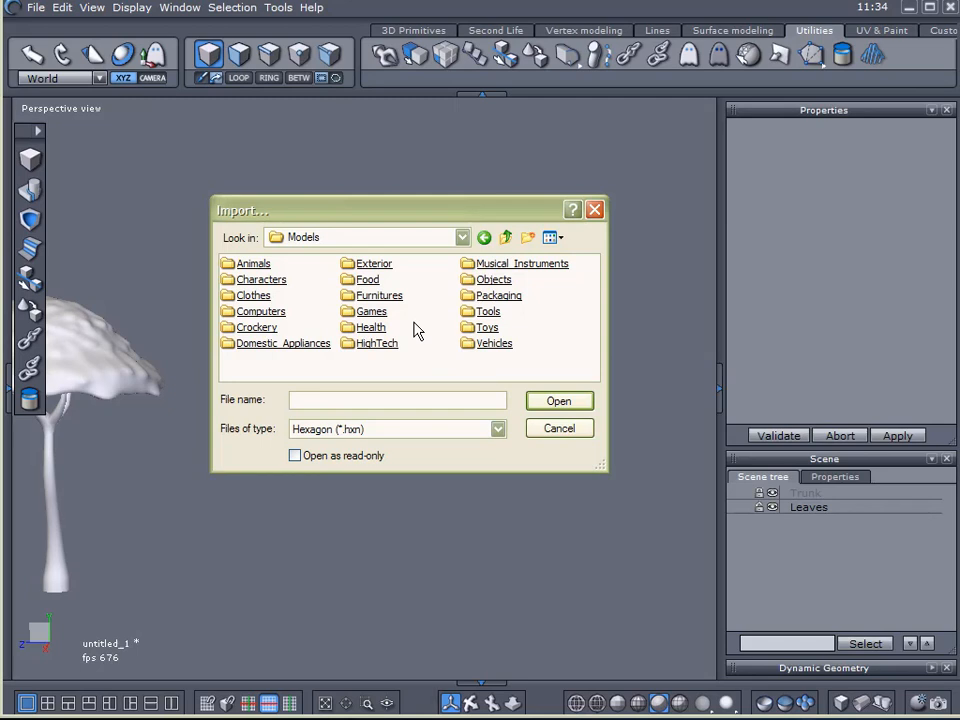
mouse_move(330, 250)
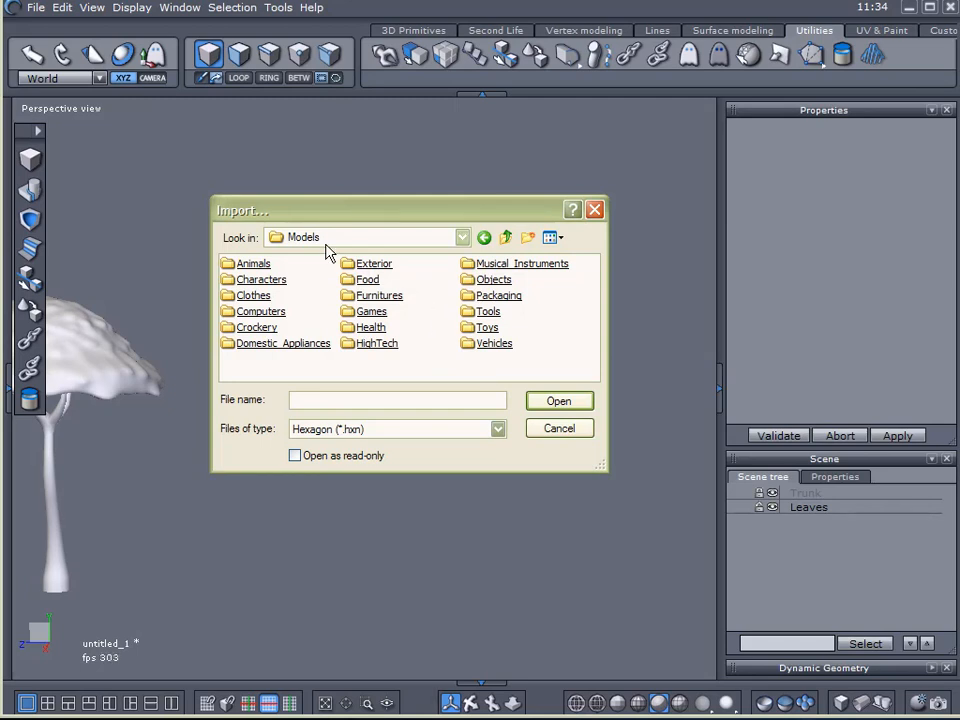
double_click(374, 264)
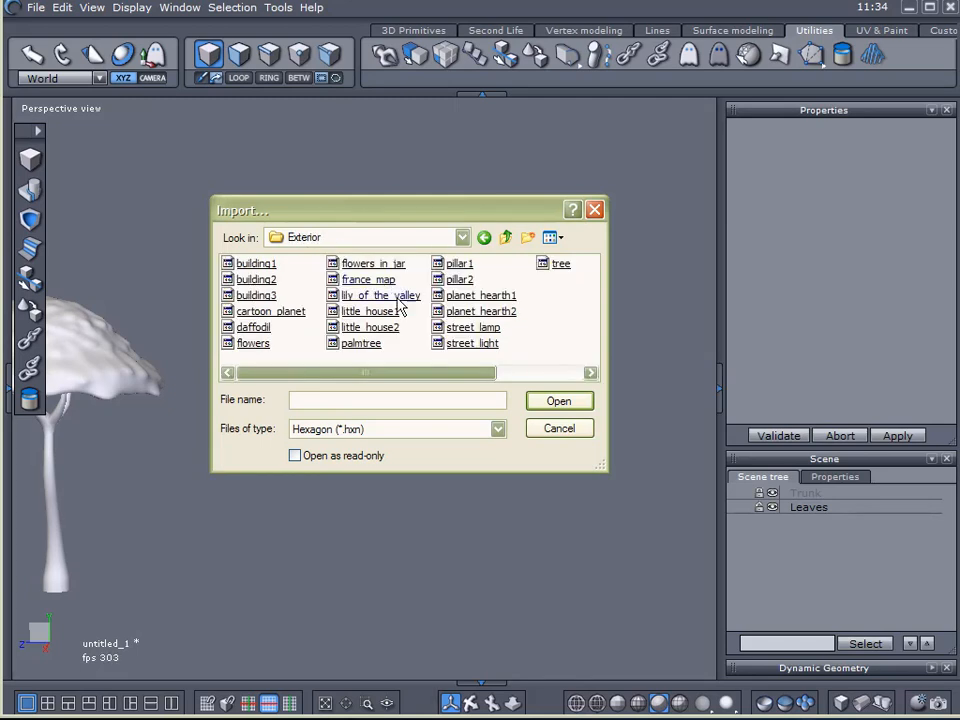
click(370, 328)
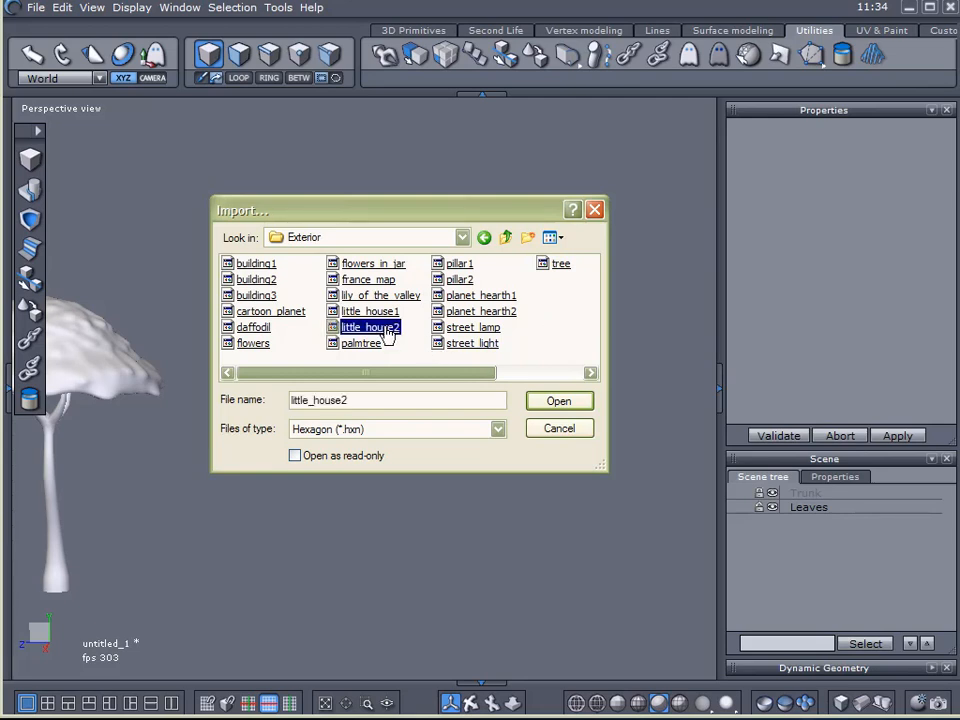
click(558, 400)
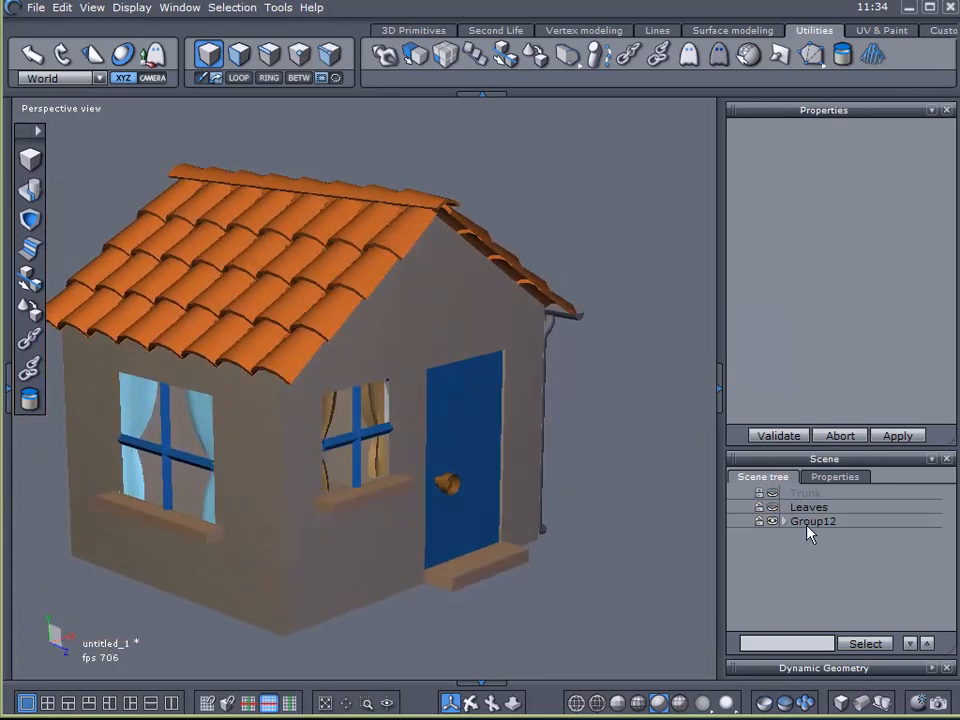
Rename the house group 'House' and Close the open doorknob mesh in Vertex modeling
click(812, 520)
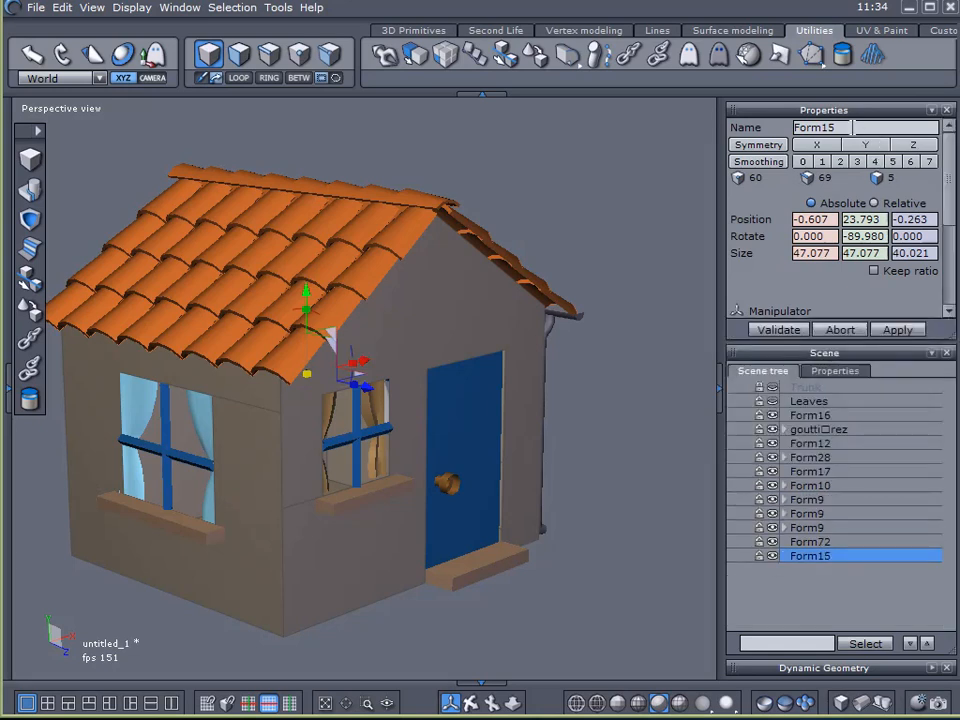
text(House)
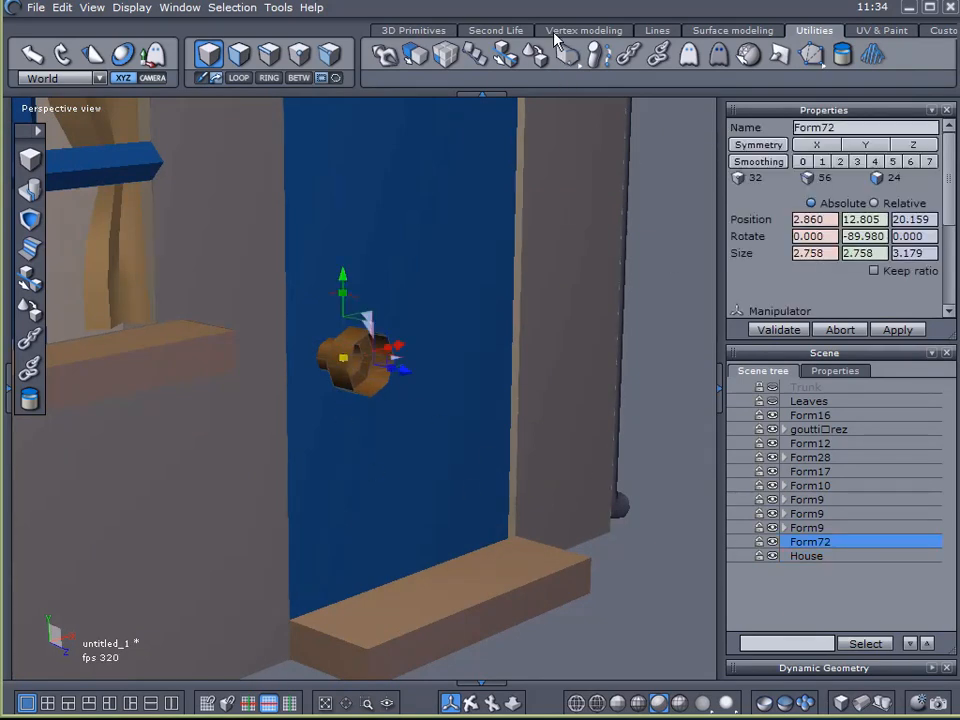
click(584, 30)
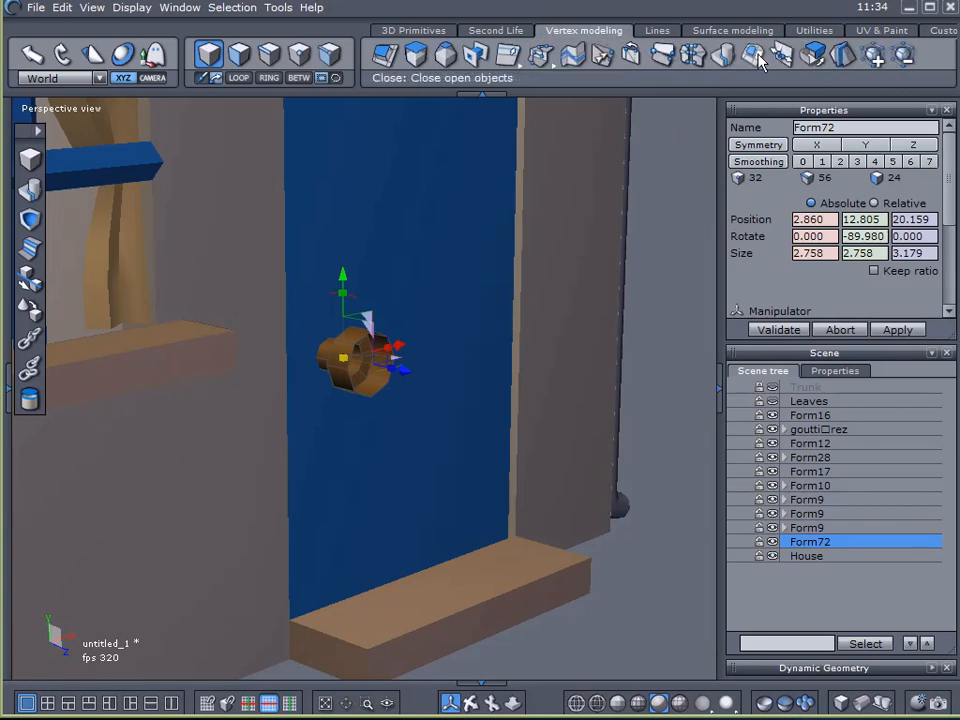
click(756, 56)
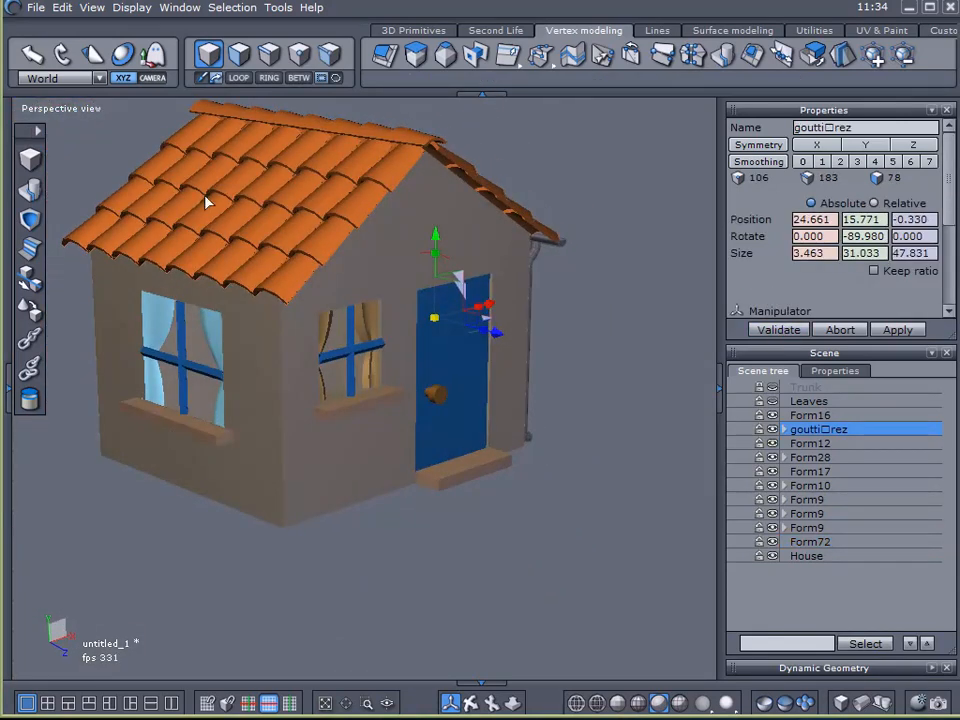
Export the house to the Desktop as House.obj with default OBJ settings
click(36, 8)
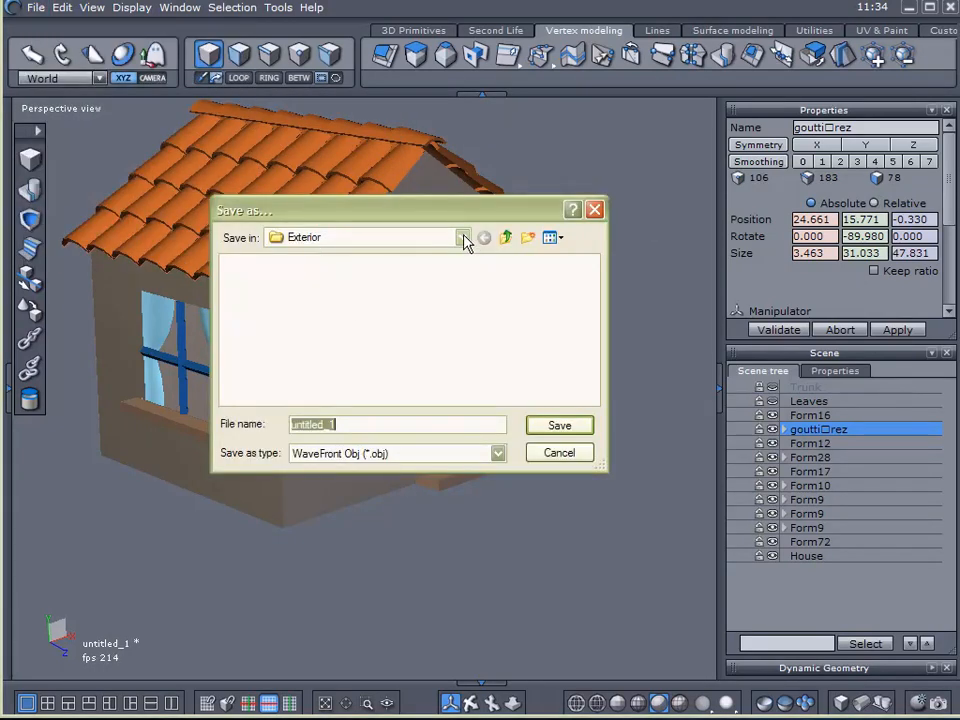
click(460, 236)
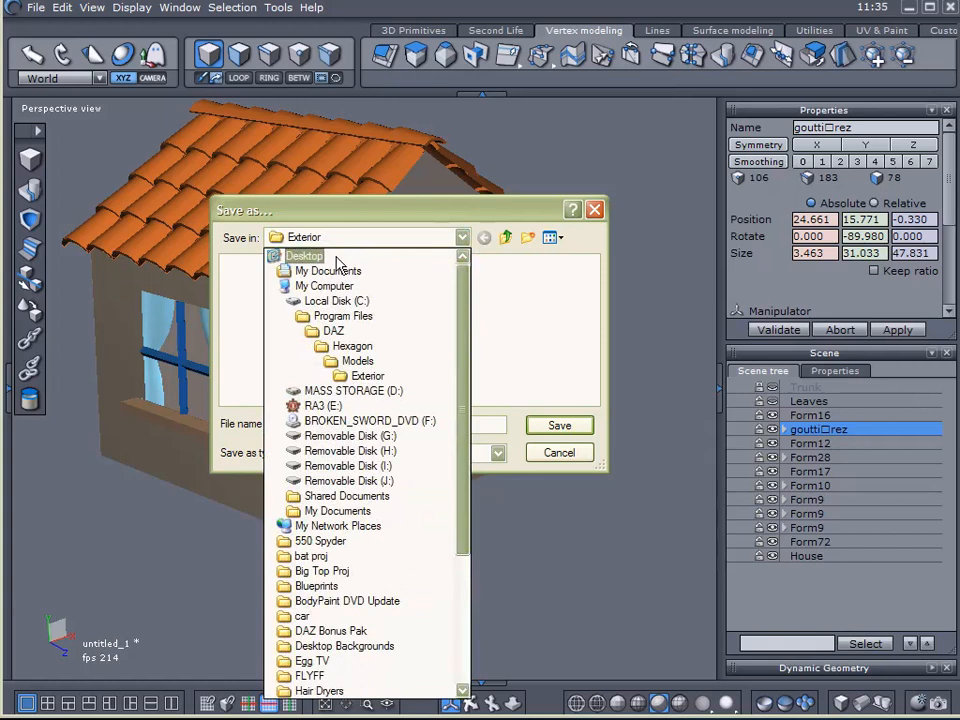
click(304, 256)
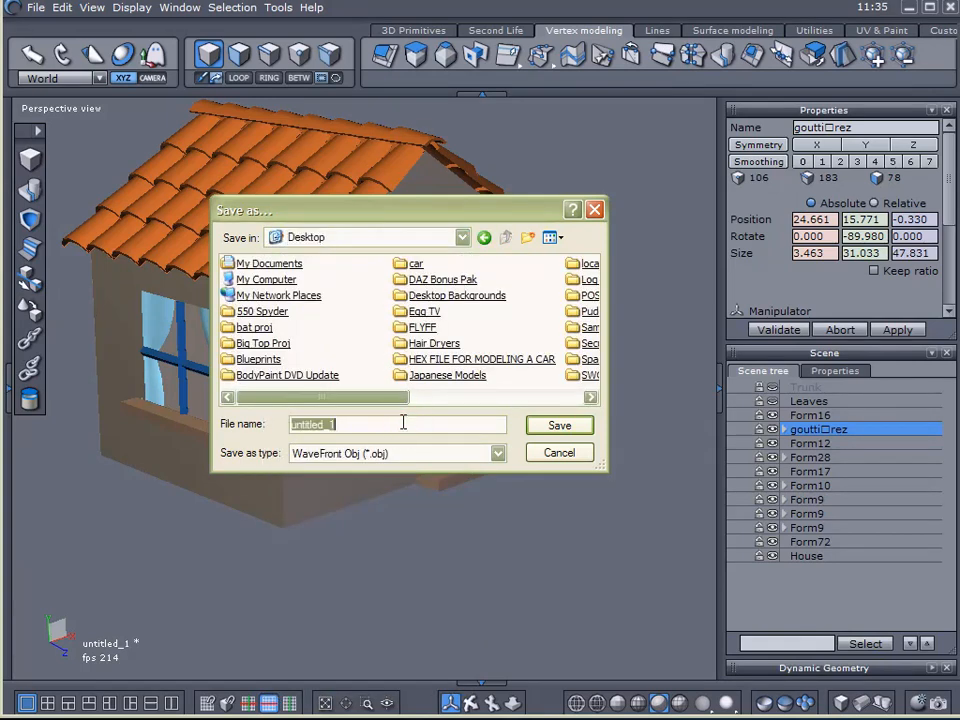
text(House)
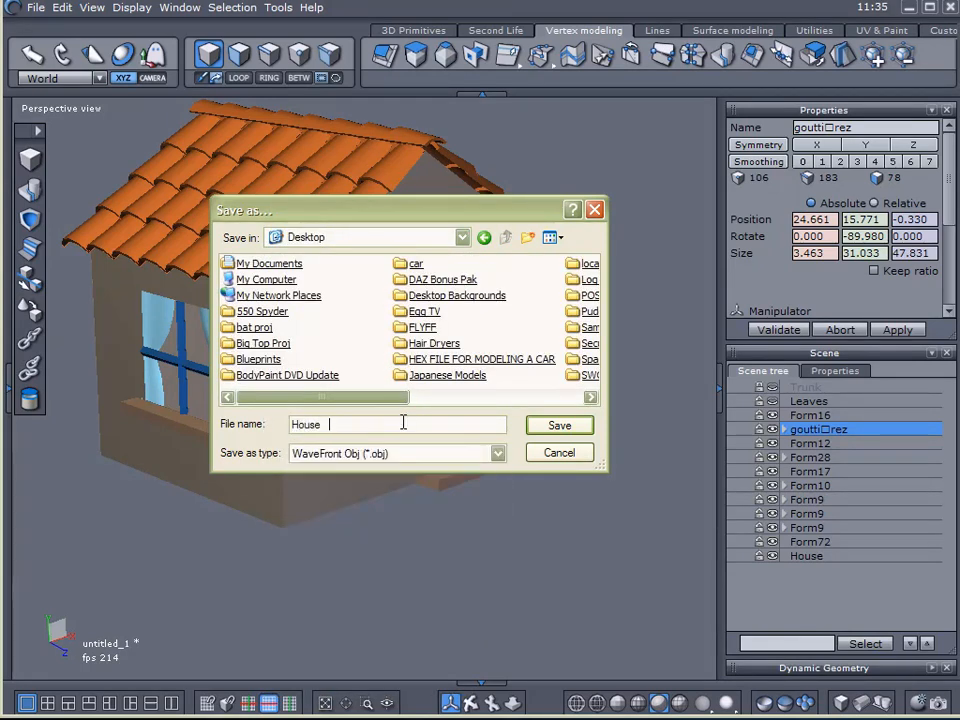
click(560, 424)
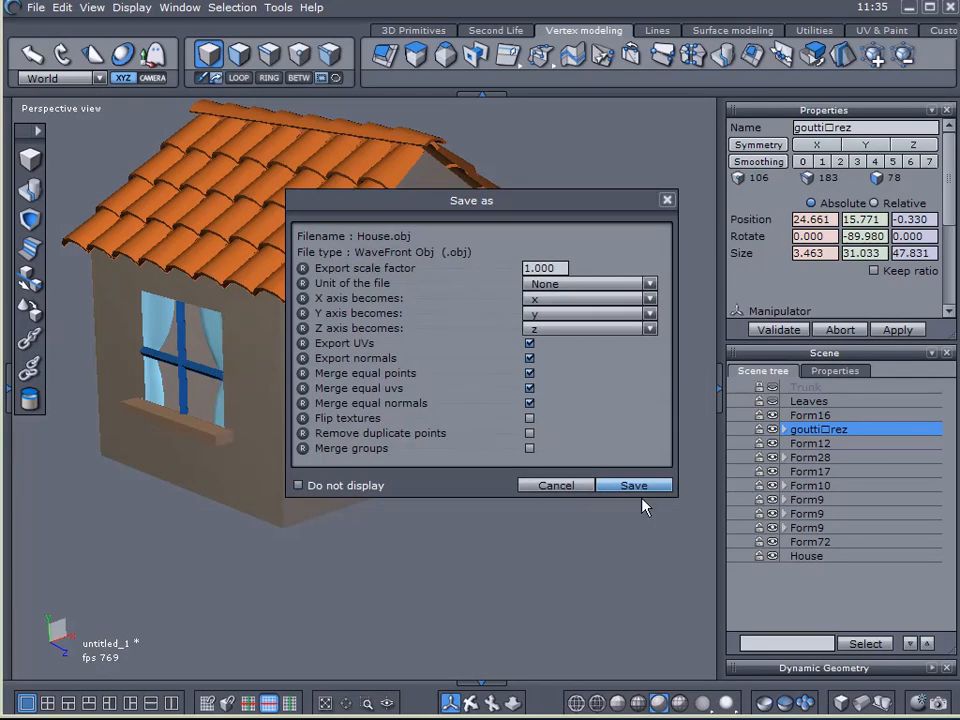
click(632, 486)
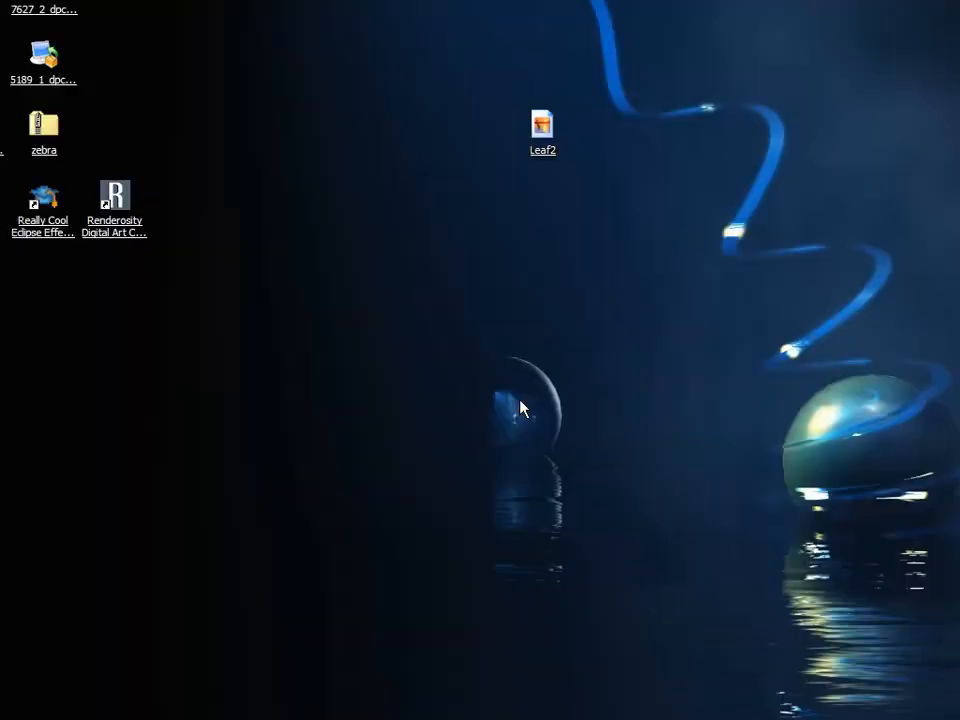
mouse_move(240, 392)
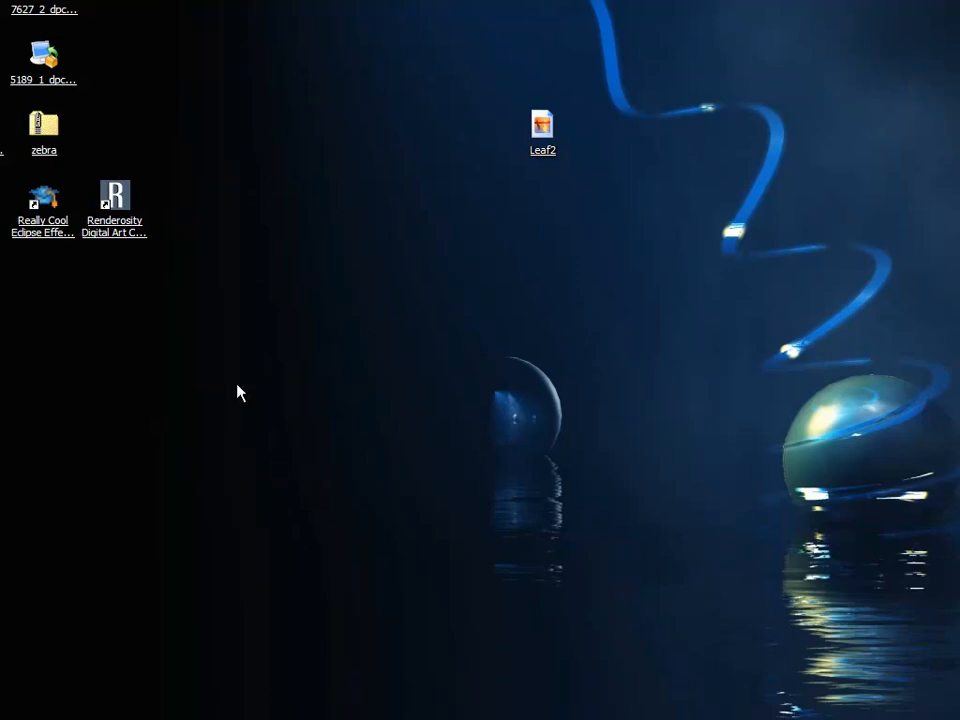
mouse_move(132, 508)
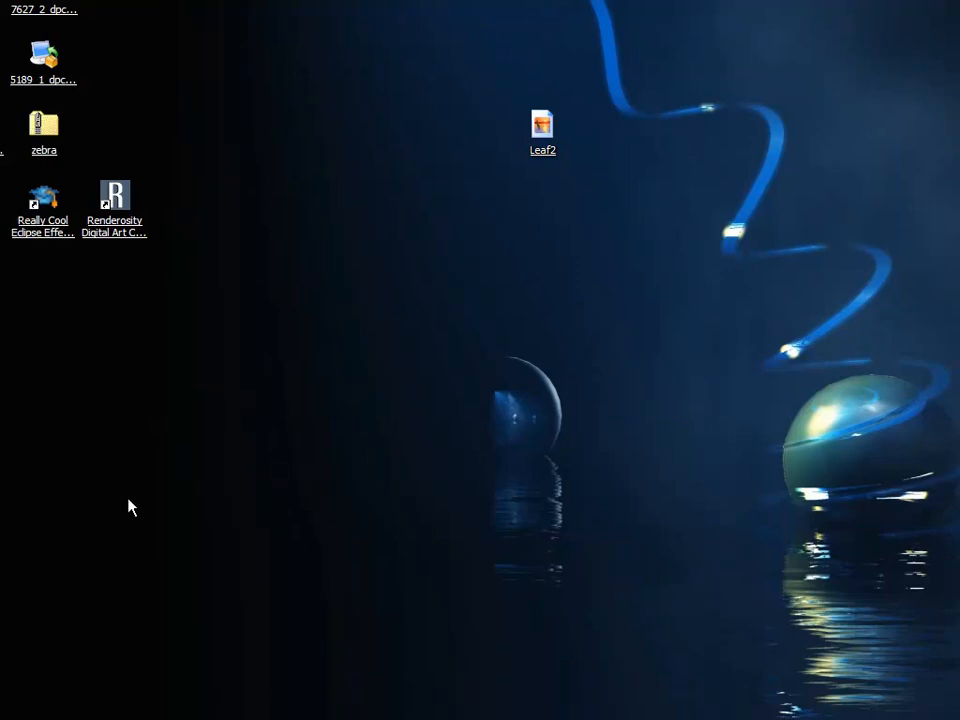
mouse_move(152, 492)
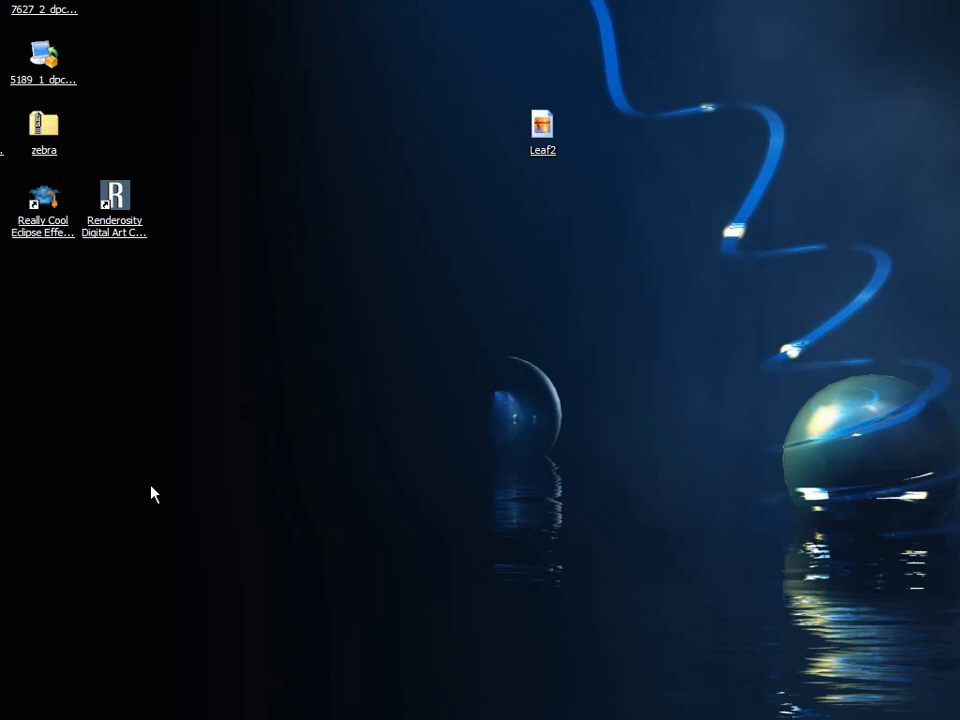